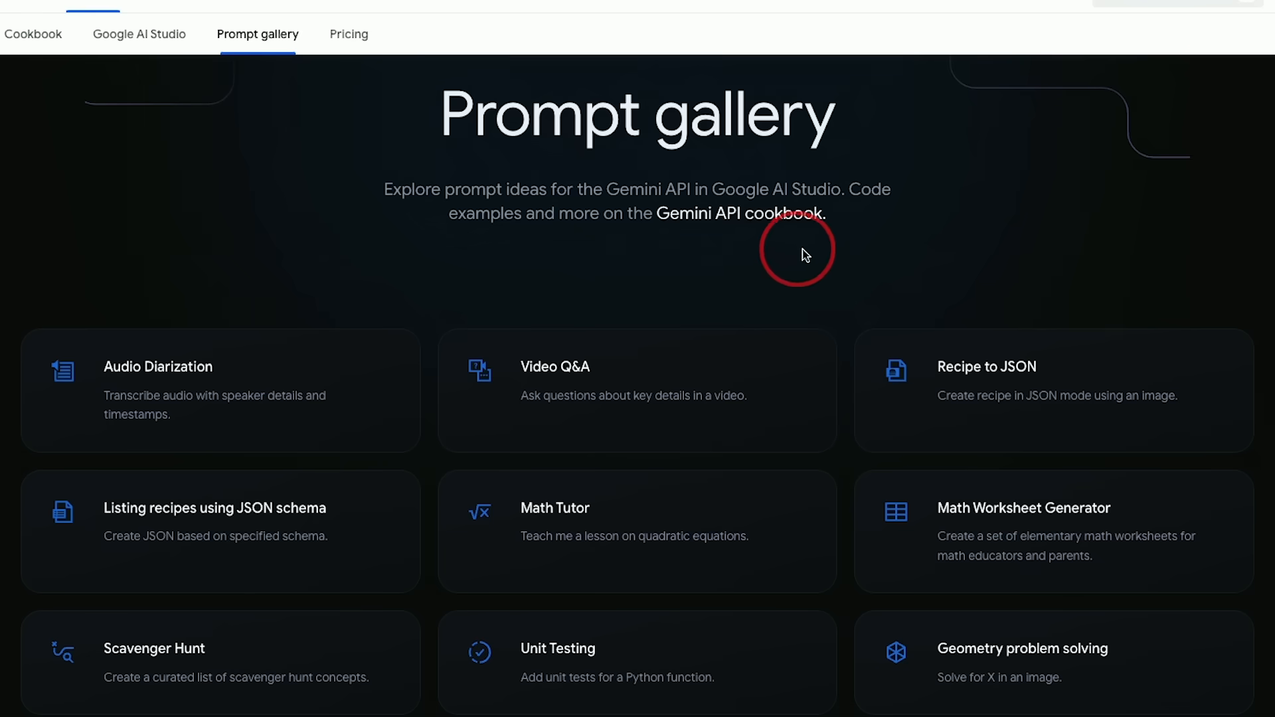
Step: Scroll the gallery, open the Marketing description writer example and highlight its instruction sentence
{"action": "scroll", "scroll_direction": "down", "scroll_amount": 3}
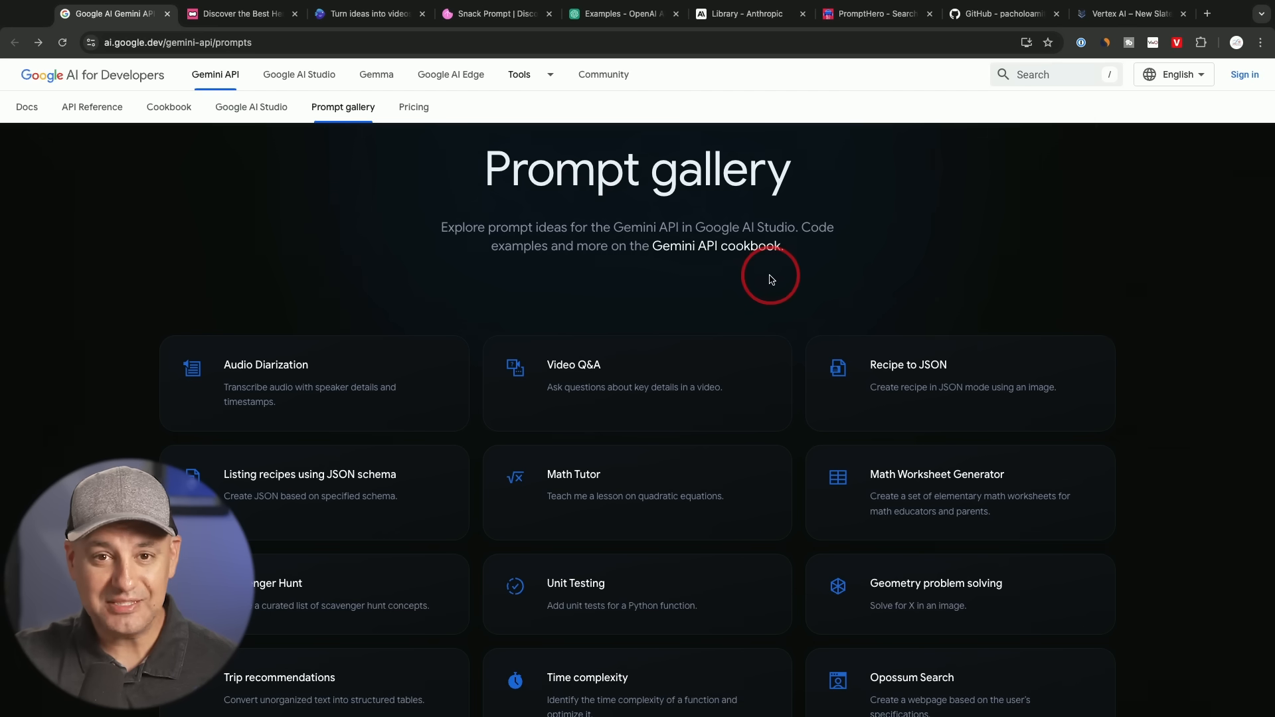
{"action": "scroll", "scroll_direction": "down", "scroll_amount": 3}
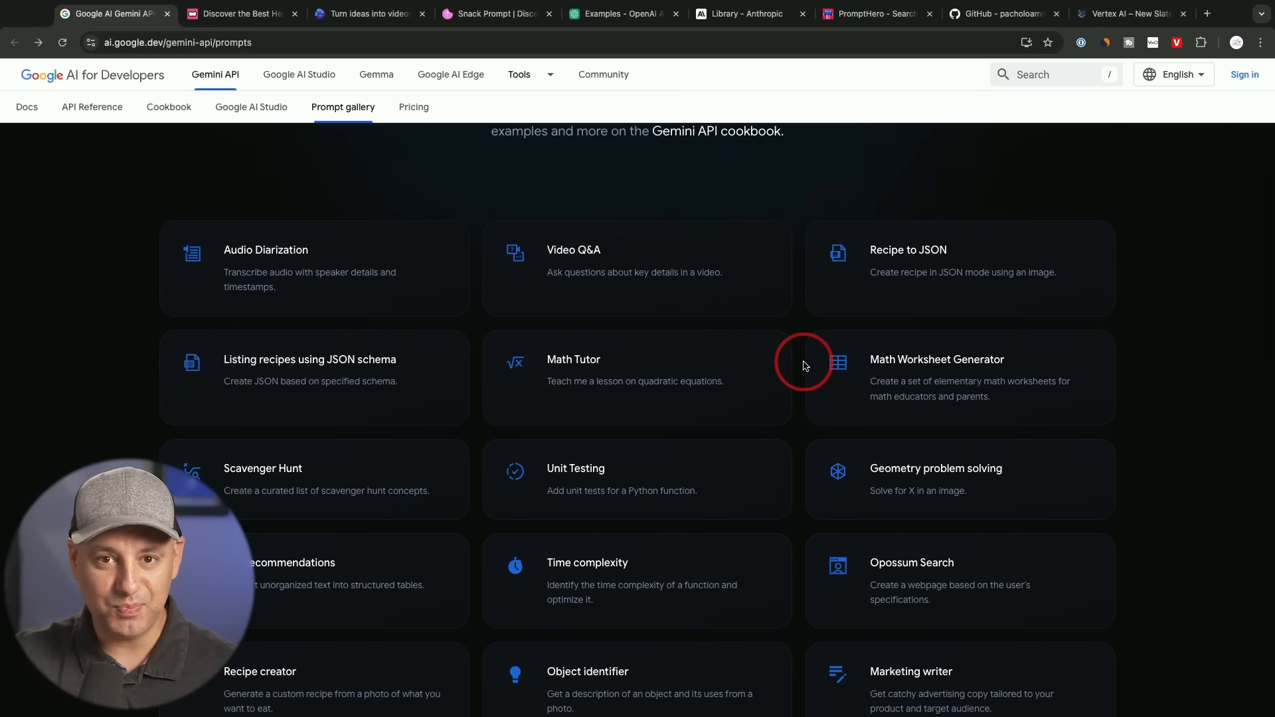
{"action": "scroll", "scroll_direction": "down", "scroll_amount": 3}
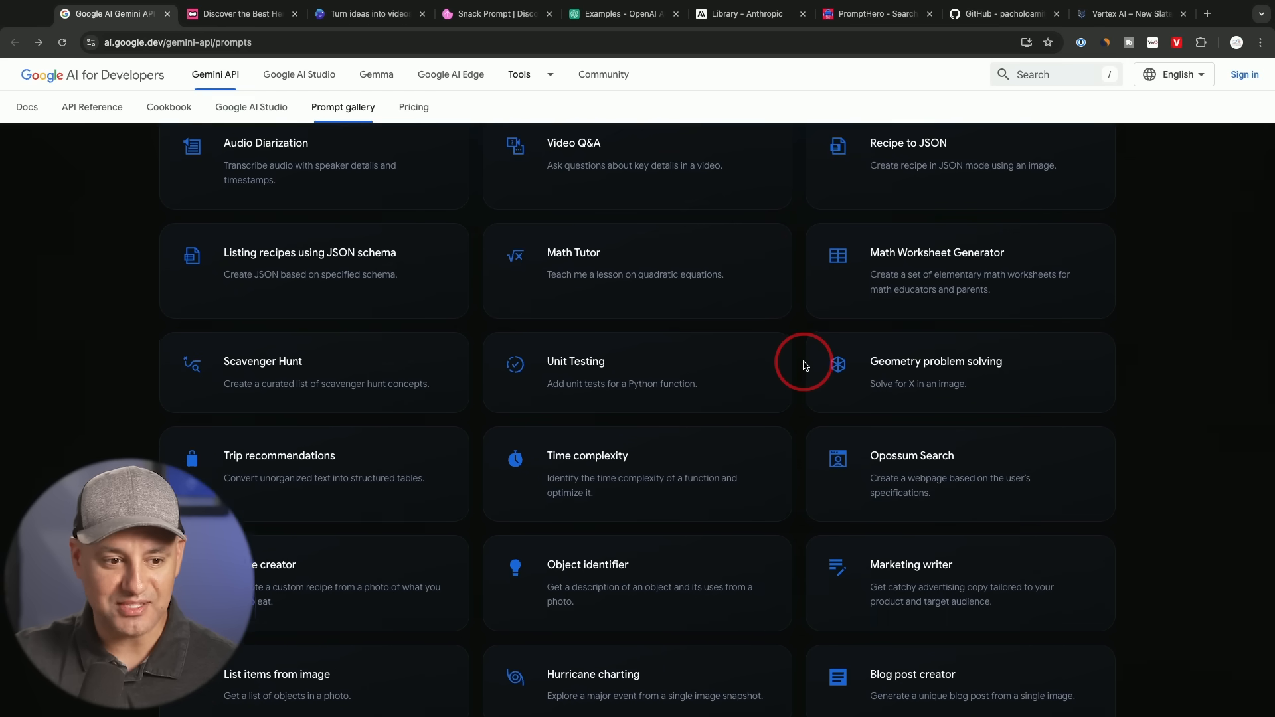
{"action": "scroll", "scroll_direction": "down", "scroll_amount": 3}
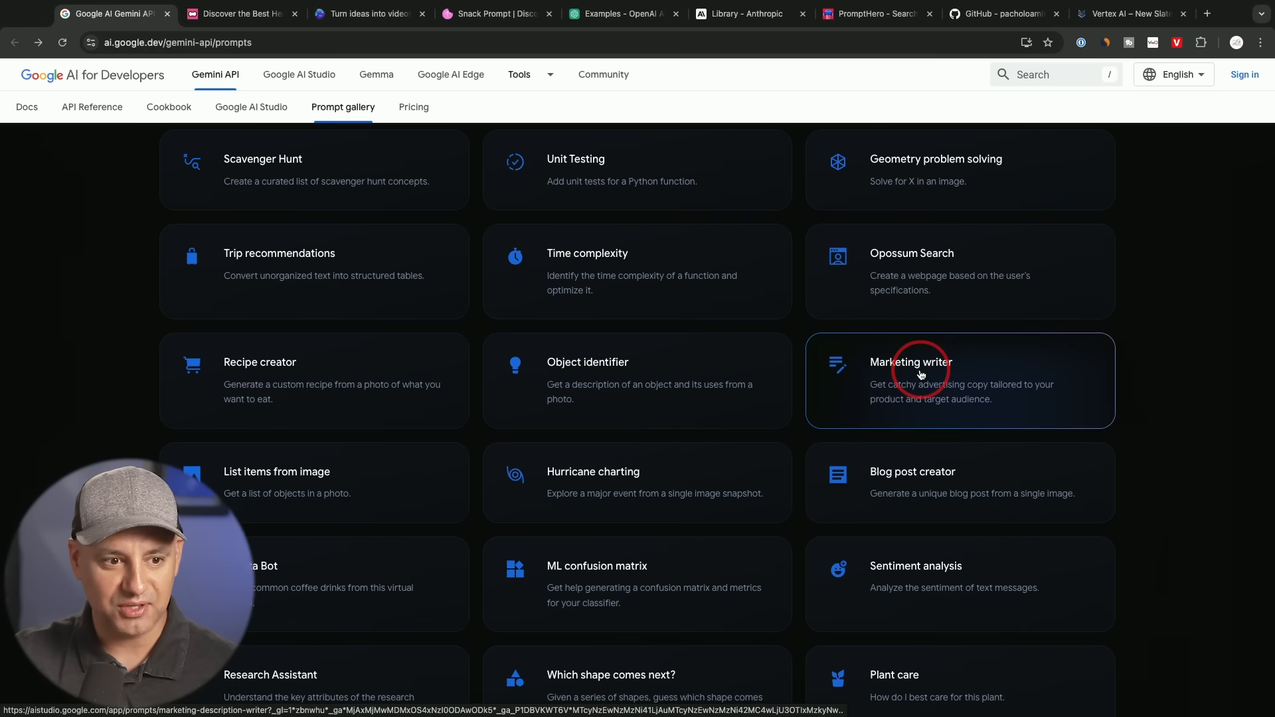
{"action": "left_click", "coordinate": [921, 375]}
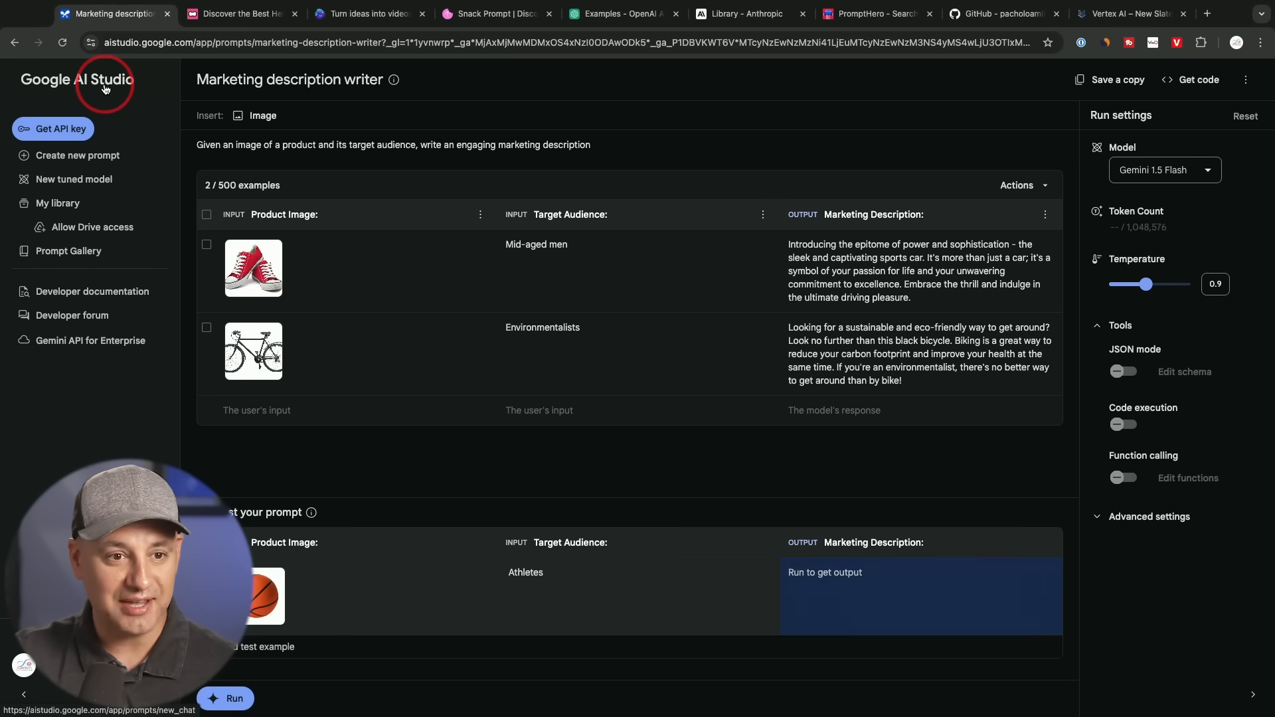
{"action": "triple_click", "coordinate": [342, 145]}
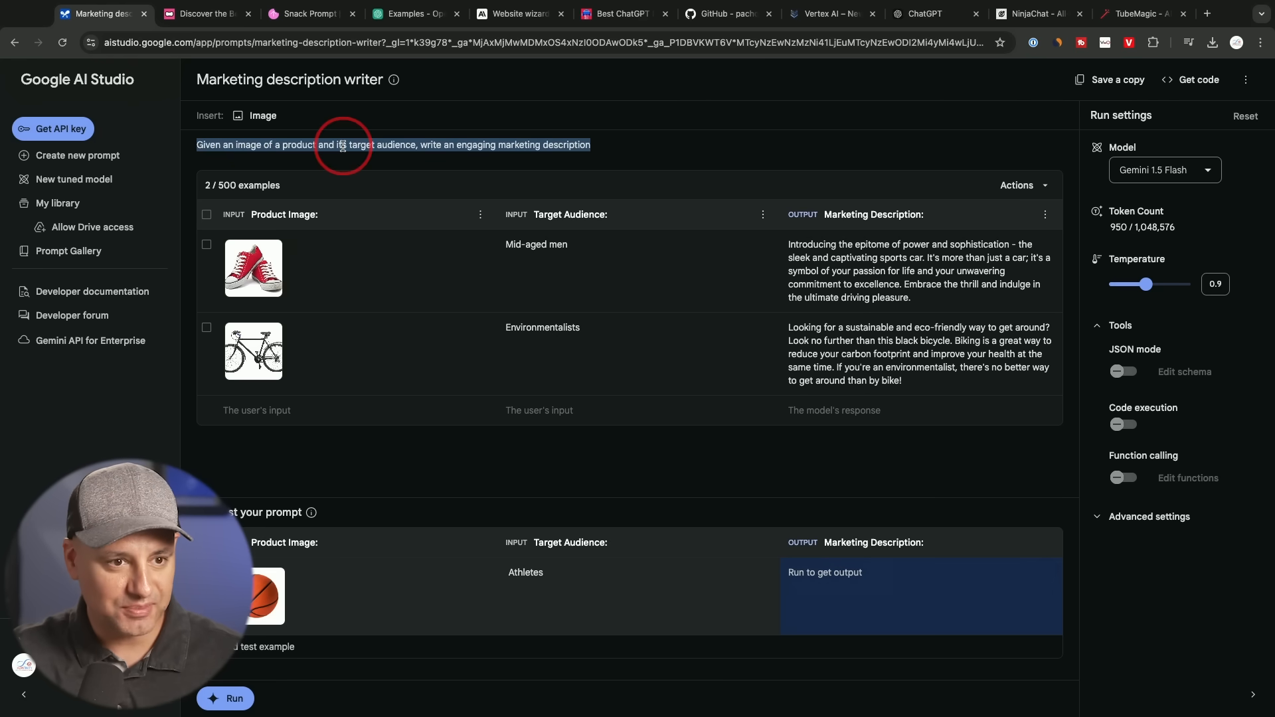
{"action": "mouse_move", "coordinate": [335, 157]}
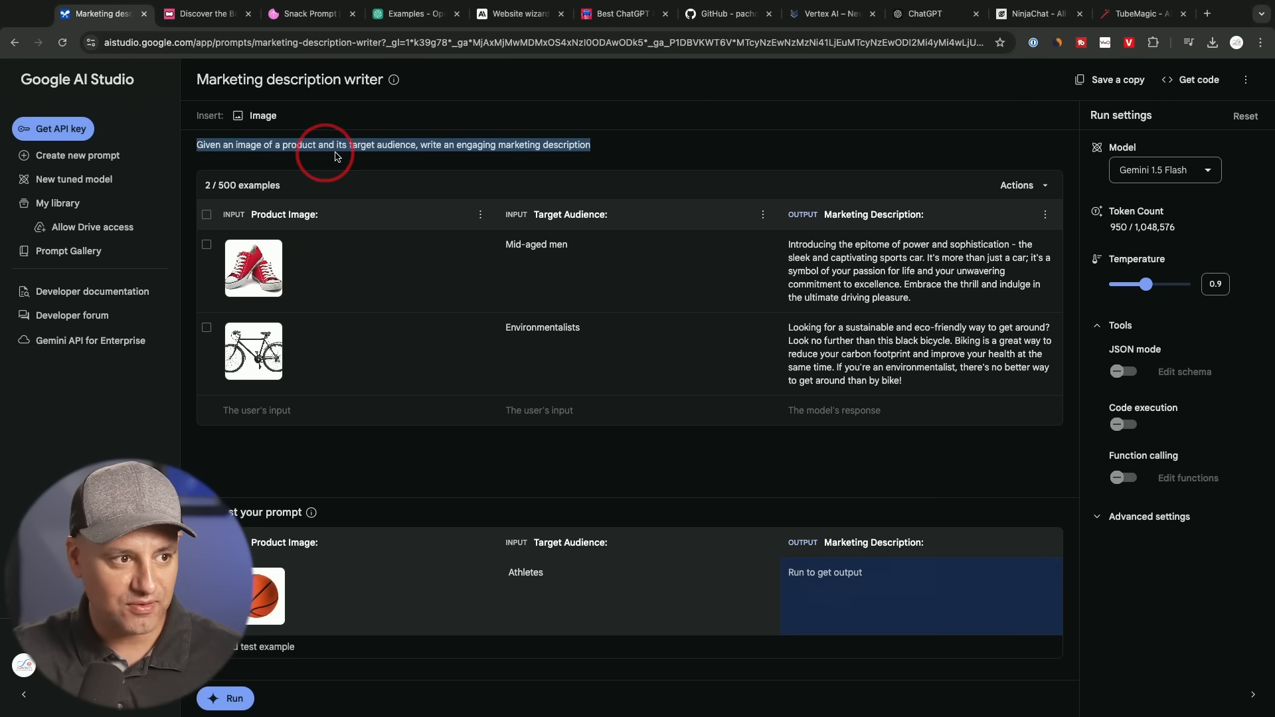
{"action": "mouse_move", "coordinate": [527, 157]}
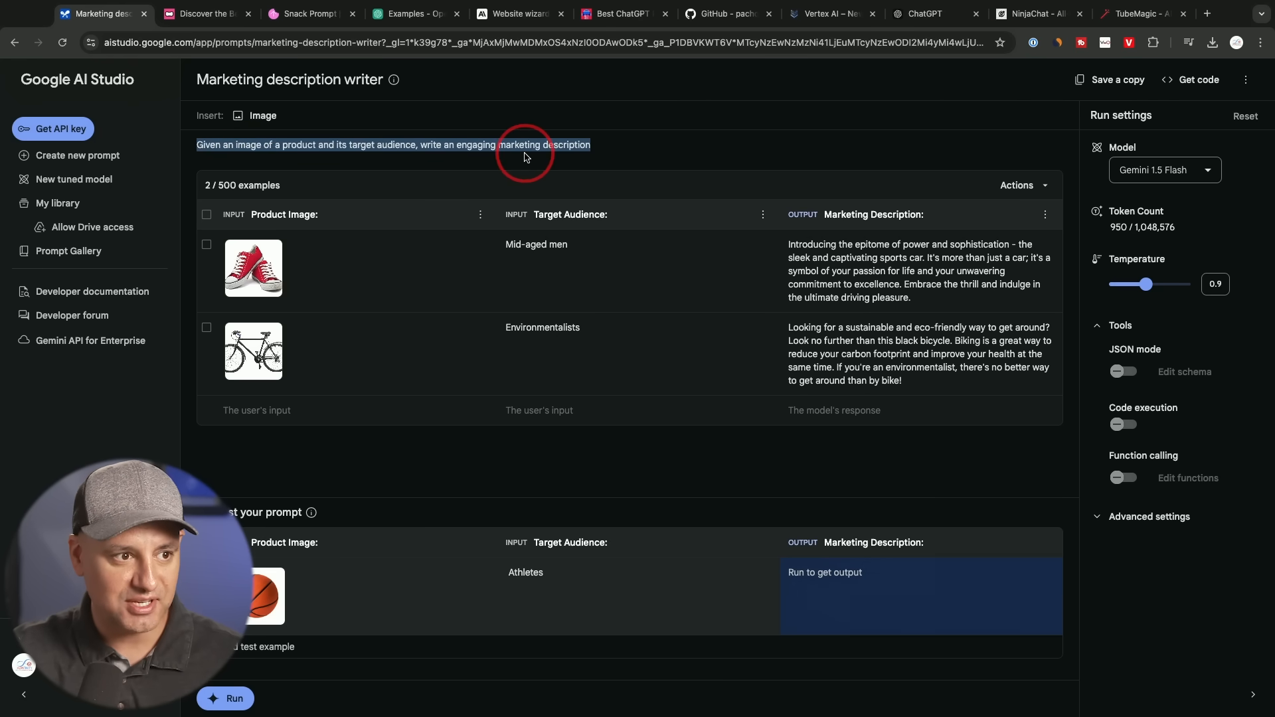
{"action": "left_click", "coordinate": [515, 150]}
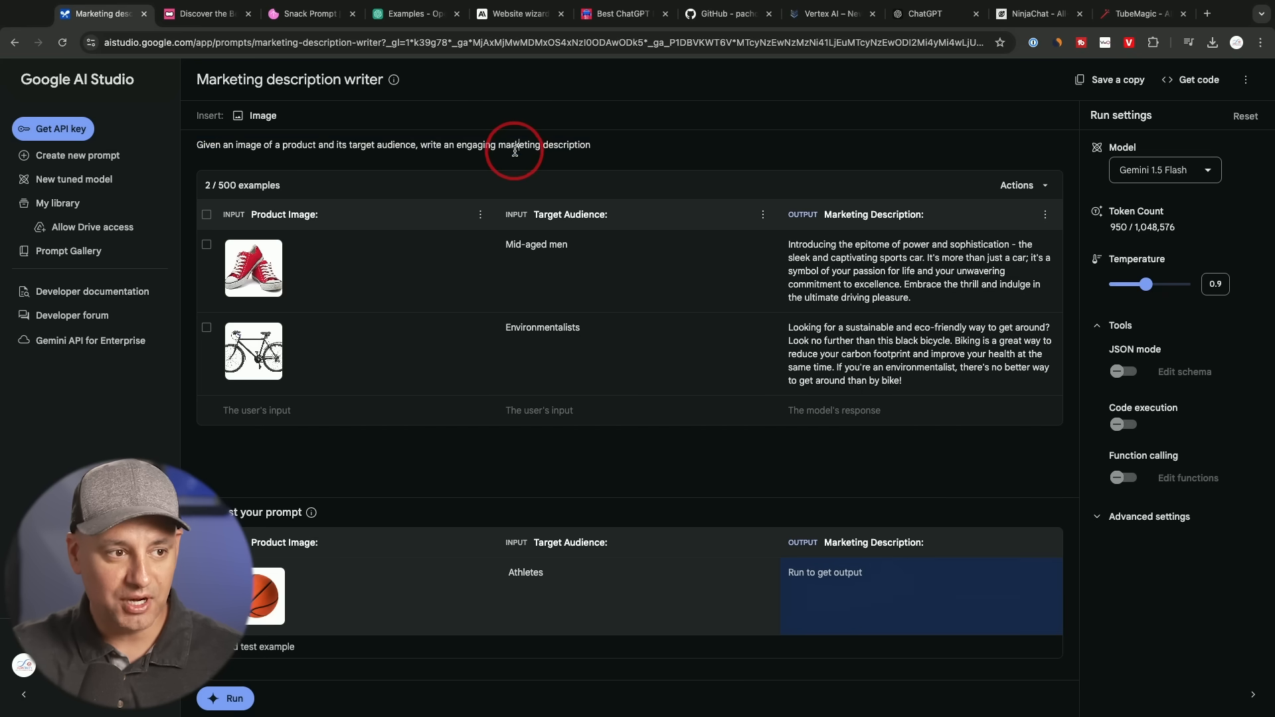
{"action": "mouse_move", "coordinate": [530, 136]}
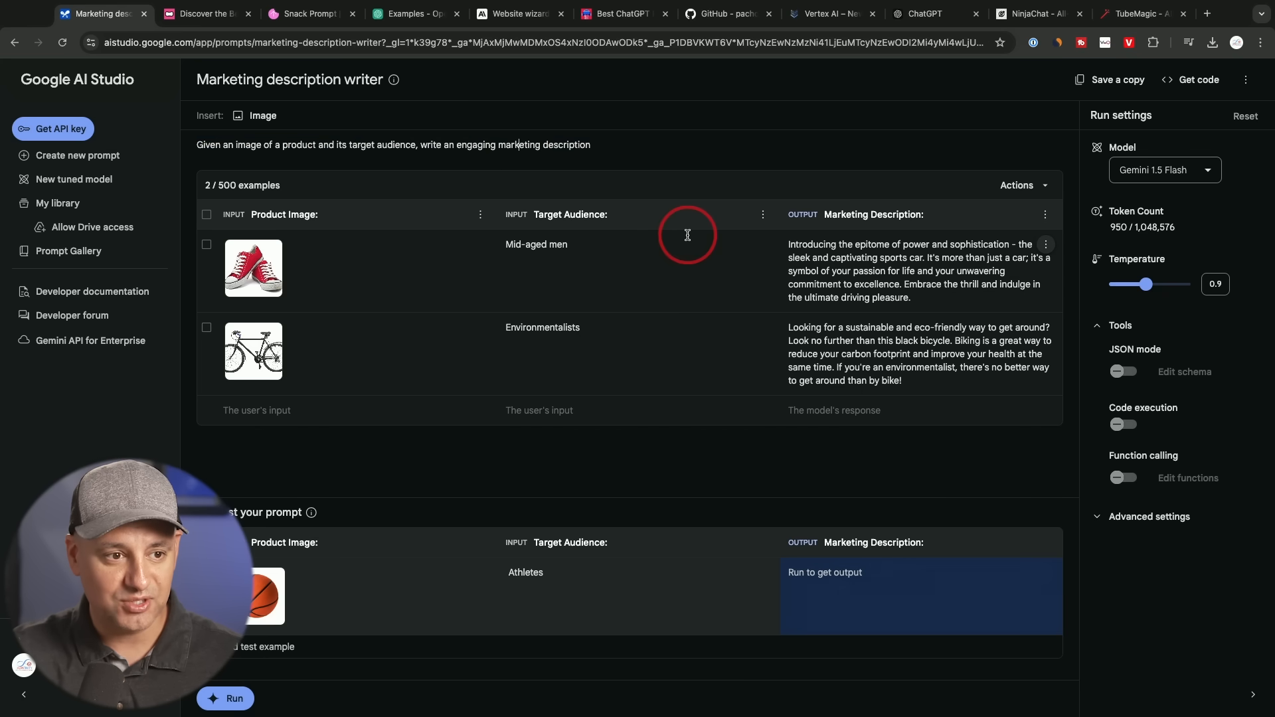
{"action": "mouse_move", "coordinate": [804, 231]}
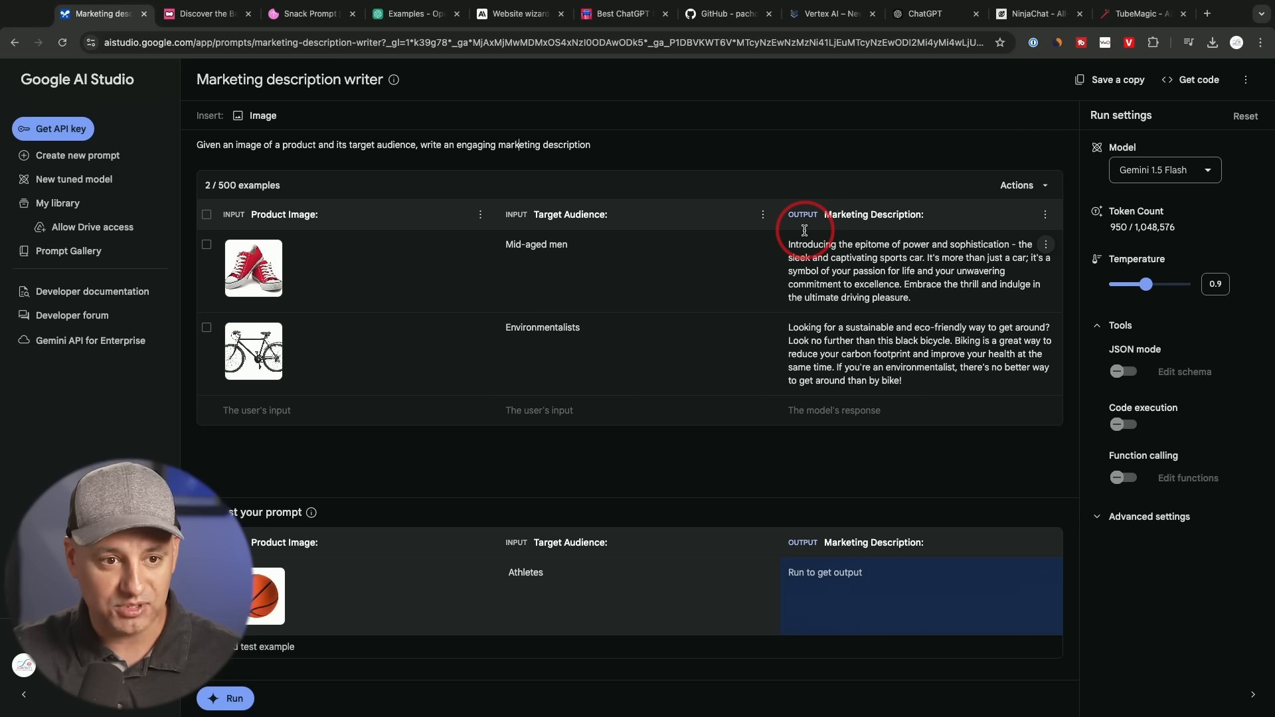
{"action": "mouse_move", "coordinate": [804, 232]}
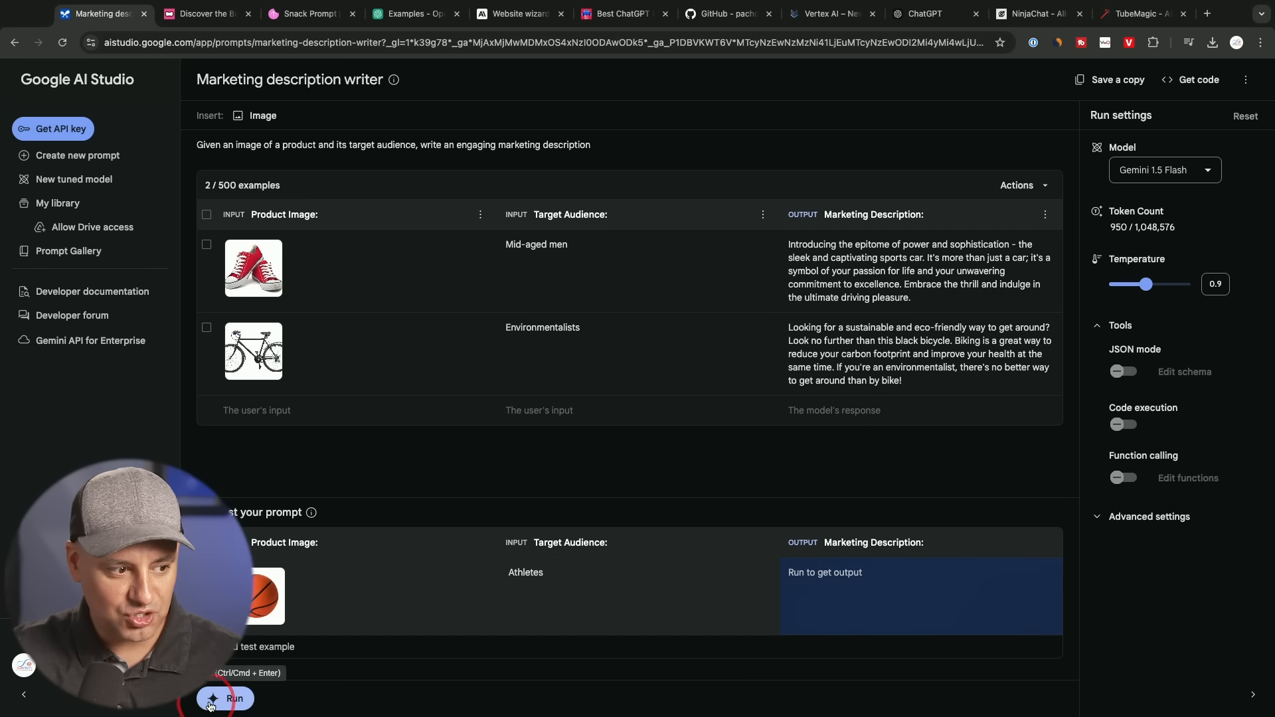
Step: Run the Athletes basketball test row to produce a generated marketing description
{"action": "left_click", "coordinate": [229, 699]}
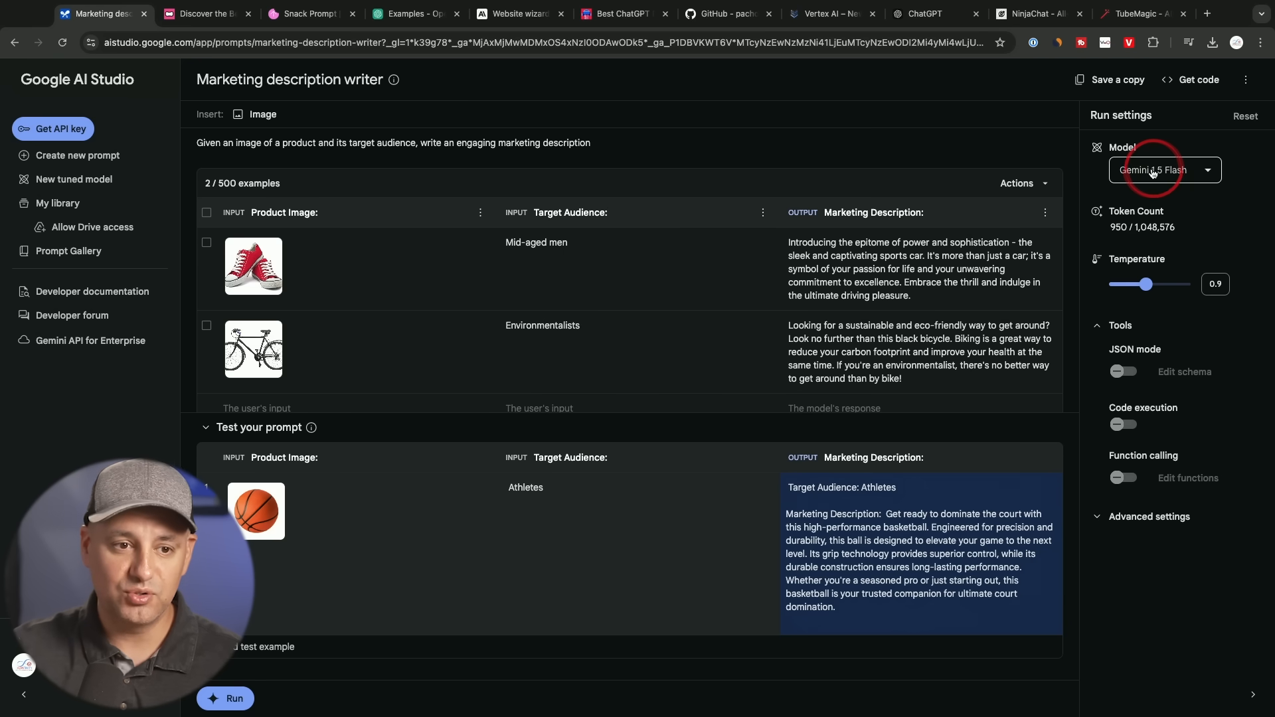
{"action": "left_click", "coordinate": [1165, 170]}
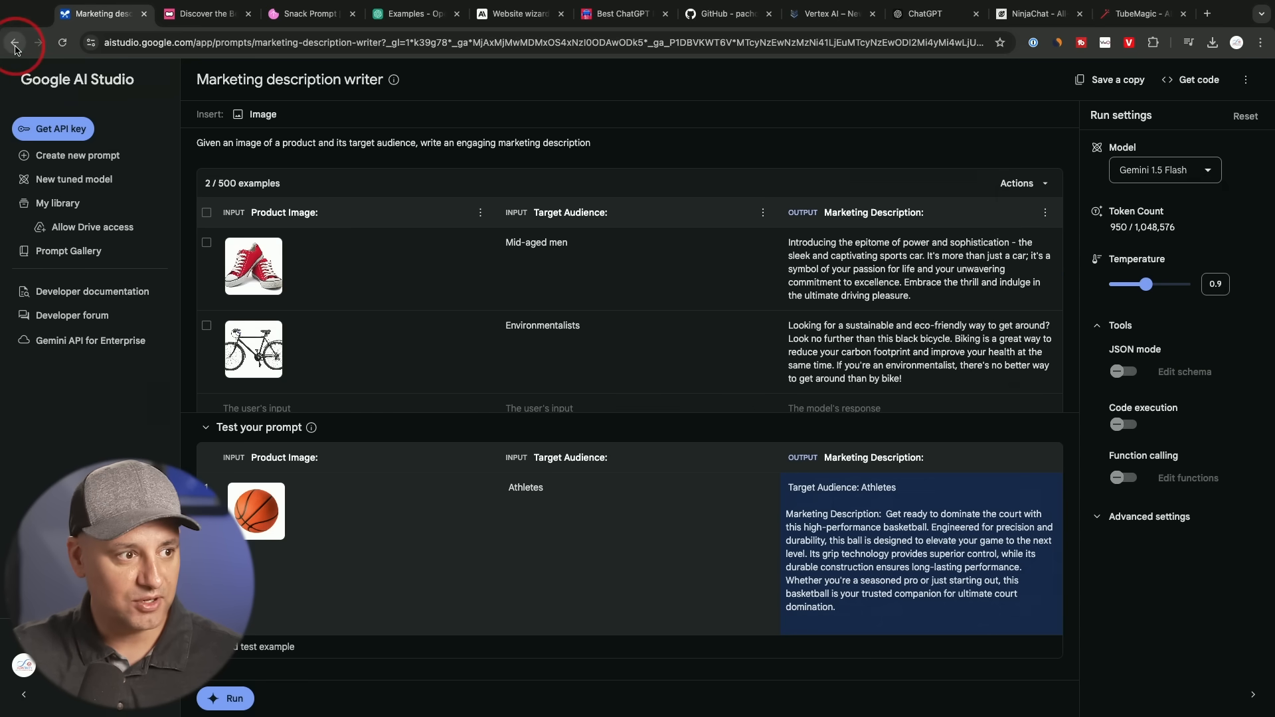
Step: Return to the Gemini API prompt gallery and open the Blog post creator meal-photo example
{"action": "left_click", "coordinate": [17, 43]}
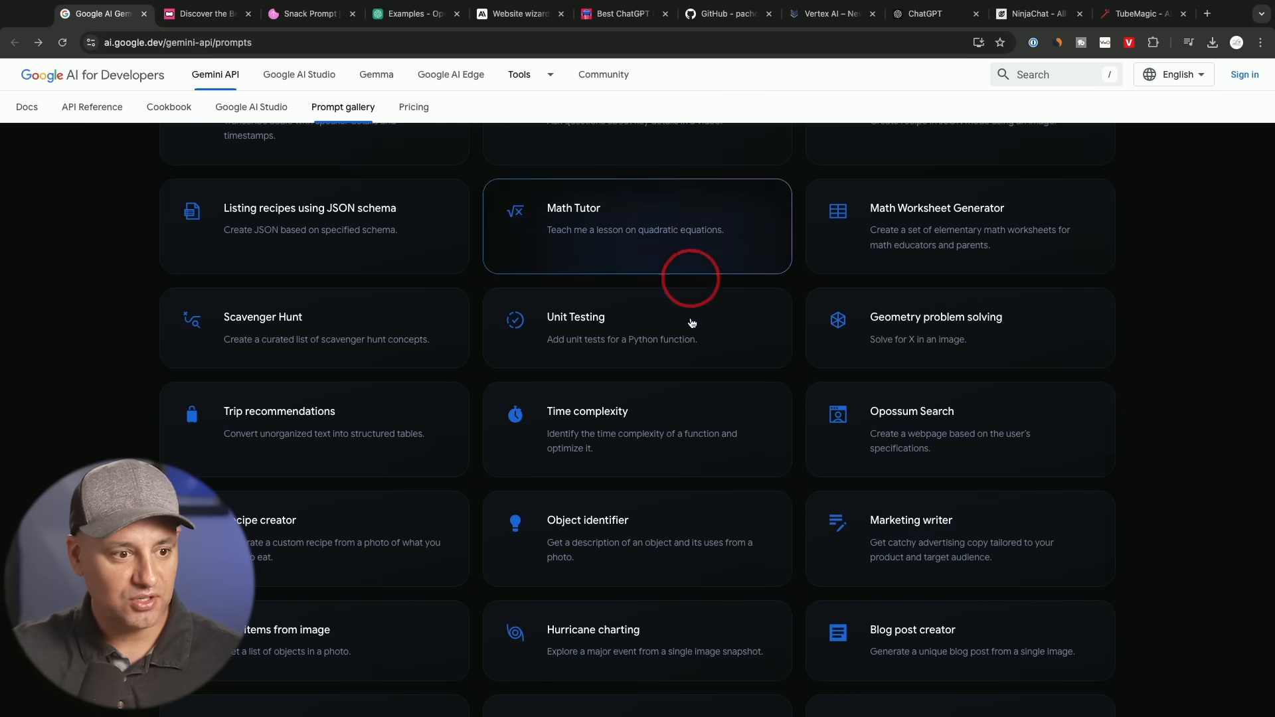
{"action": "scroll", "scroll_direction": "down", "scroll_amount": 3}
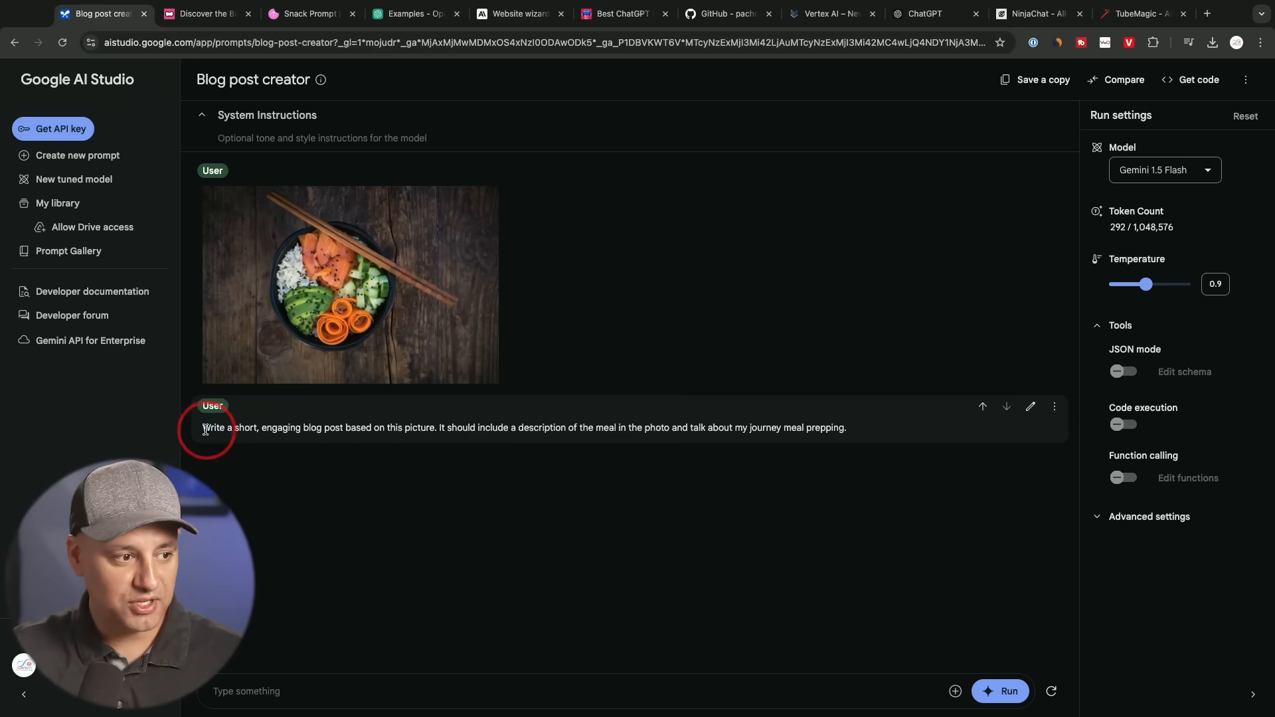
{"action": "mouse_move", "coordinate": [888, 436]}
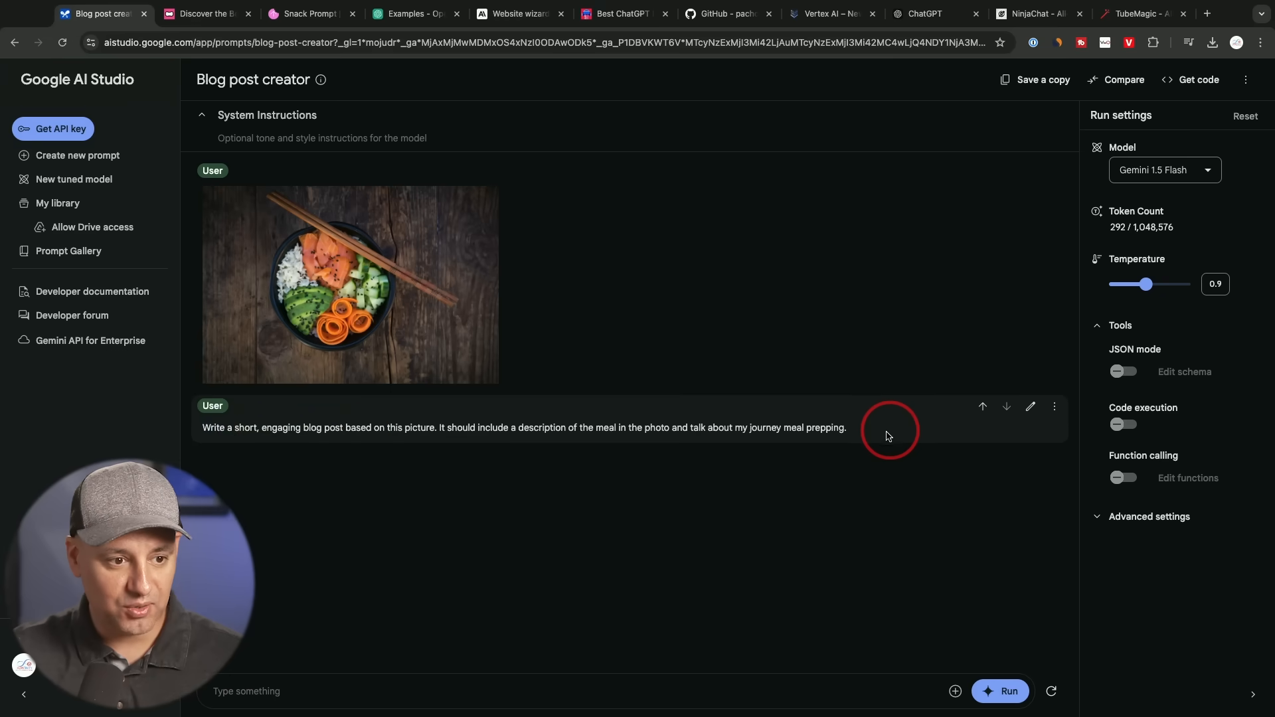
{"action": "mouse_move", "coordinate": [512, 422]}
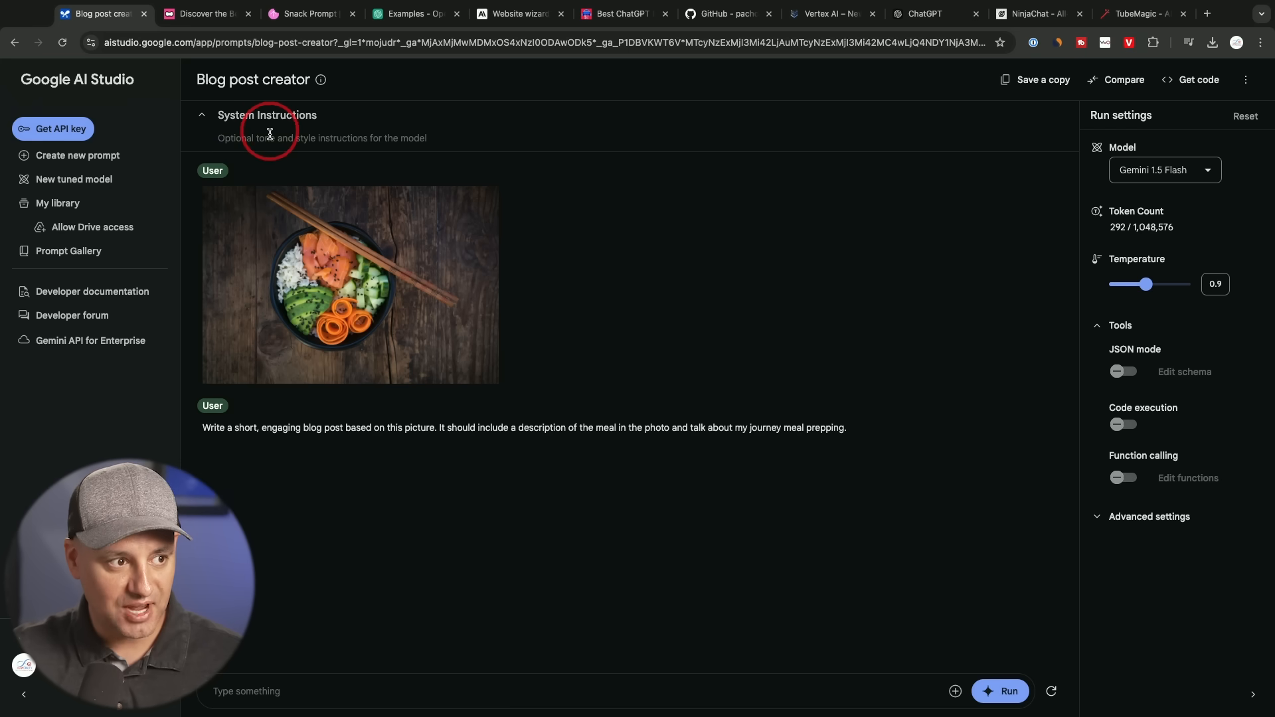
{"action": "mouse_move", "coordinate": [935, 177]}
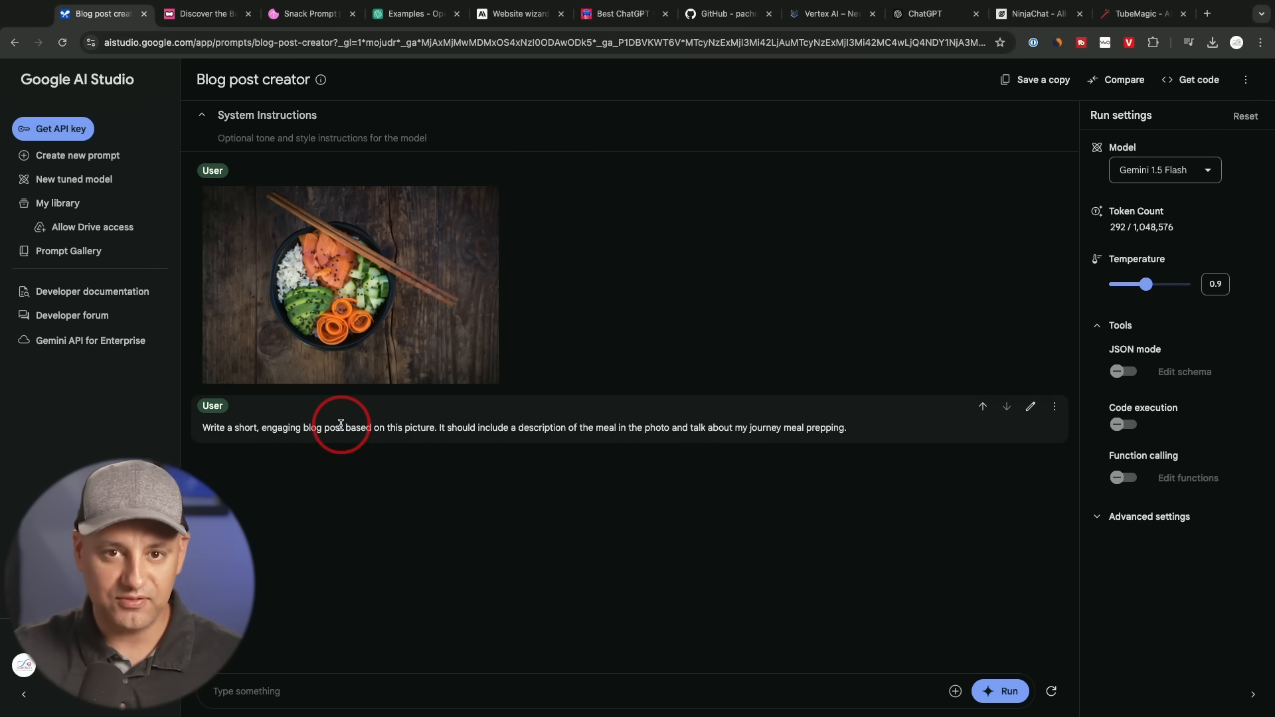
{"action": "mouse_move", "coordinate": [521, 418]}
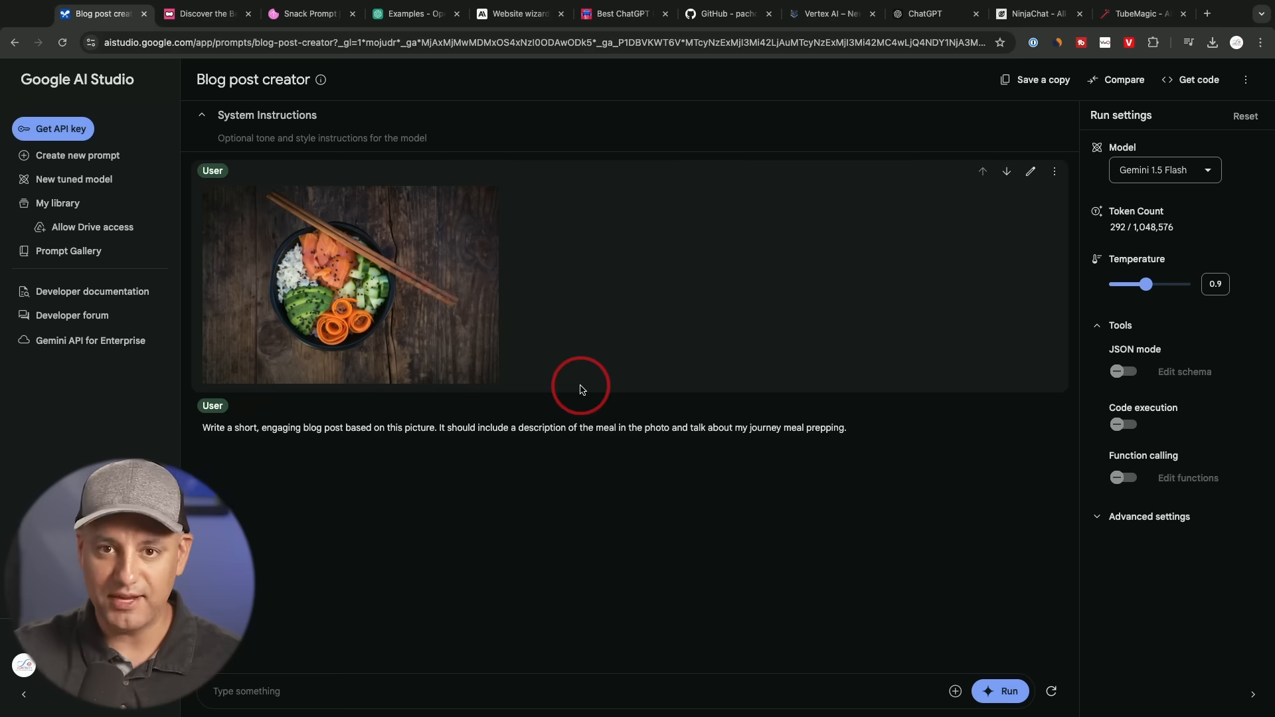
{"action": "left_click", "coordinate": [220, 14]}
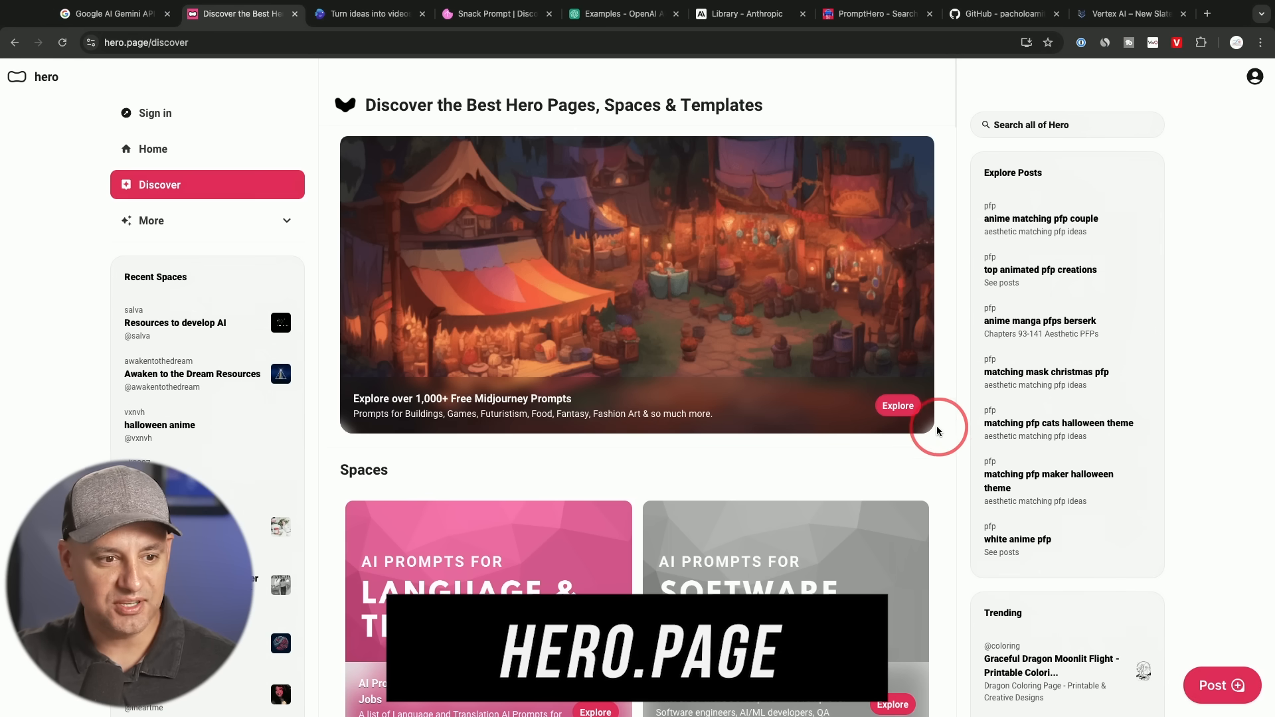
Step: Scroll hero.page's Discover page through the AI prompt spaces to the Content Creation collection
{"action": "scroll", "scroll_direction": "down", "scroll_amount": 3}
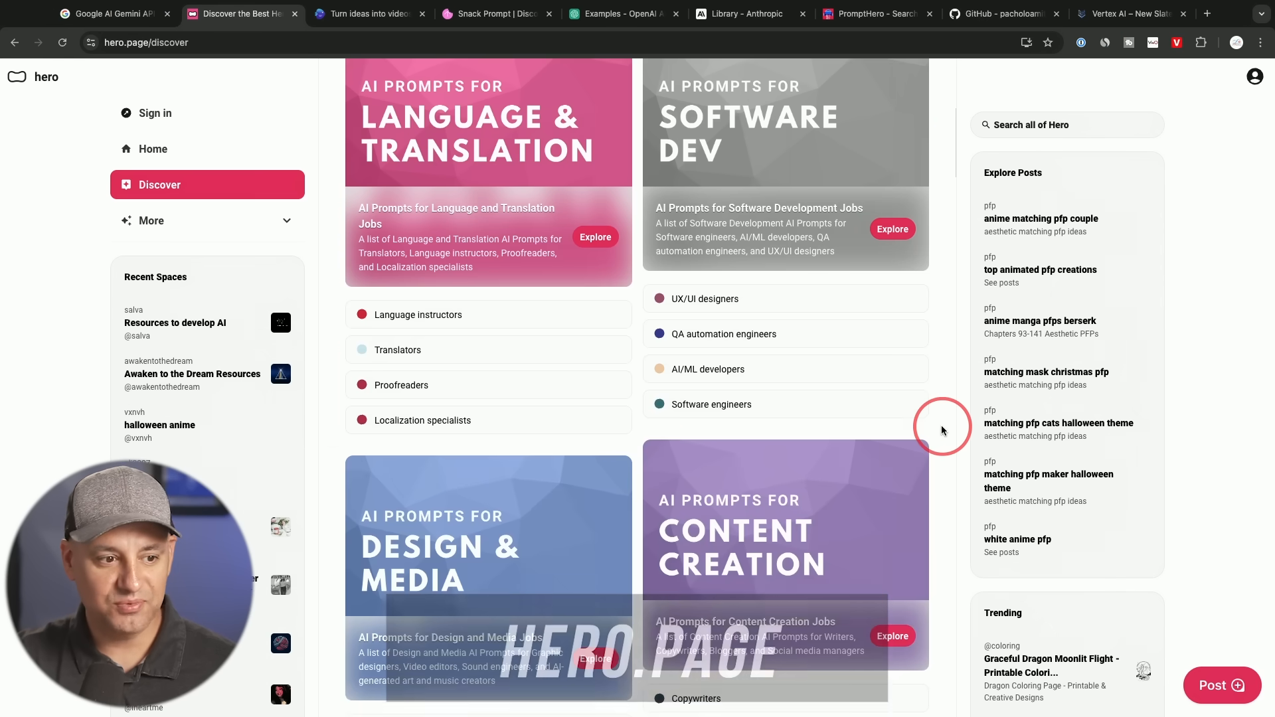
{"action": "scroll", "scroll_direction": "down", "scroll_amount": 3}
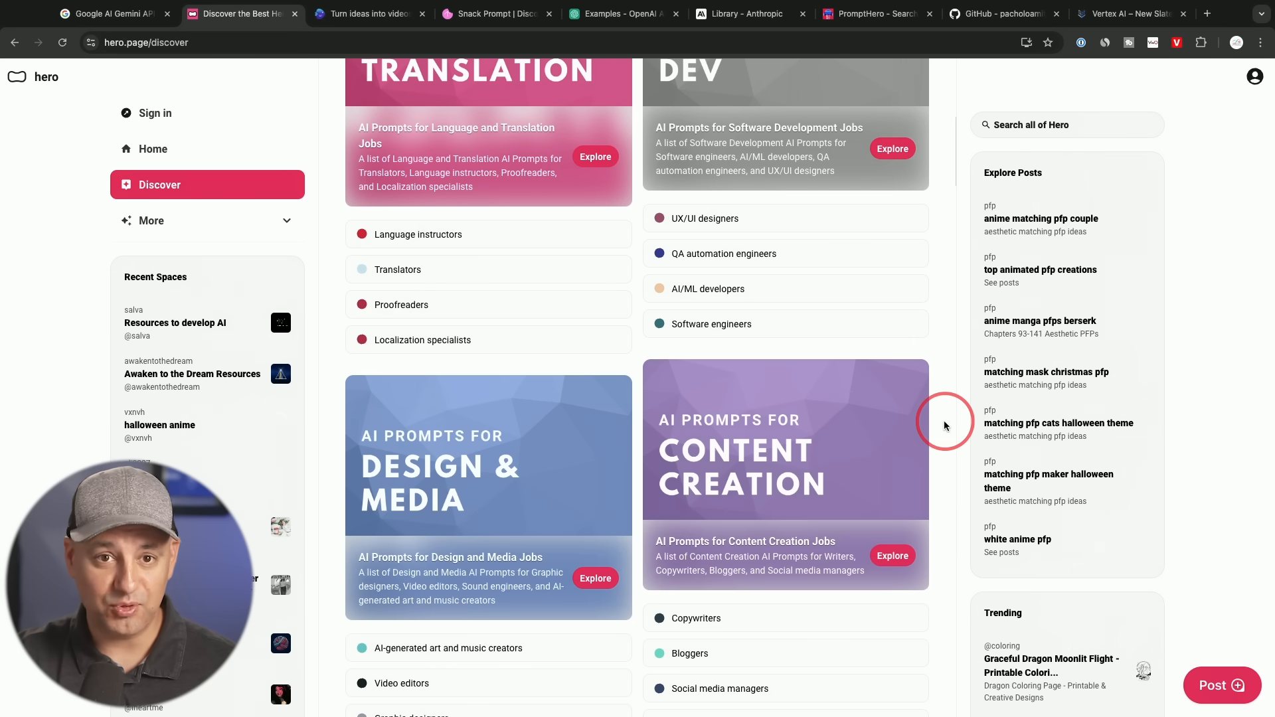
{"action": "scroll", "scroll_direction": "down", "scroll_amount": 3}
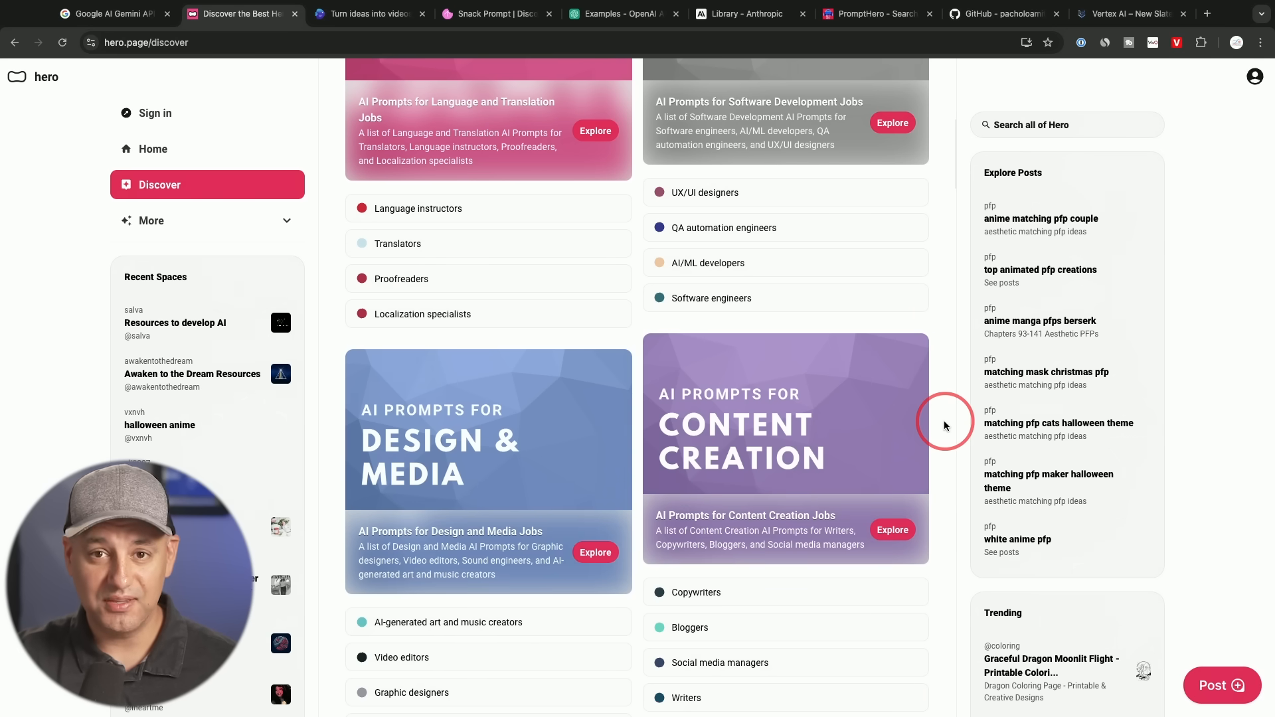
{"action": "scroll", "scroll_direction": "down", "scroll_amount": 3}
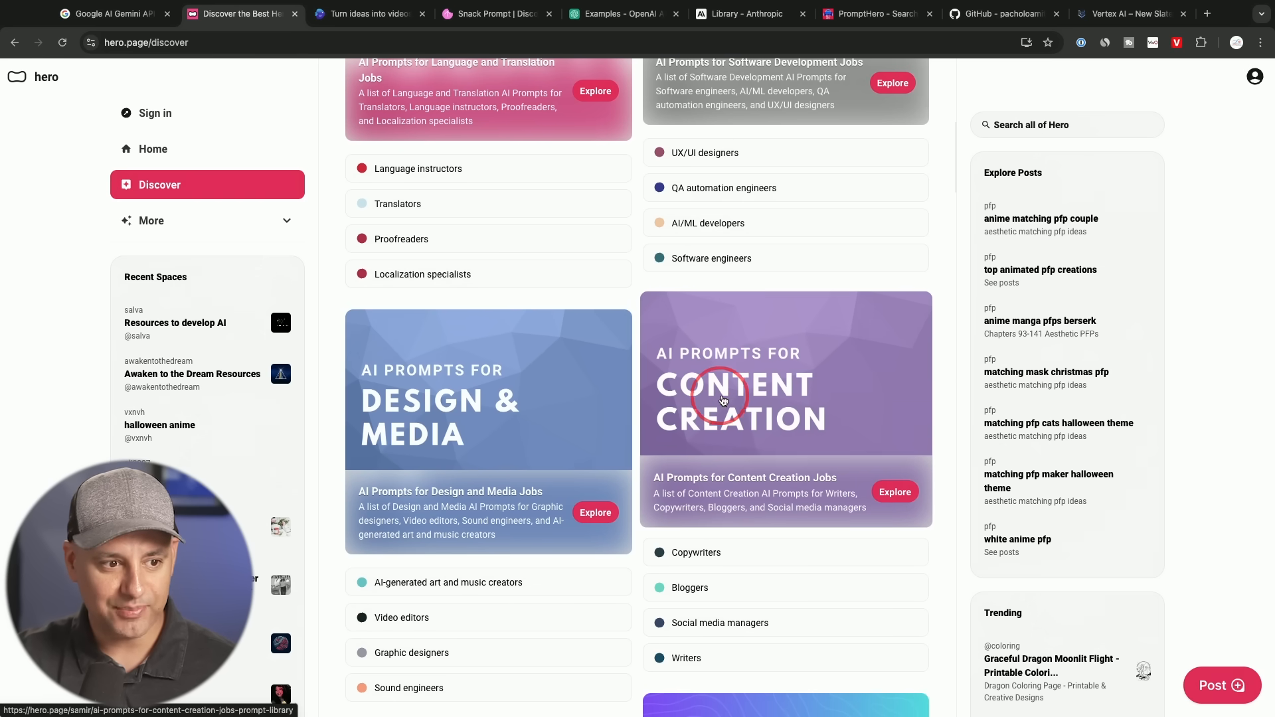
{"action": "mouse_move", "coordinate": [431, 412]}
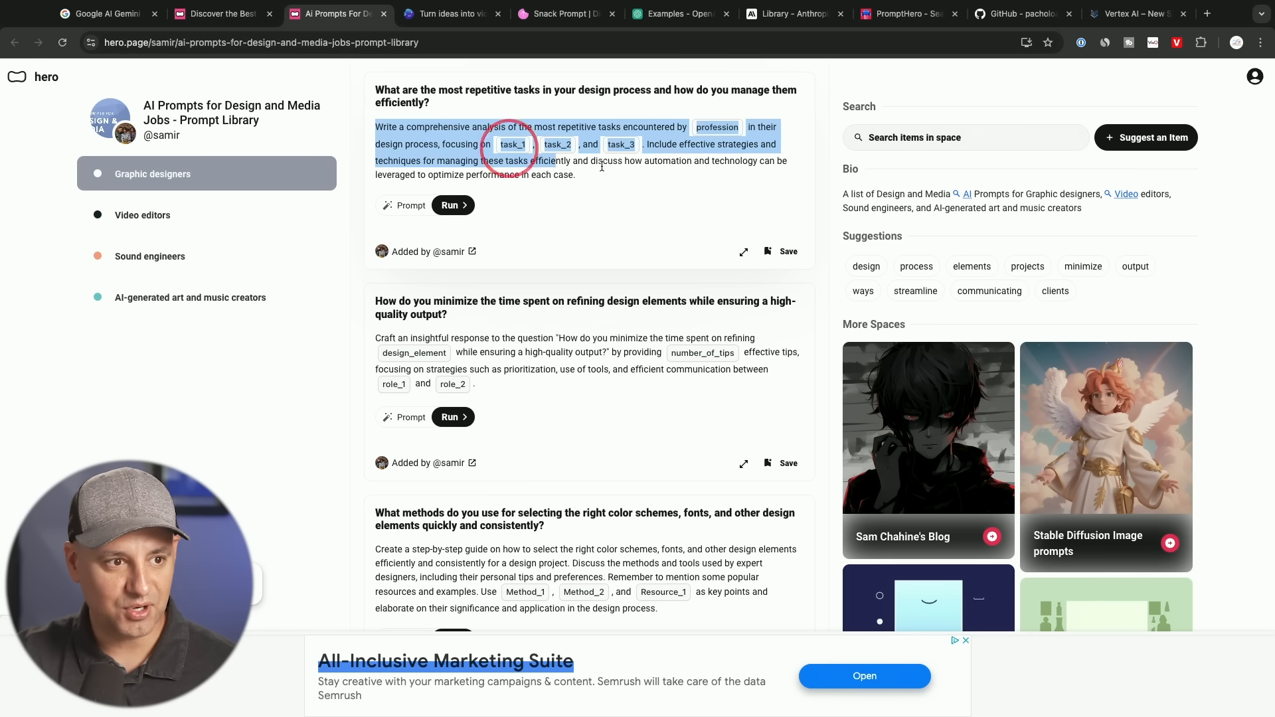
Step: Fill profession 'thumbnail designers' and tasks 'find images', 'image editing', 'ideation'
{"action": "left_click", "coordinate": [452, 205]}
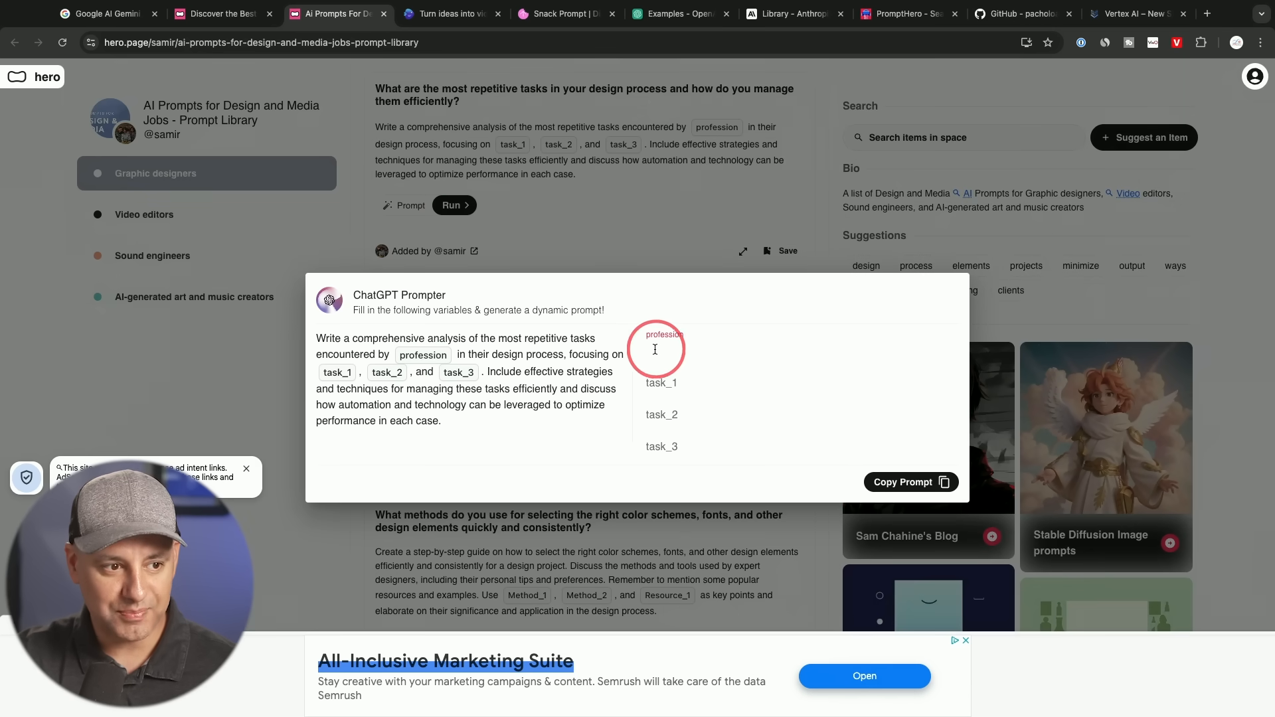
{"action": "mouse_move", "coordinate": [378, 332]}
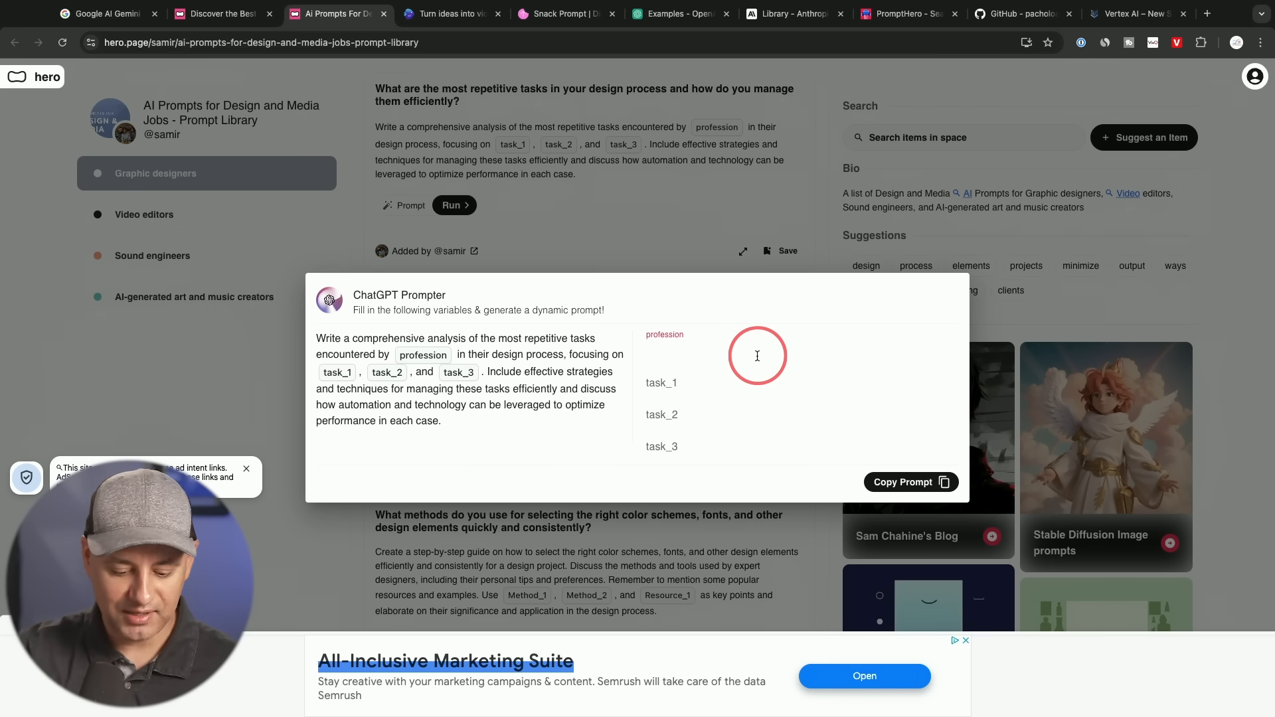
{"action": "type", "text": "thumbnail designers"}
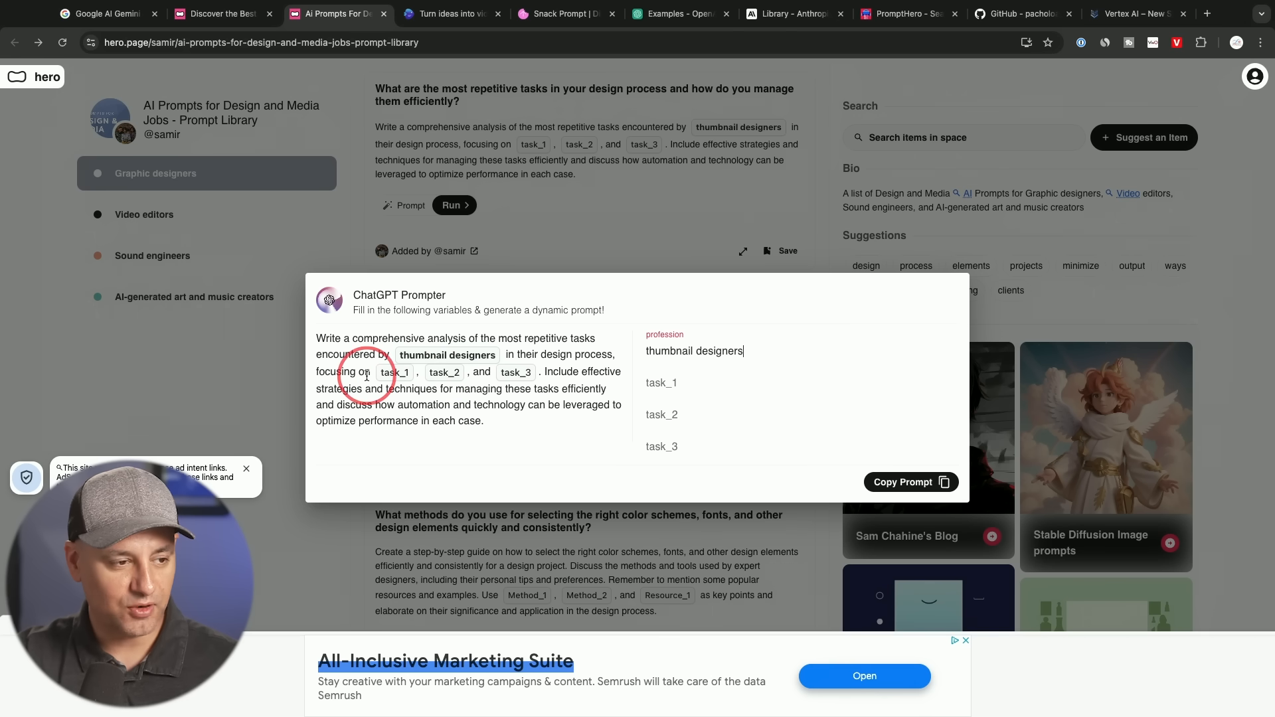
{"action": "type", "text": "find images"}
{"action": "left_click", "coordinate": [800, 416]}
{"action": "type", "text": "image editing"}
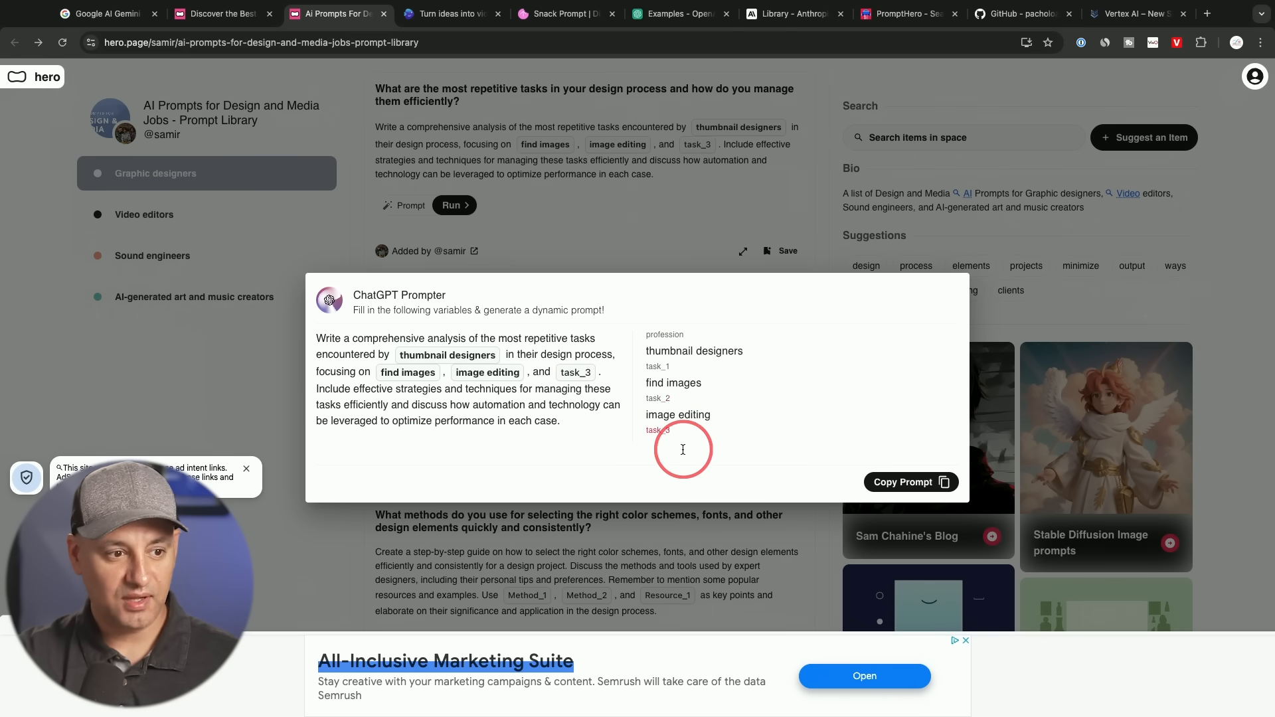
{"action": "type", "text": "ideation"}
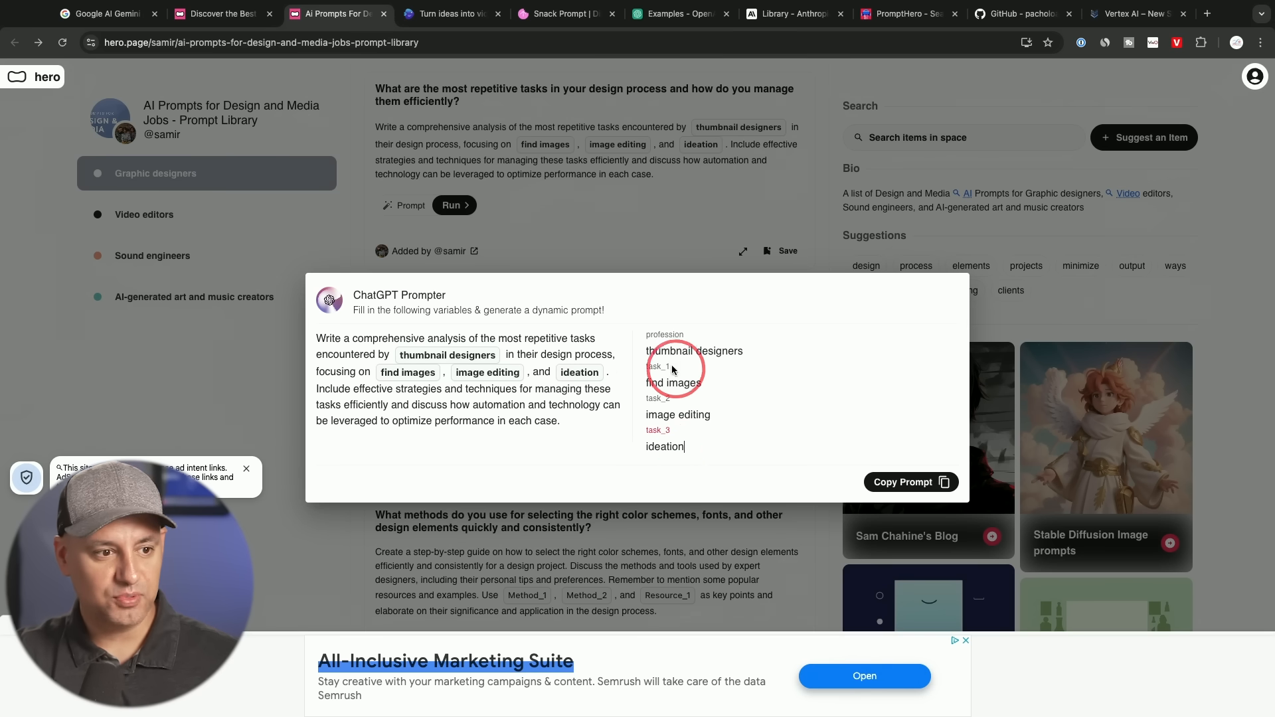
{"action": "mouse_move", "coordinate": [306, 337]}
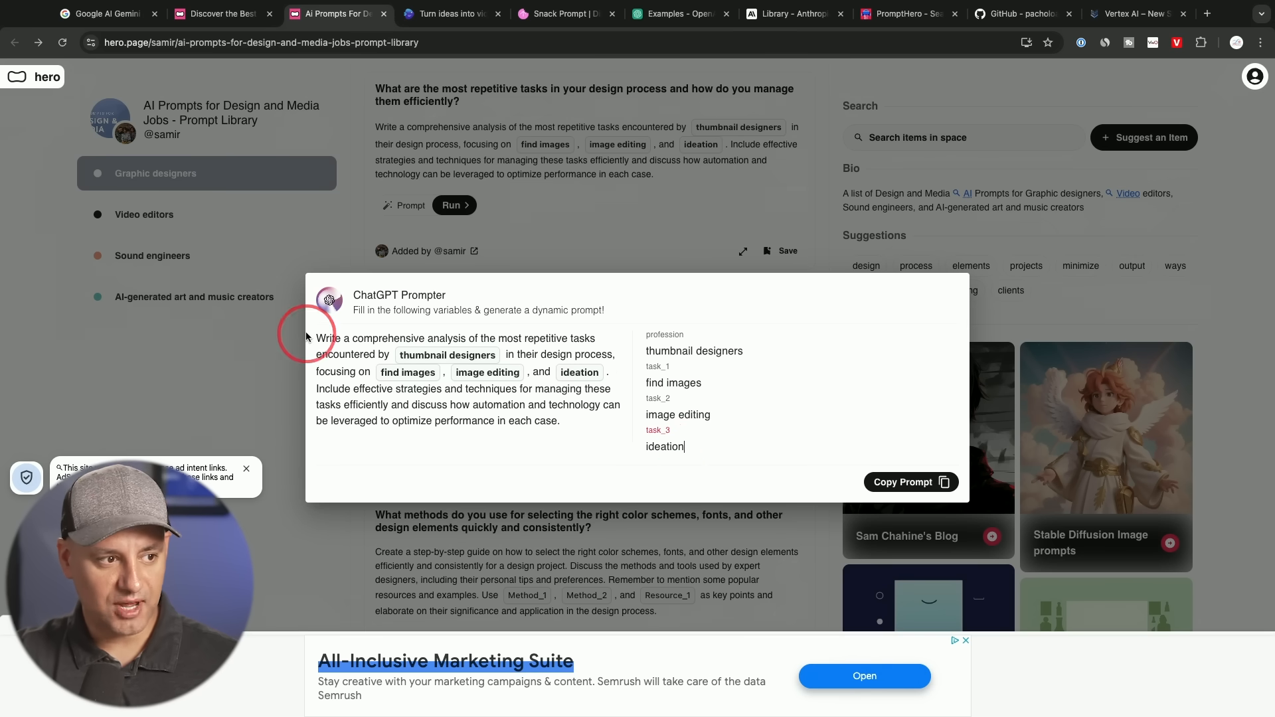
{"action": "mouse_move", "coordinate": [330, 338]}
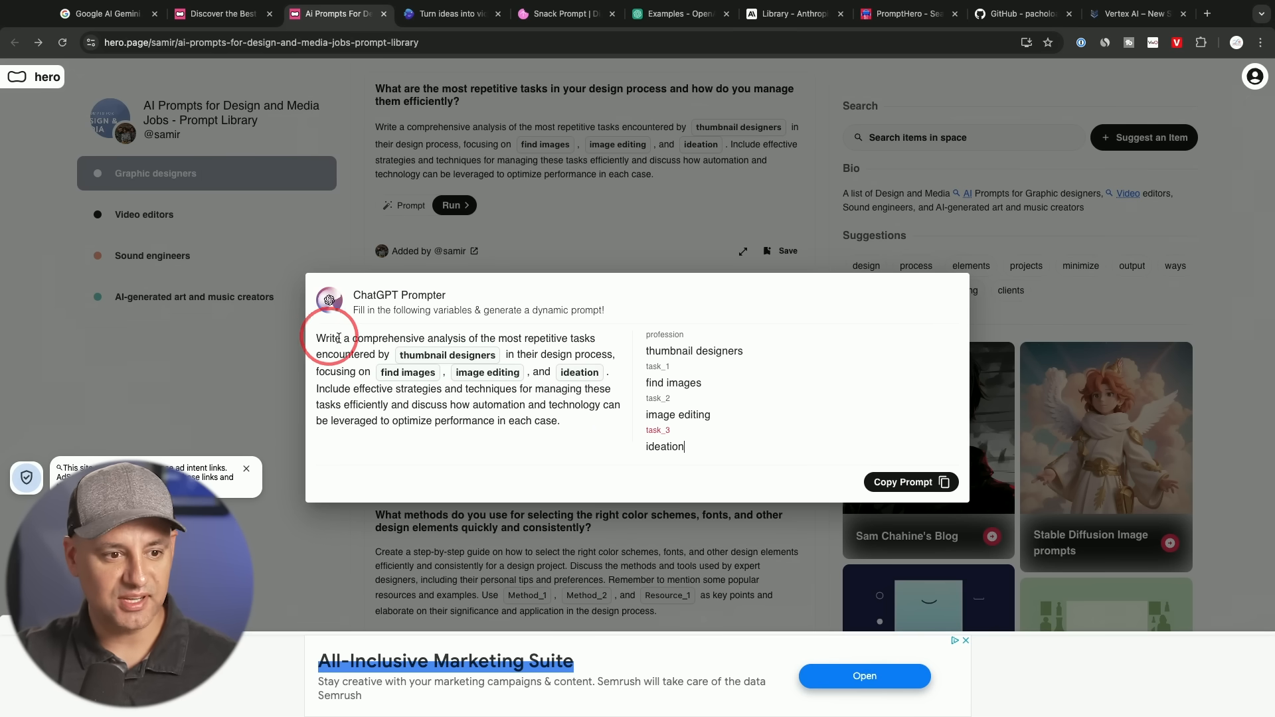
{"action": "left_click", "coordinate": [912, 482]}
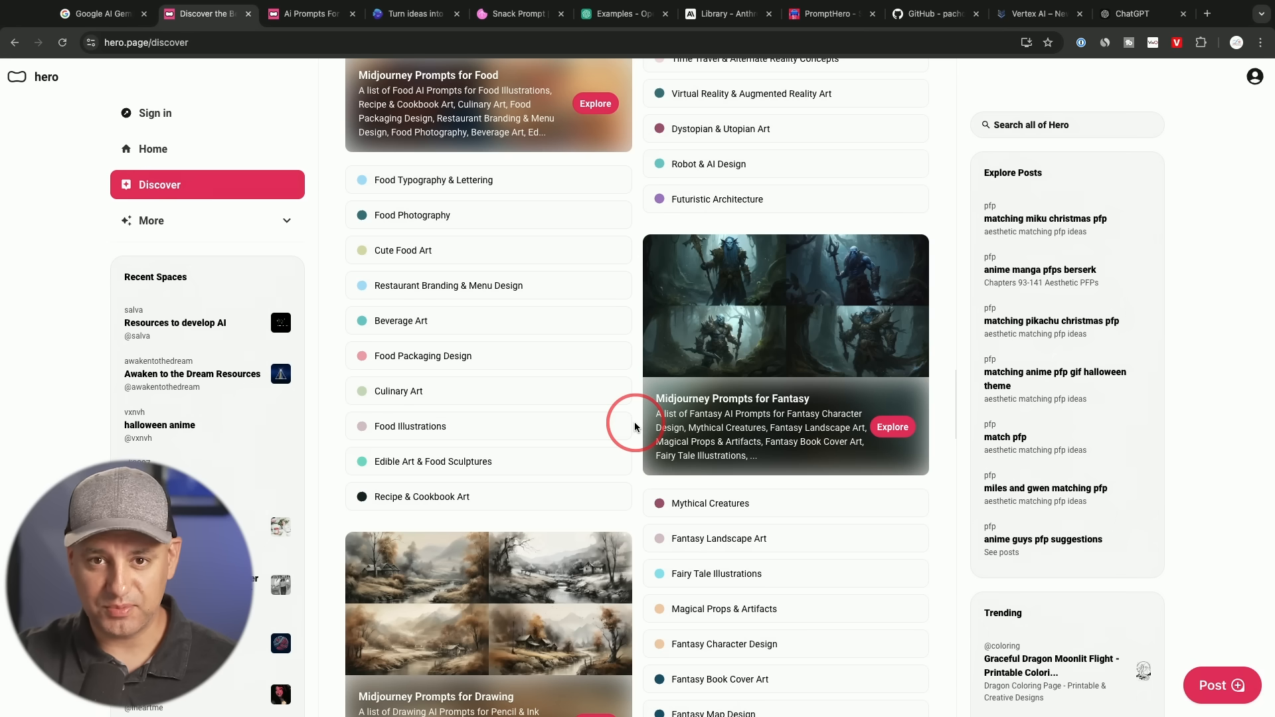
Step: Browse Midjourney Prompts for Fantasy and run the mystical elf warrior prompt
{"action": "scroll", "scroll_direction": "down", "scroll_amount": 3}
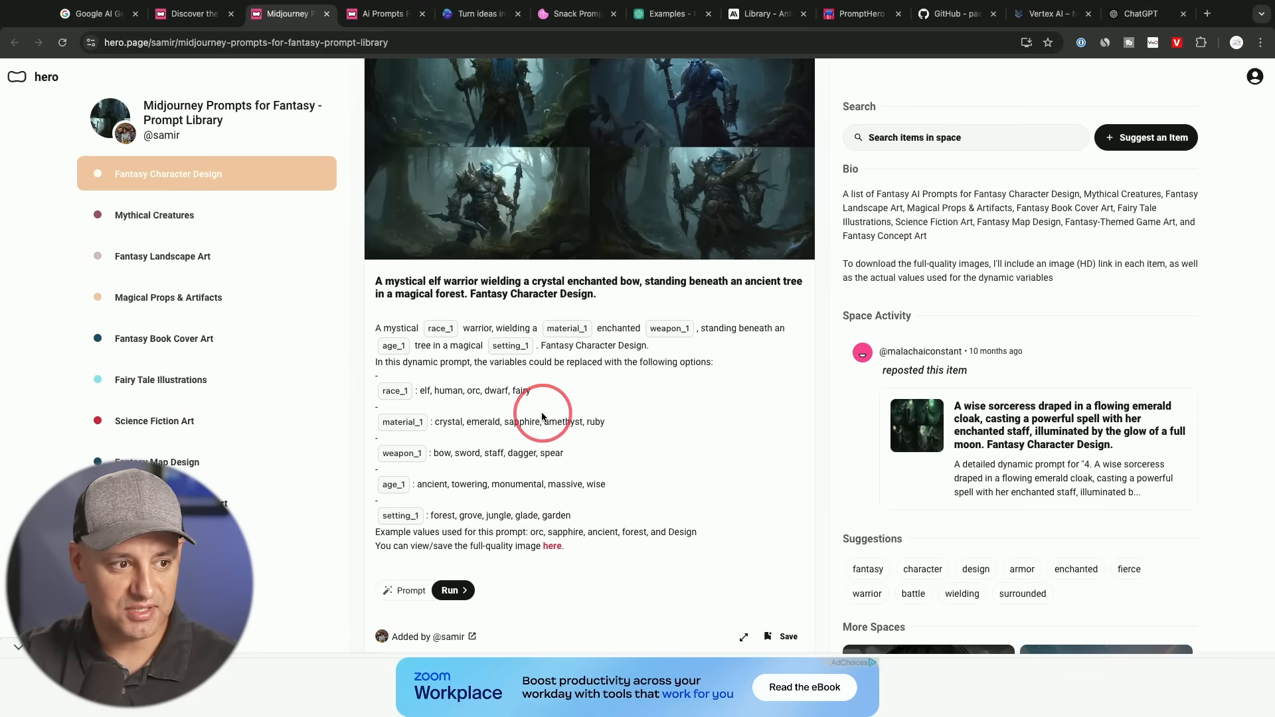
{"action": "scroll", "scroll_direction": "down", "scroll_amount": 3}
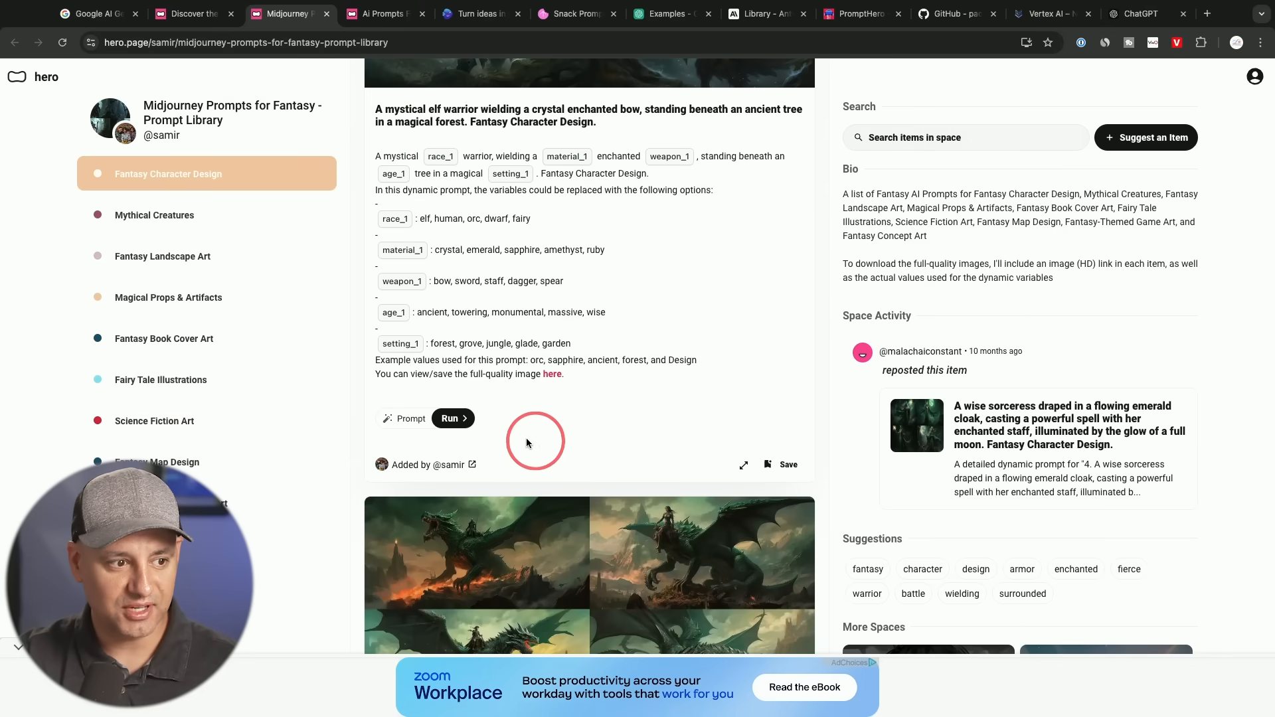
{"action": "left_click", "coordinate": [449, 418]}
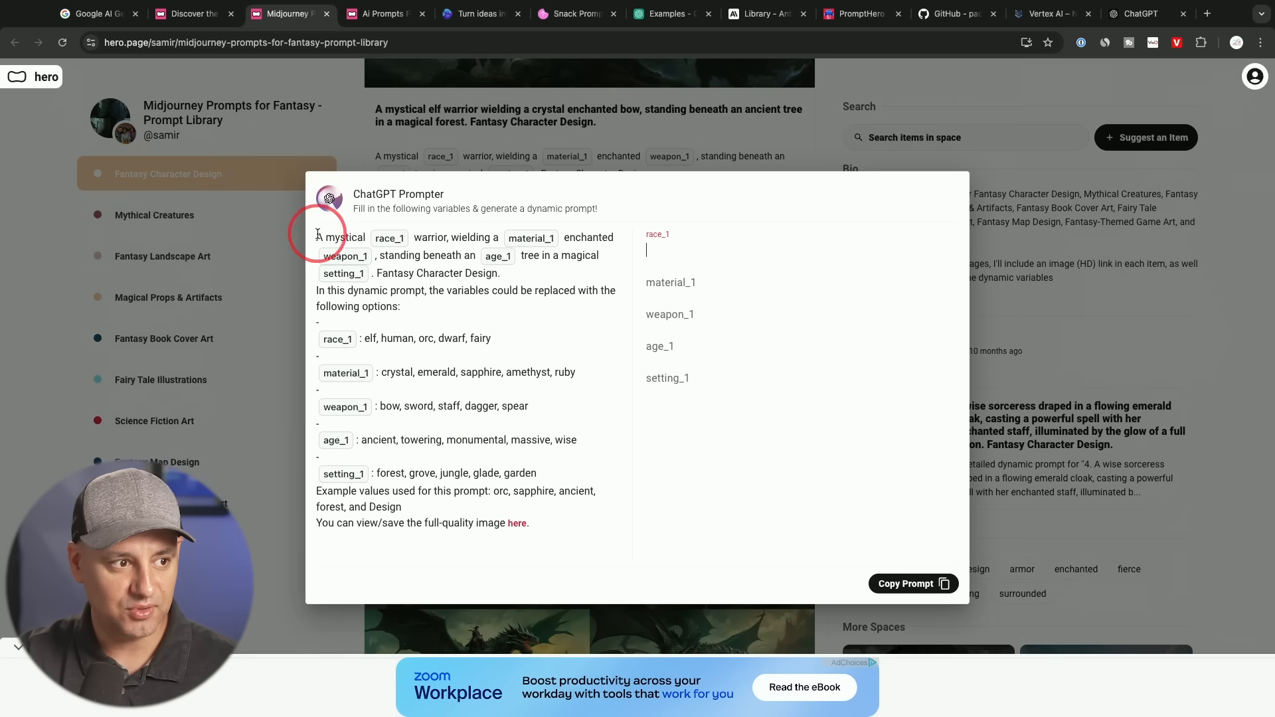
{"action": "left_click_drag", "start_coordinate": [318, 237], "coordinate": [559, 536]}
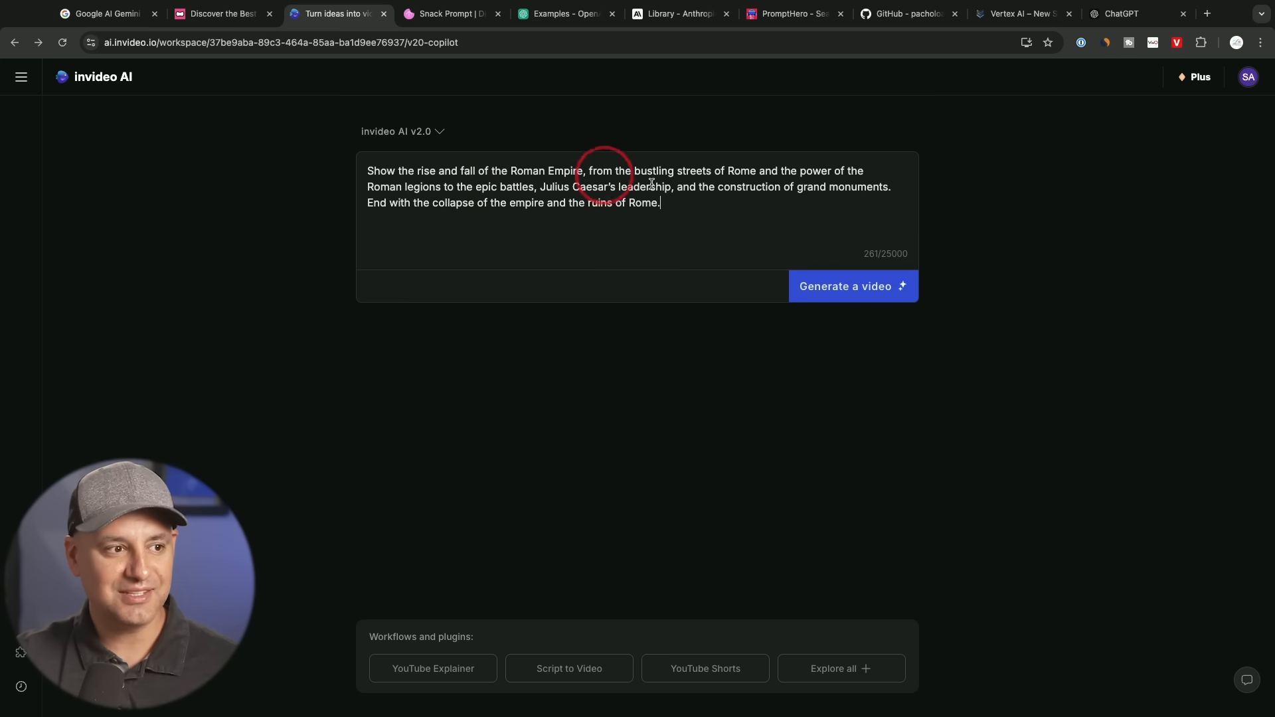
Step: Generate a video from the Rise and Fall of the Roman Empire prompt
{"action": "left_click", "coordinate": [827, 286]}
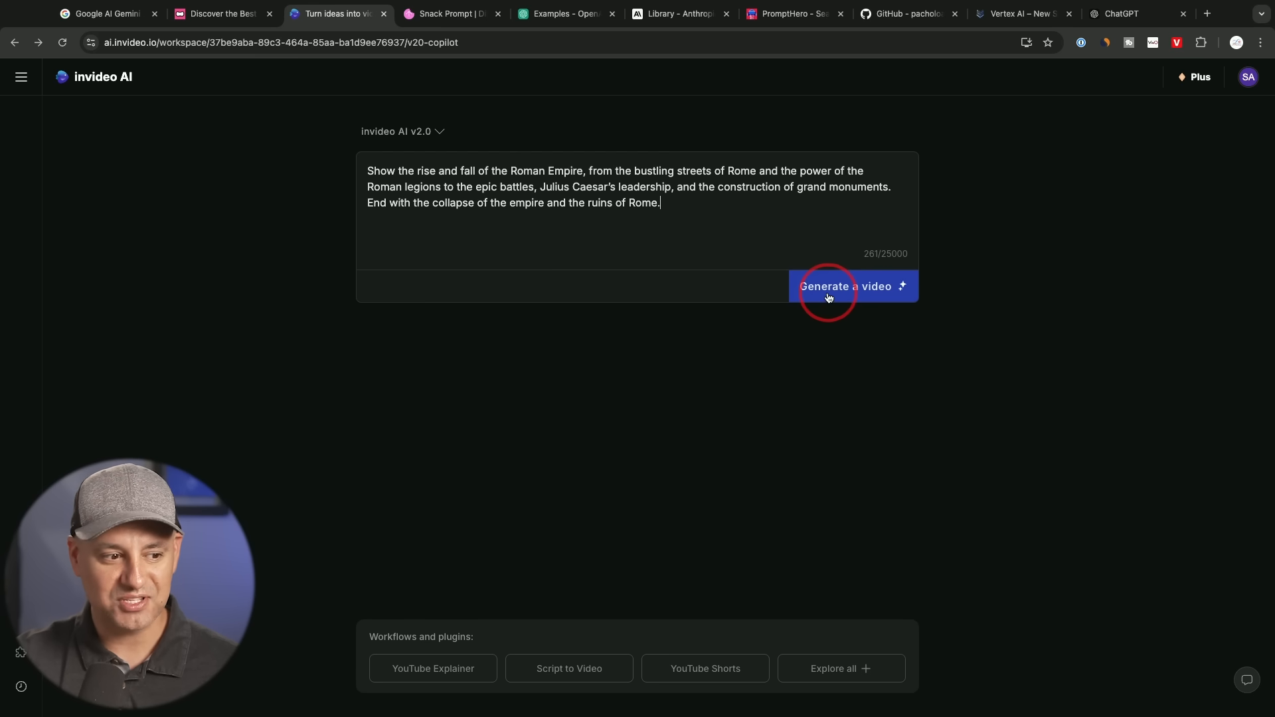
{"action": "left_click", "coordinate": [845, 285]}
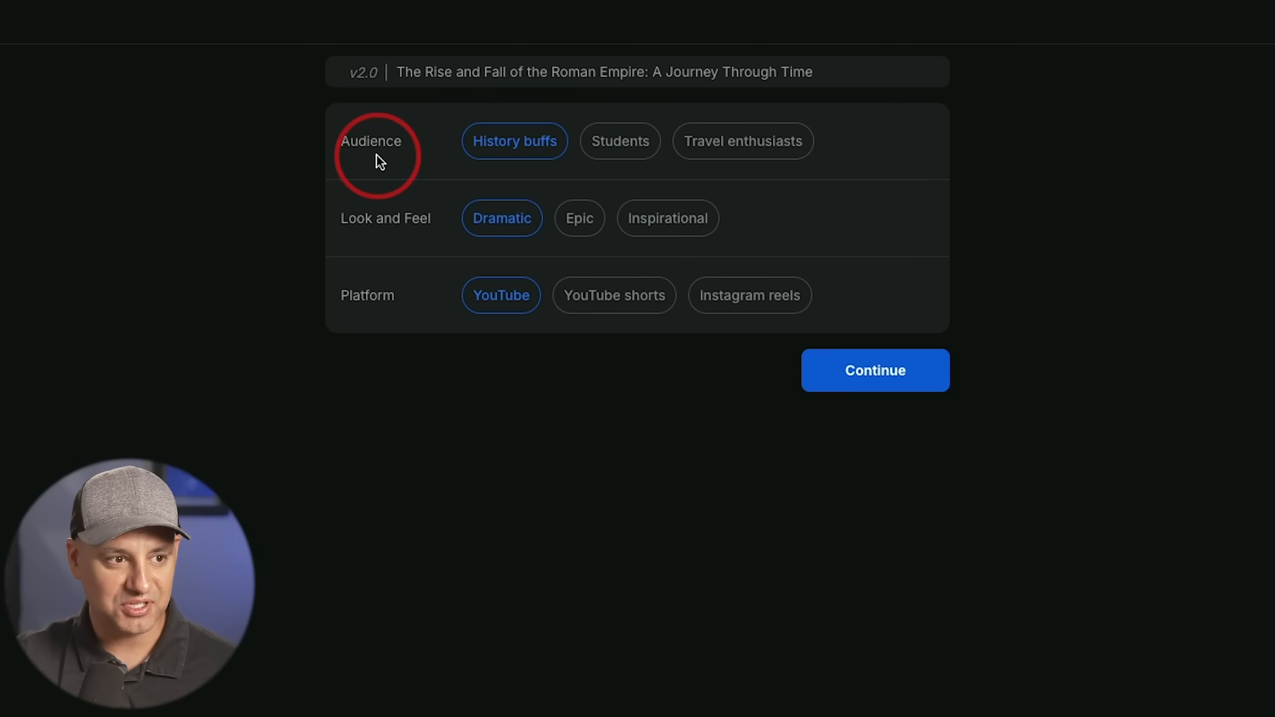
{"action": "mouse_move", "coordinate": [475, 147]}
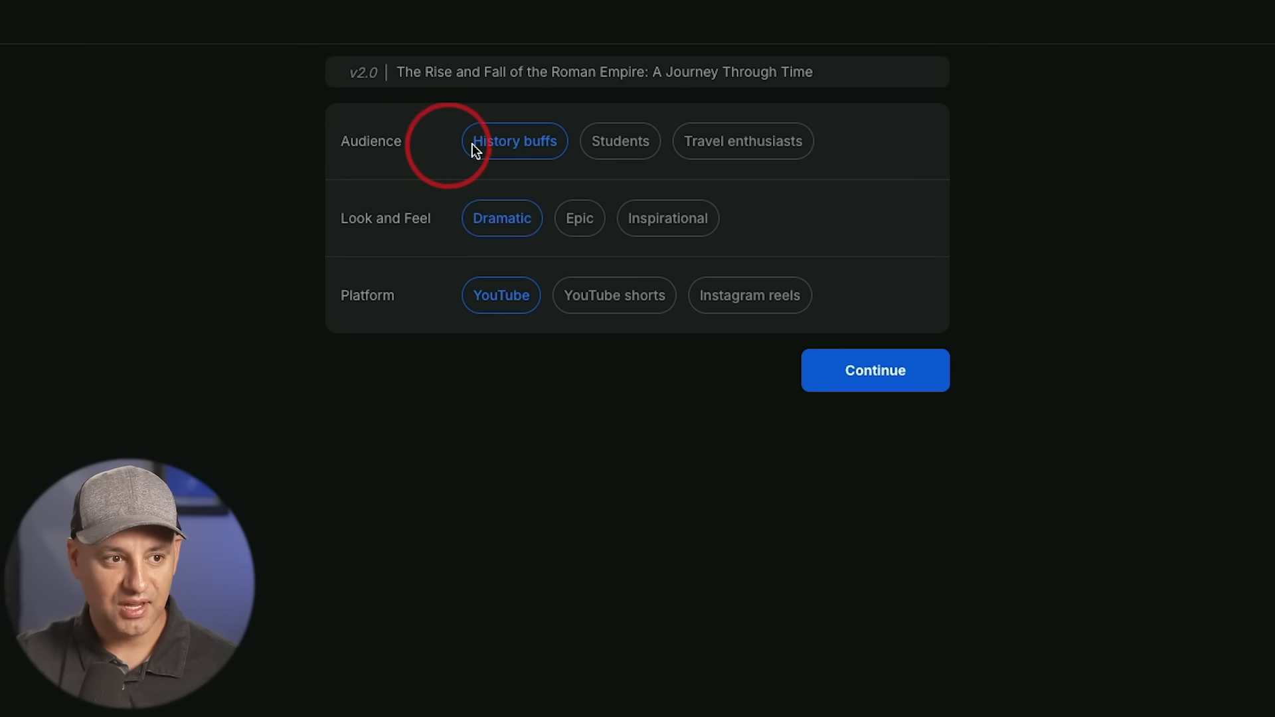
Step: Choose an Epic look and YouTube shorts for the history-buffs Roman Empire video, then continue
{"action": "left_click", "coordinate": [578, 218]}
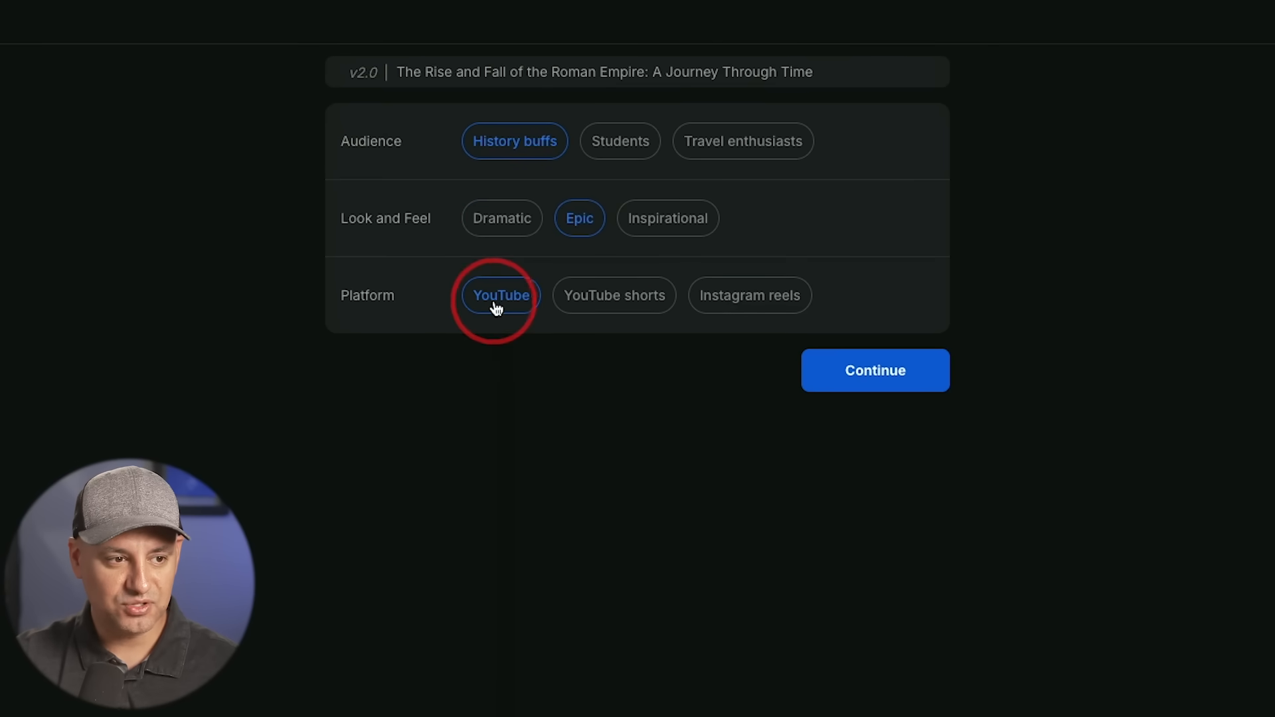
{"action": "left_click", "coordinate": [614, 296]}
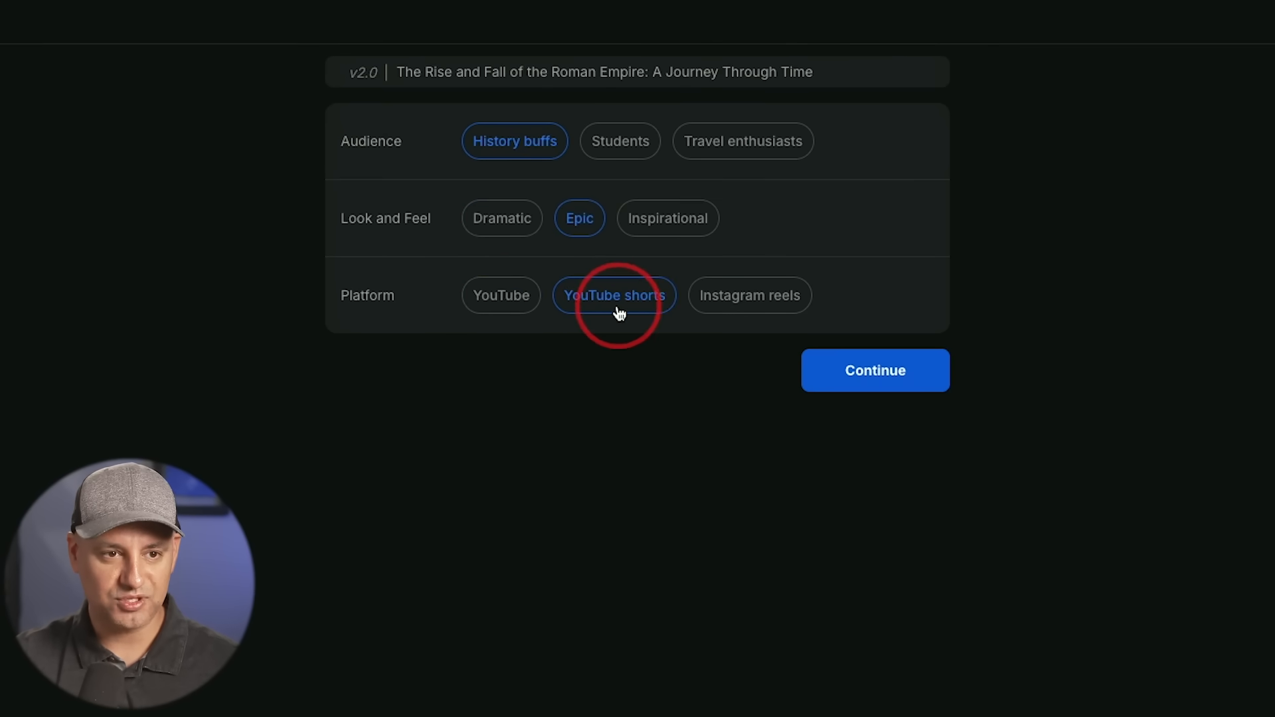
{"action": "left_click", "coordinate": [875, 370]}
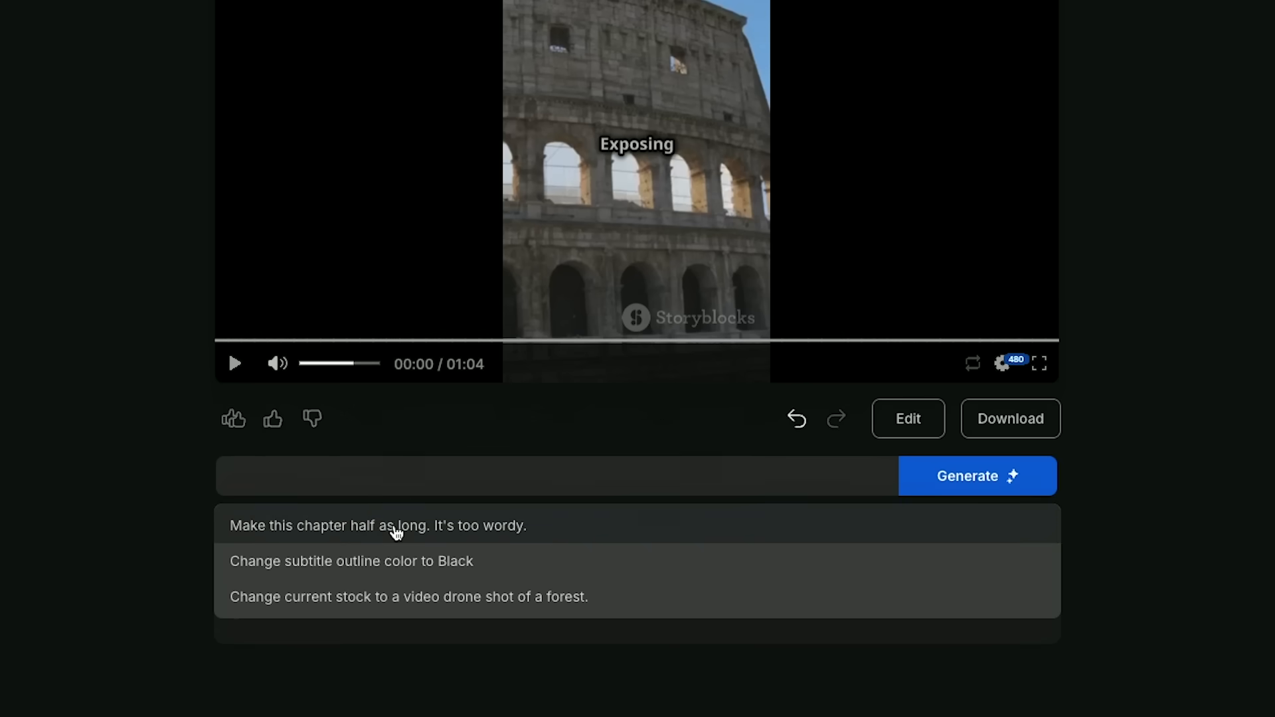
{"action": "mouse_move", "coordinate": [415, 484]}
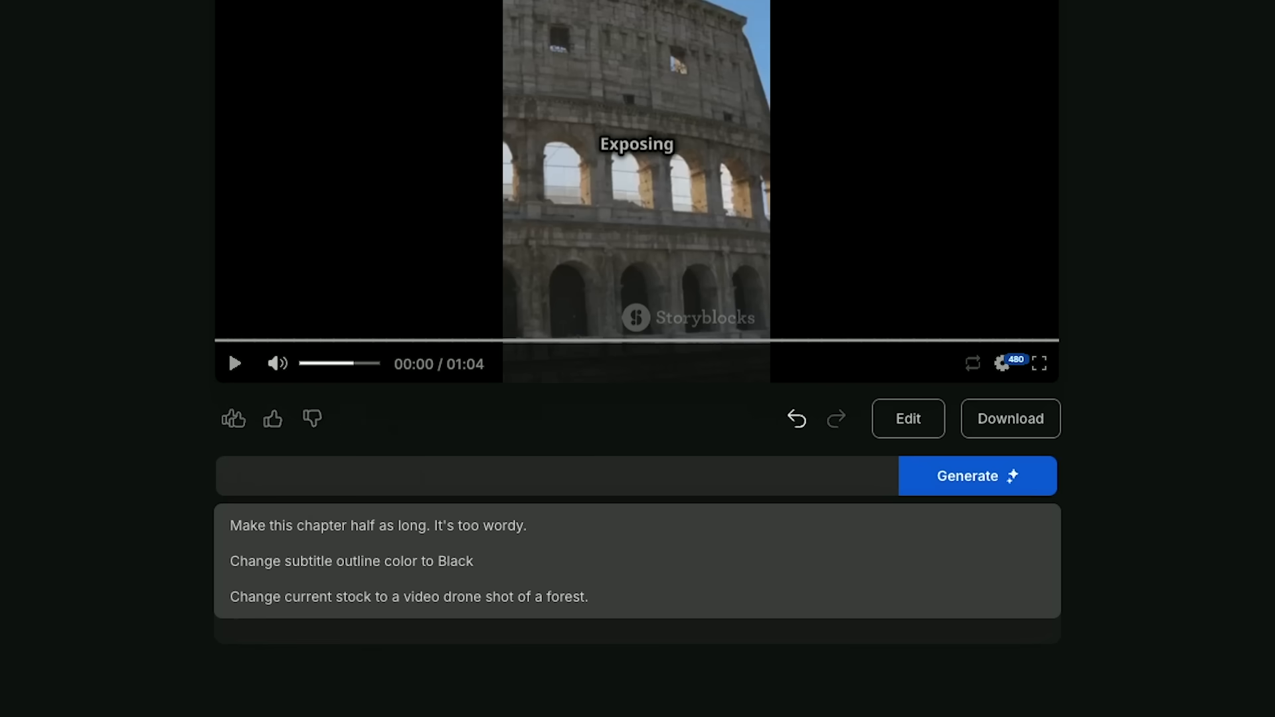
Step: Run the edit command 'translate from english to french' on the Roman Empire video
{"action": "type", "text": "translate from english to fr"}
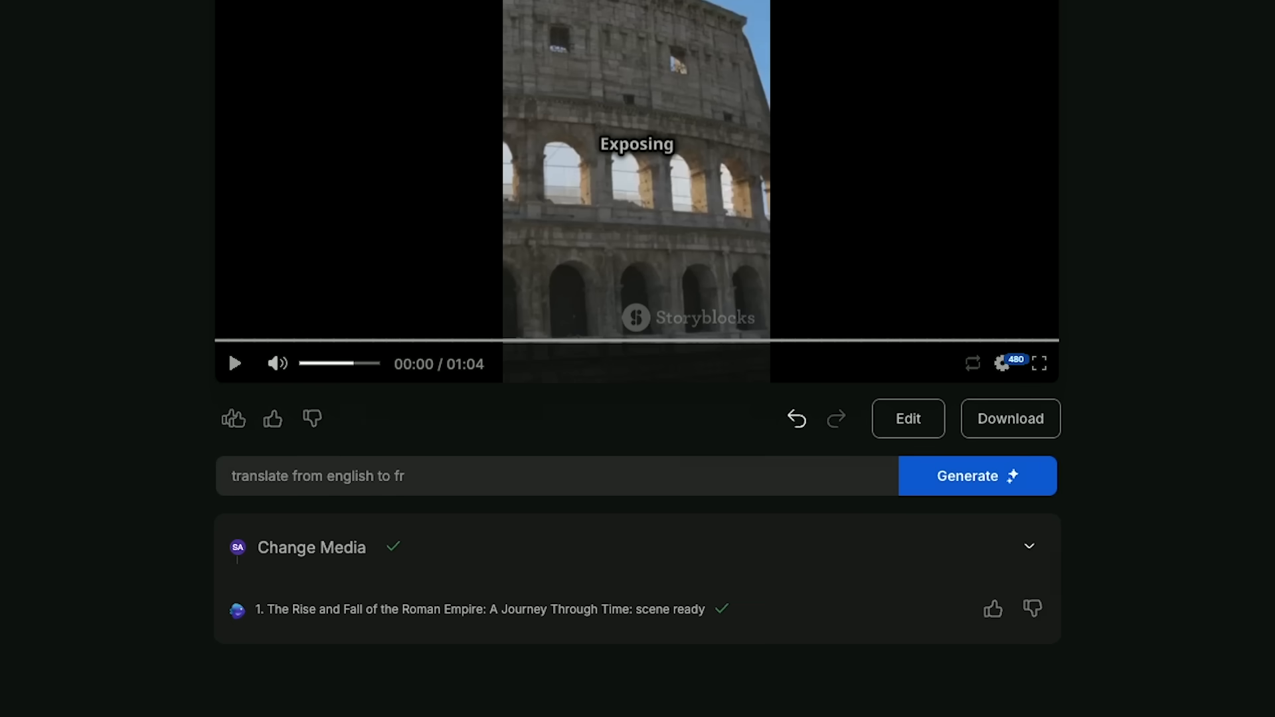
{"action": "left_click", "coordinate": [977, 476]}
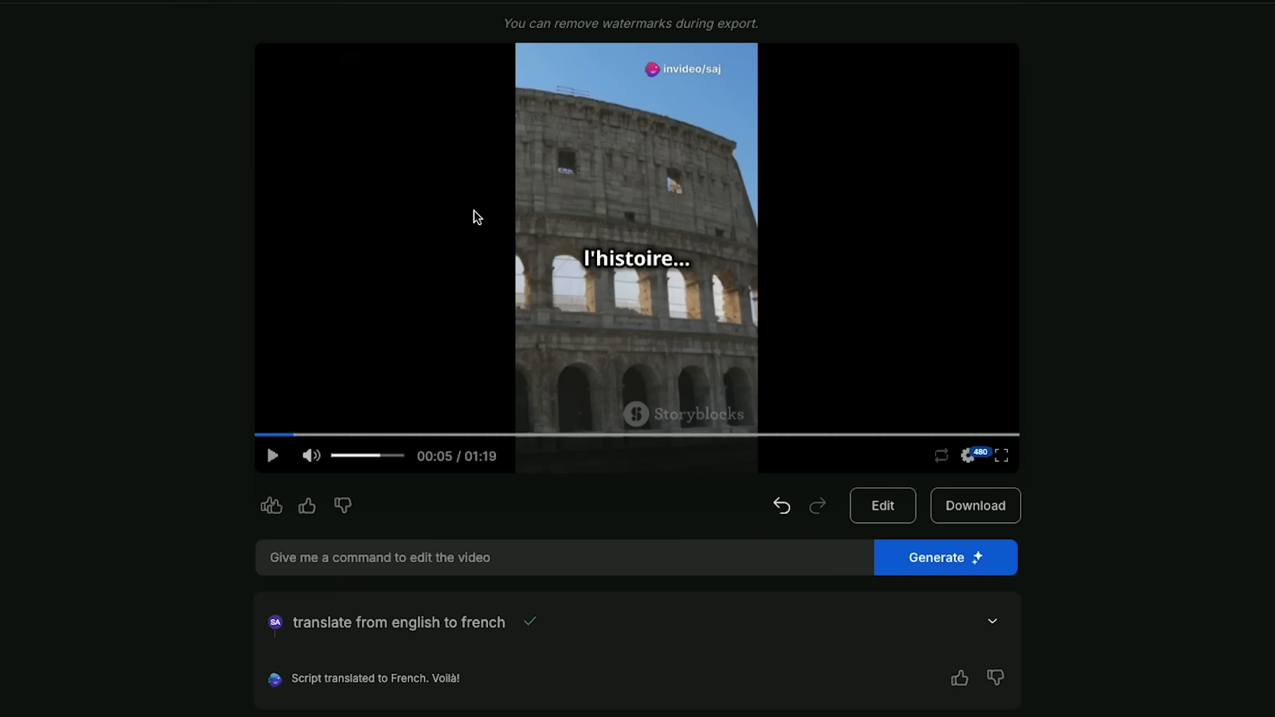
{"action": "mouse_move", "coordinate": [1012, 315]}
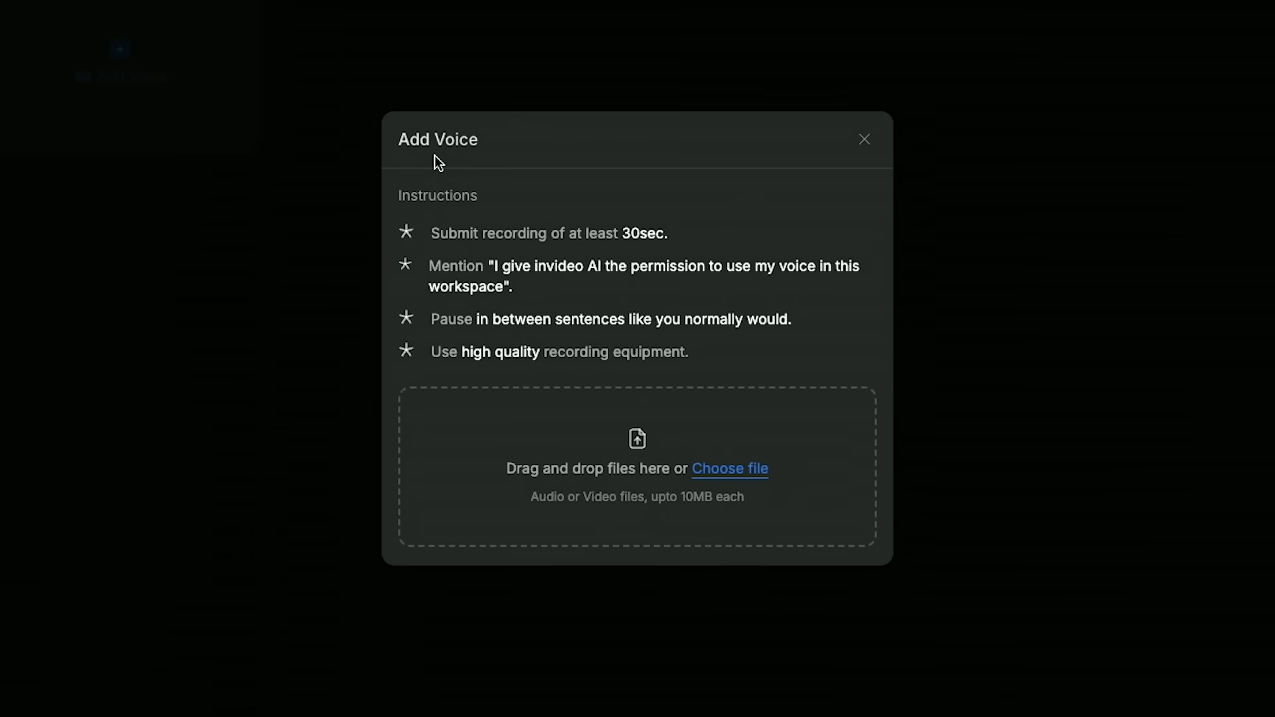
{"action": "mouse_move", "coordinate": [615, 298]}
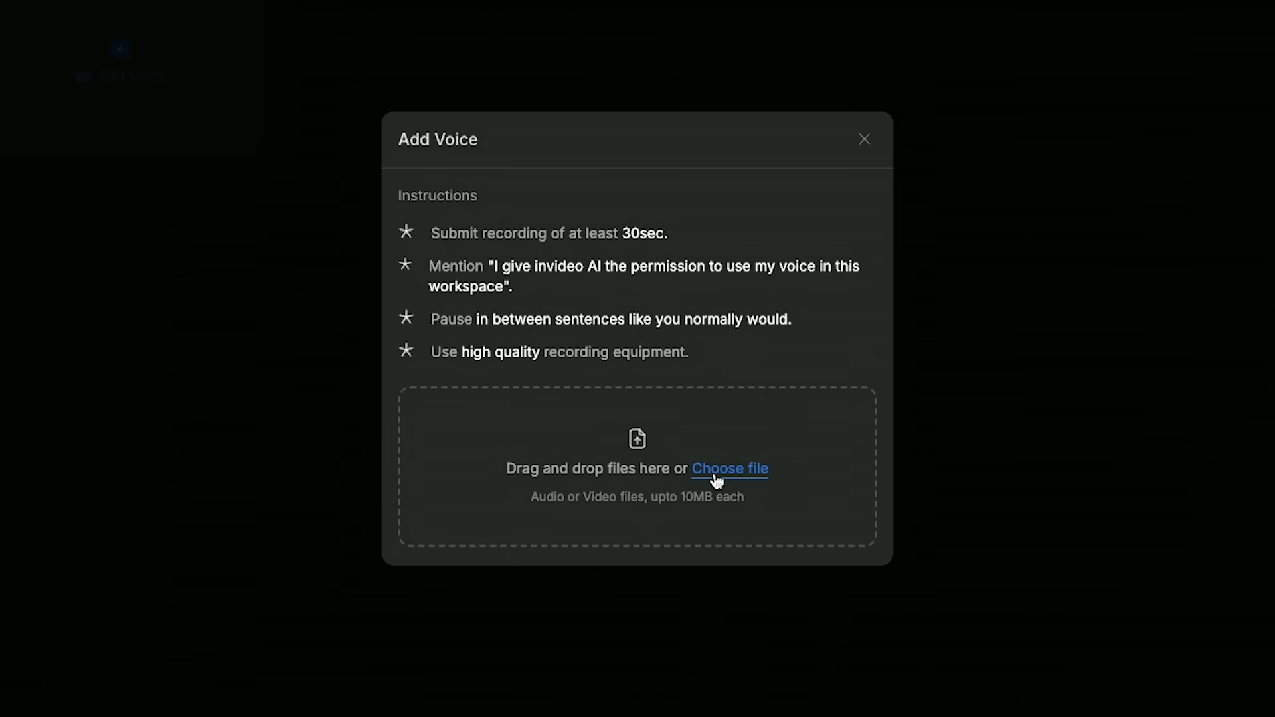
{"action": "mouse_move", "coordinate": [688, 261]}
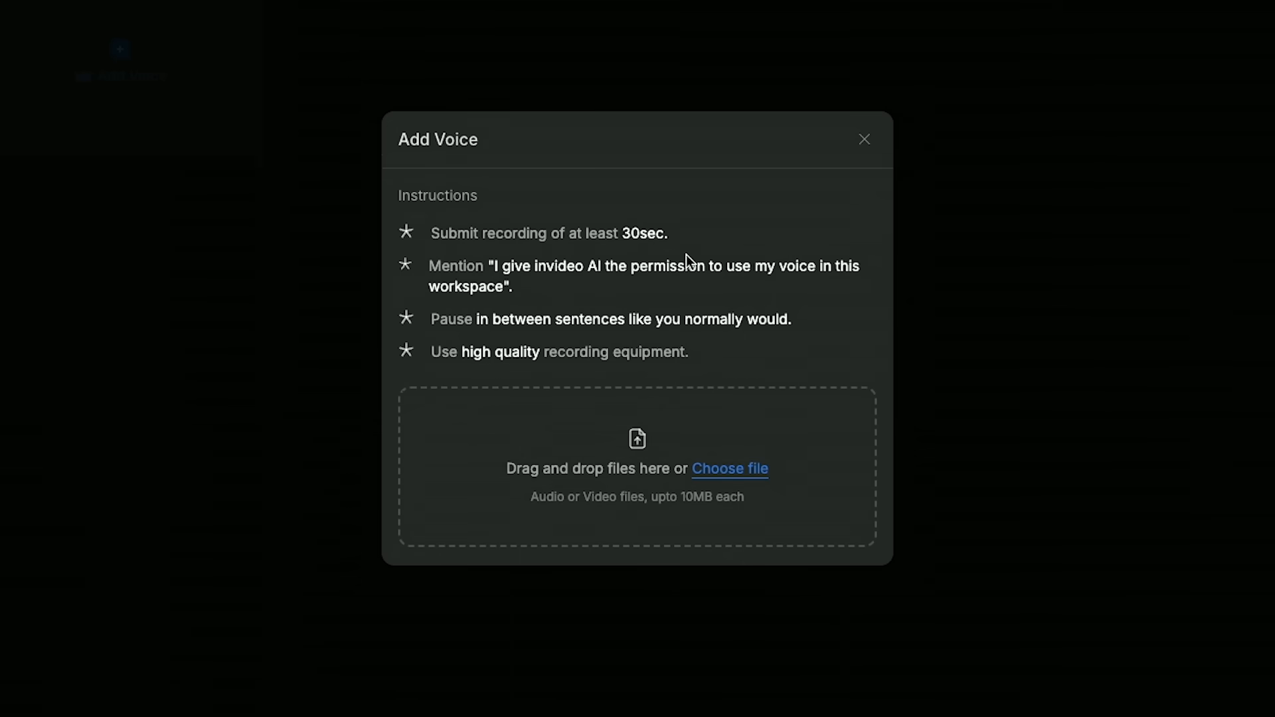
Step: Dismiss the Add Voice upload instructions dialog
{"action": "left_click", "coordinate": [864, 140]}
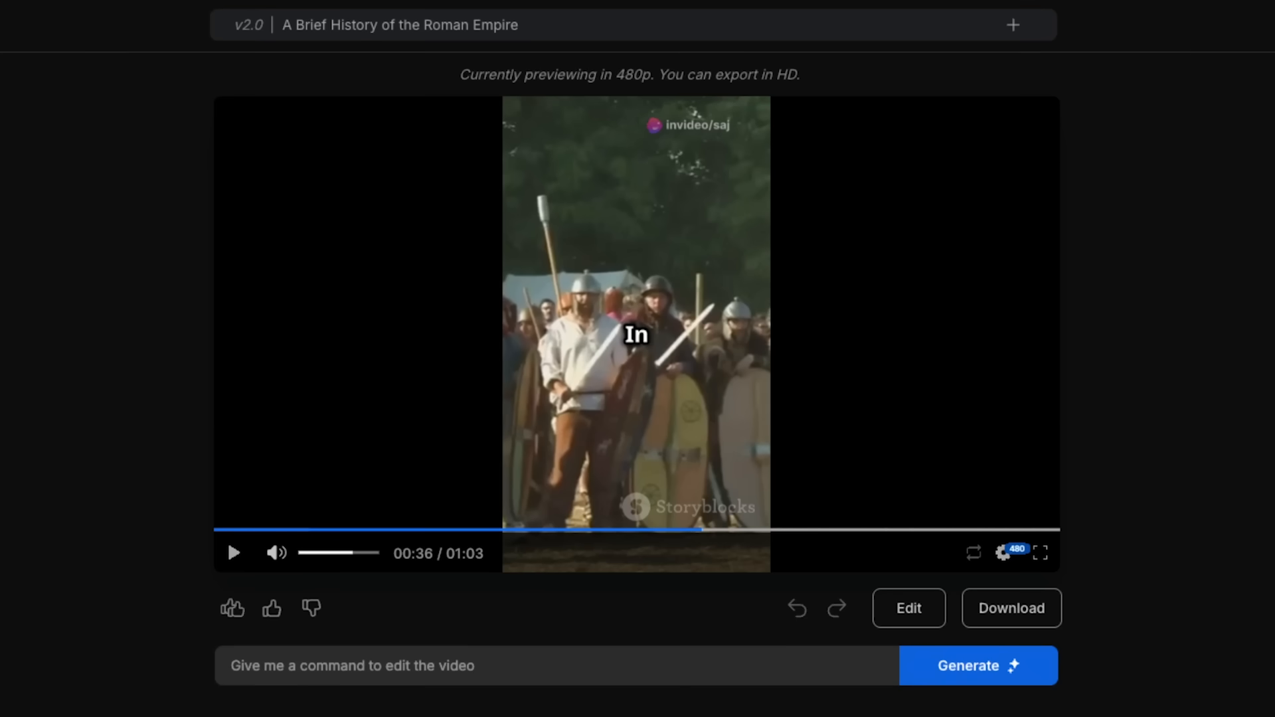
Step: Download the invideo AI Roman Empire video at 1080p with no watermarks and no branding
{"action": "left_click", "coordinate": [232, 554]}
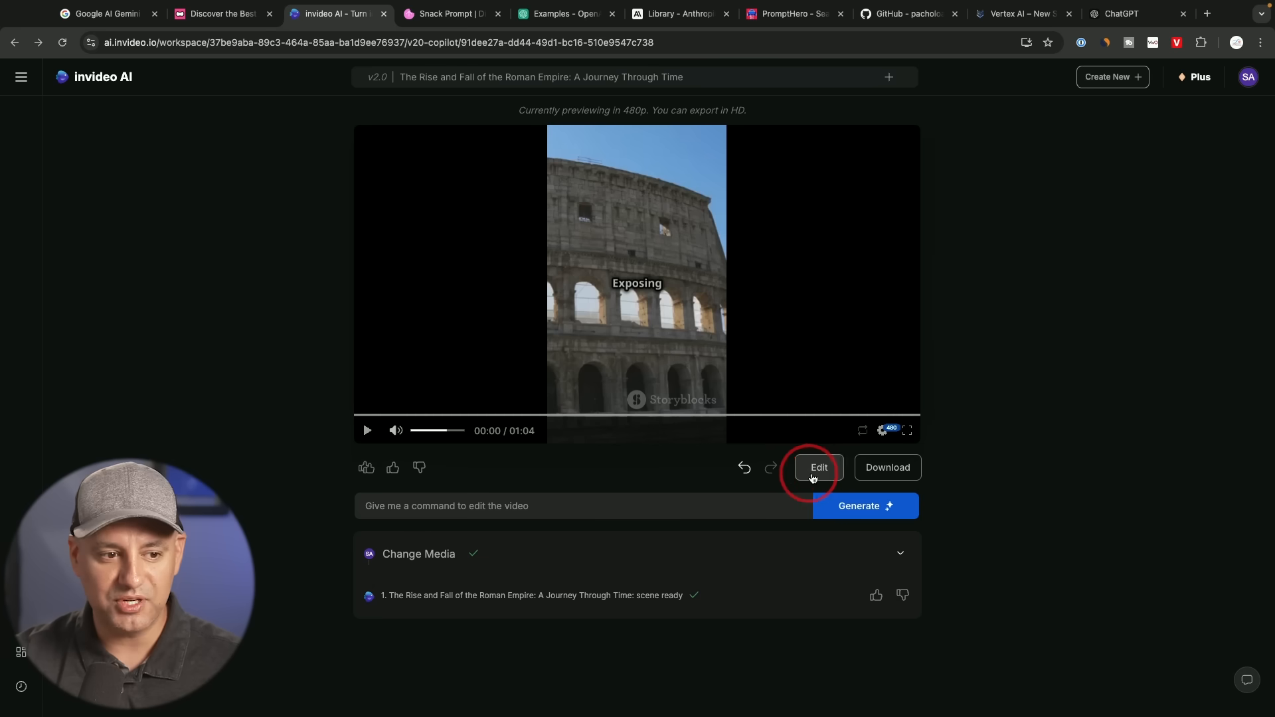
{"action": "mouse_move", "coordinate": [870, 478]}
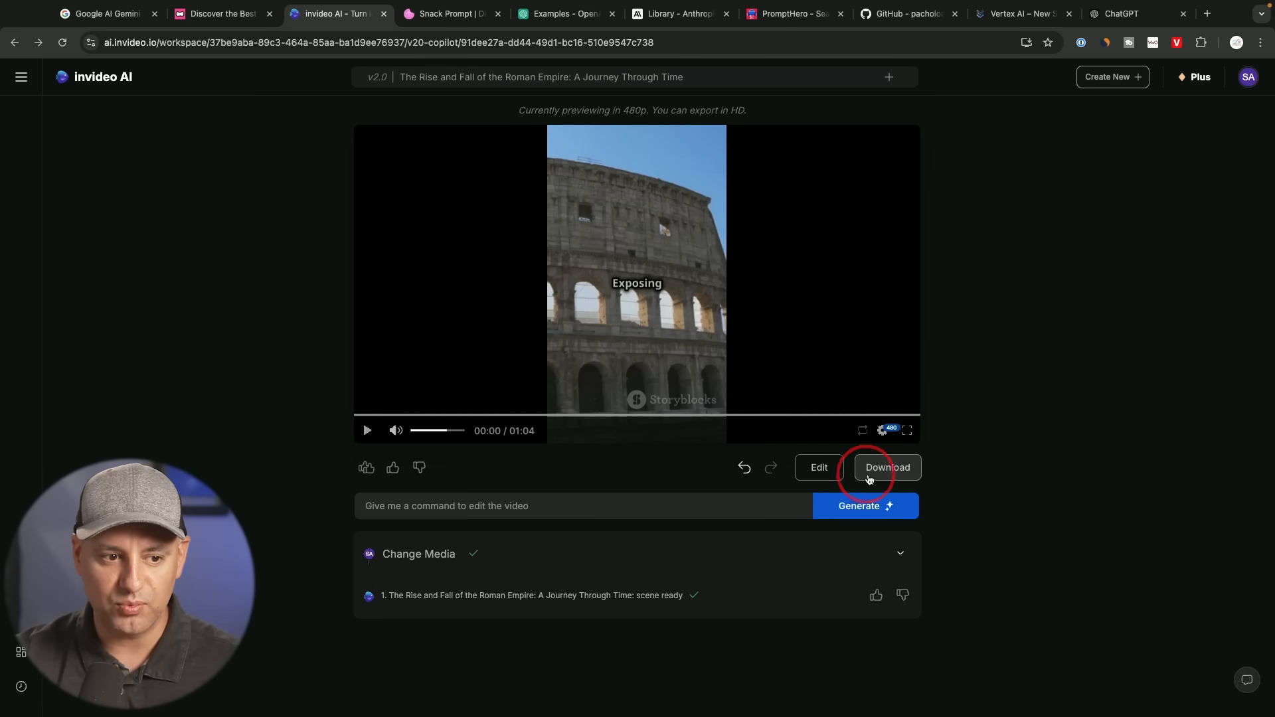
{"action": "left_click", "coordinate": [887, 467]}
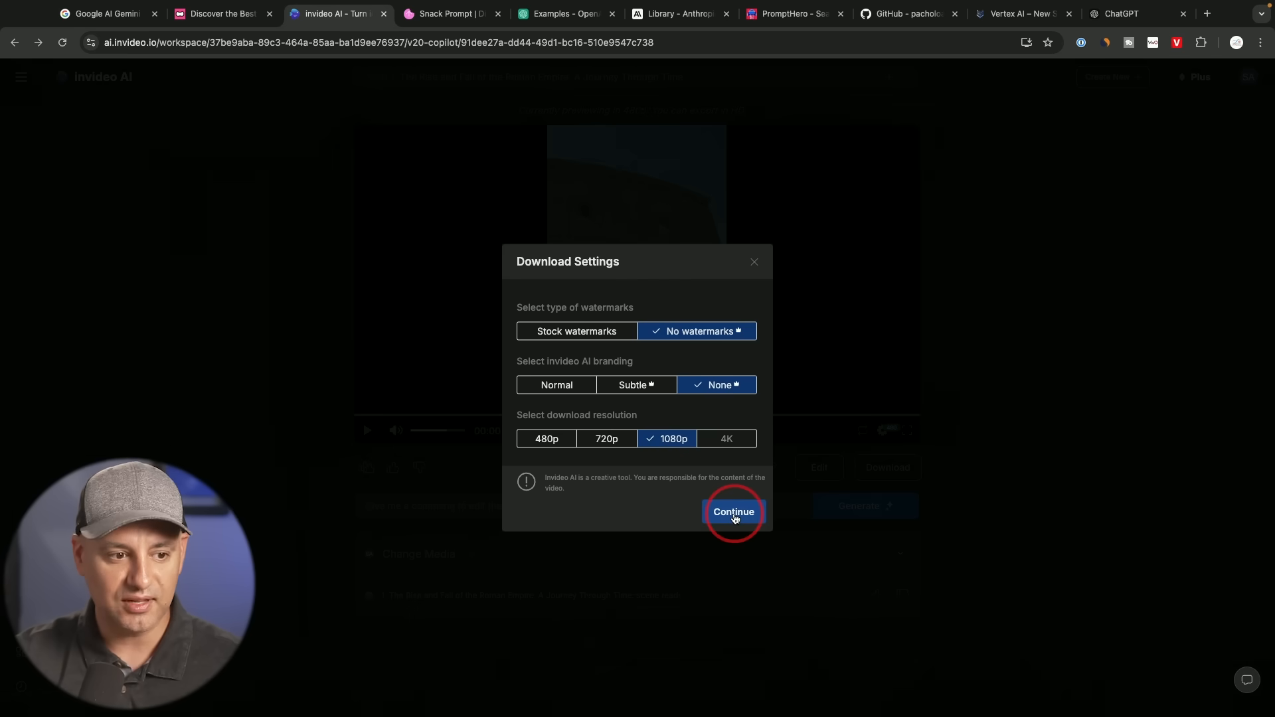
{"action": "left_click", "coordinate": [733, 511]}
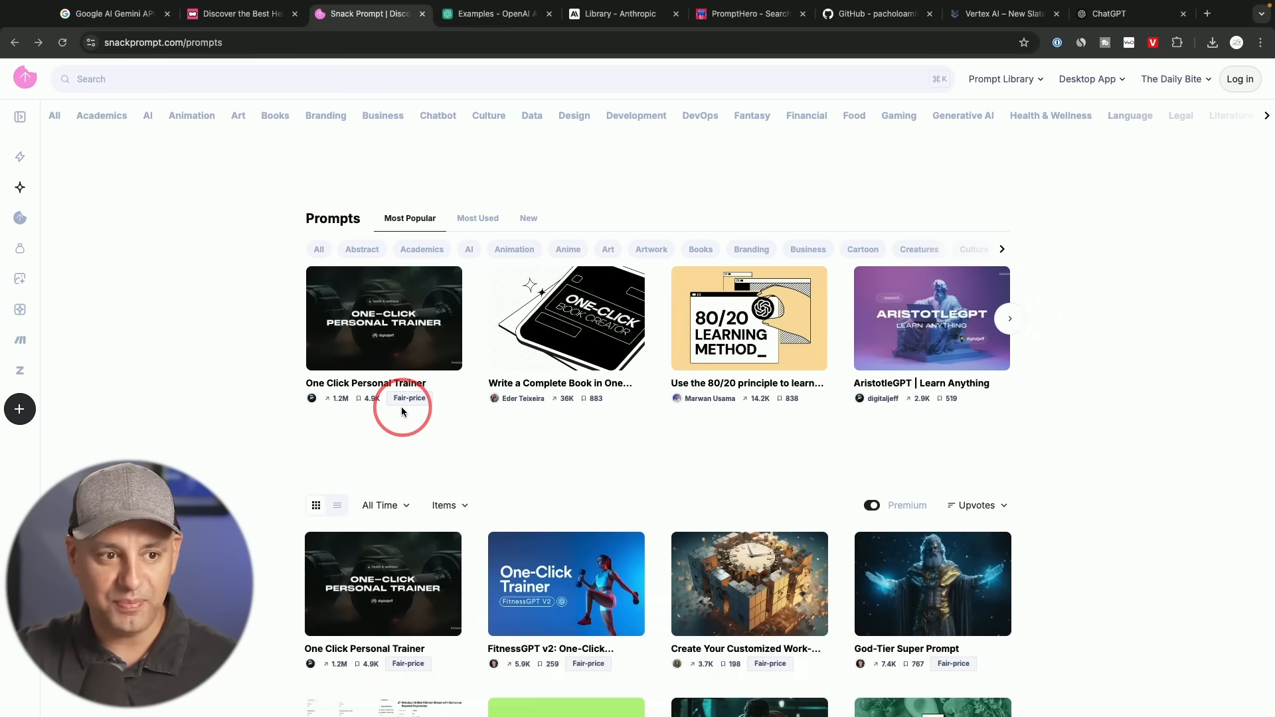
{"action": "mouse_move", "coordinate": [1073, 478]}
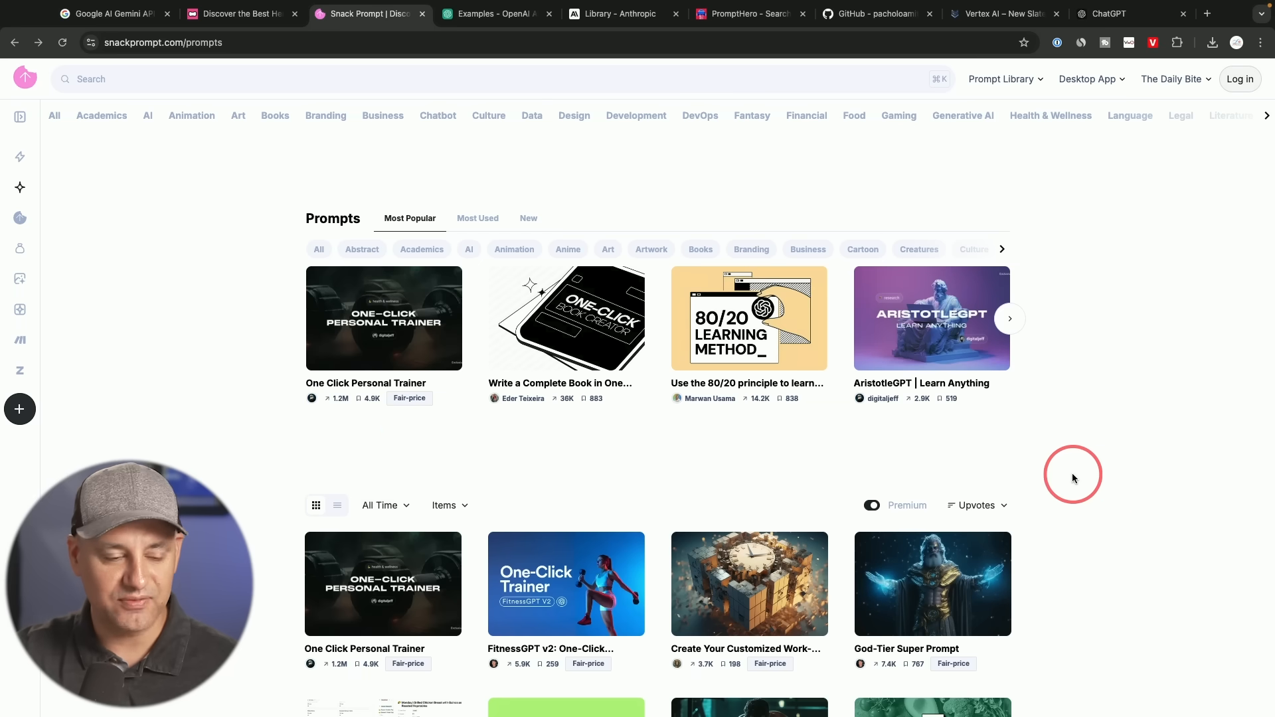
Step: Hide premium prompts, open 'Write a Complete Book in One Click' and reveal its prompt text
{"action": "scroll", "scroll_direction": "down", "scroll_amount": 3}
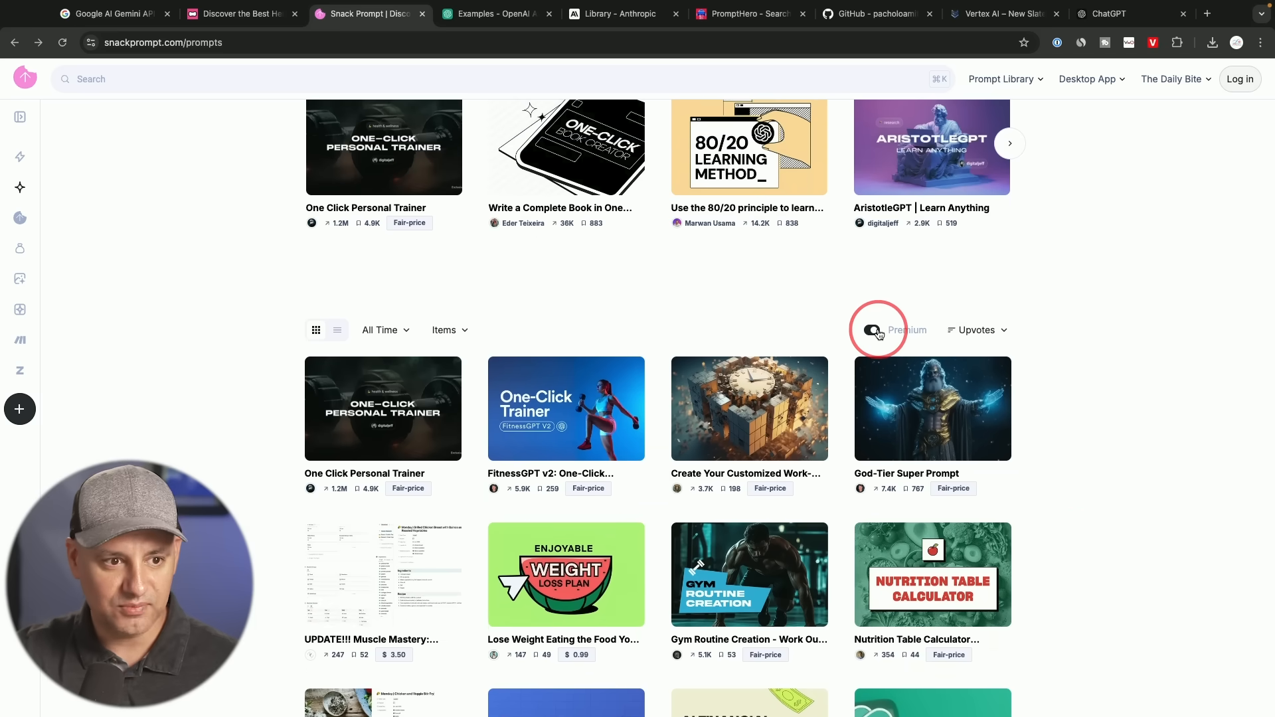
{"action": "left_click", "coordinate": [872, 330]}
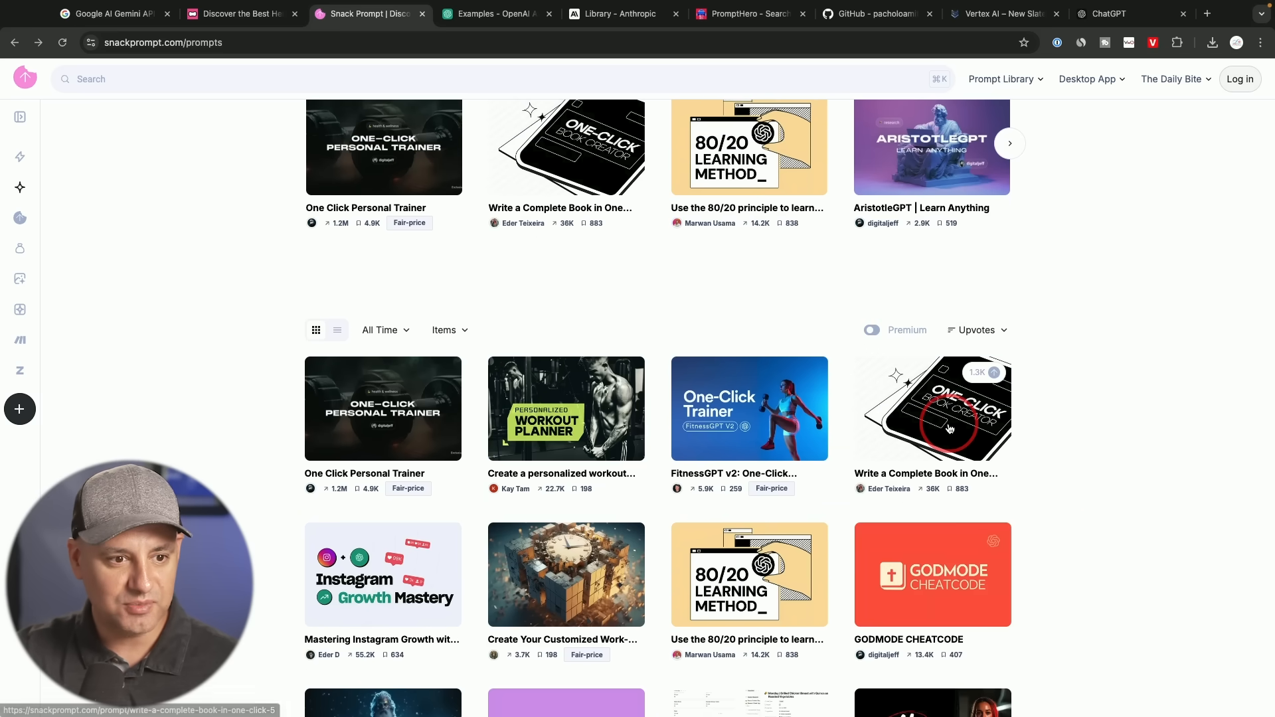
{"action": "left_click", "coordinate": [948, 426]}
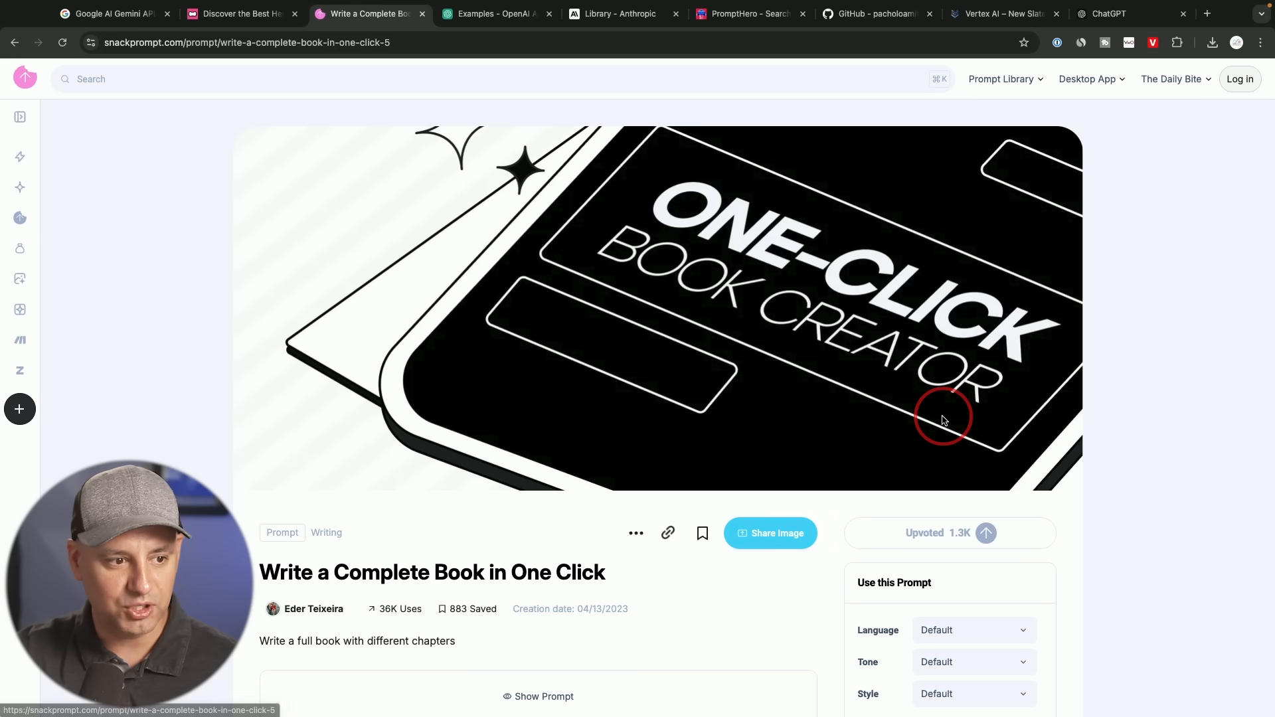
{"action": "scroll", "scroll_direction": "down", "scroll_amount": 3}
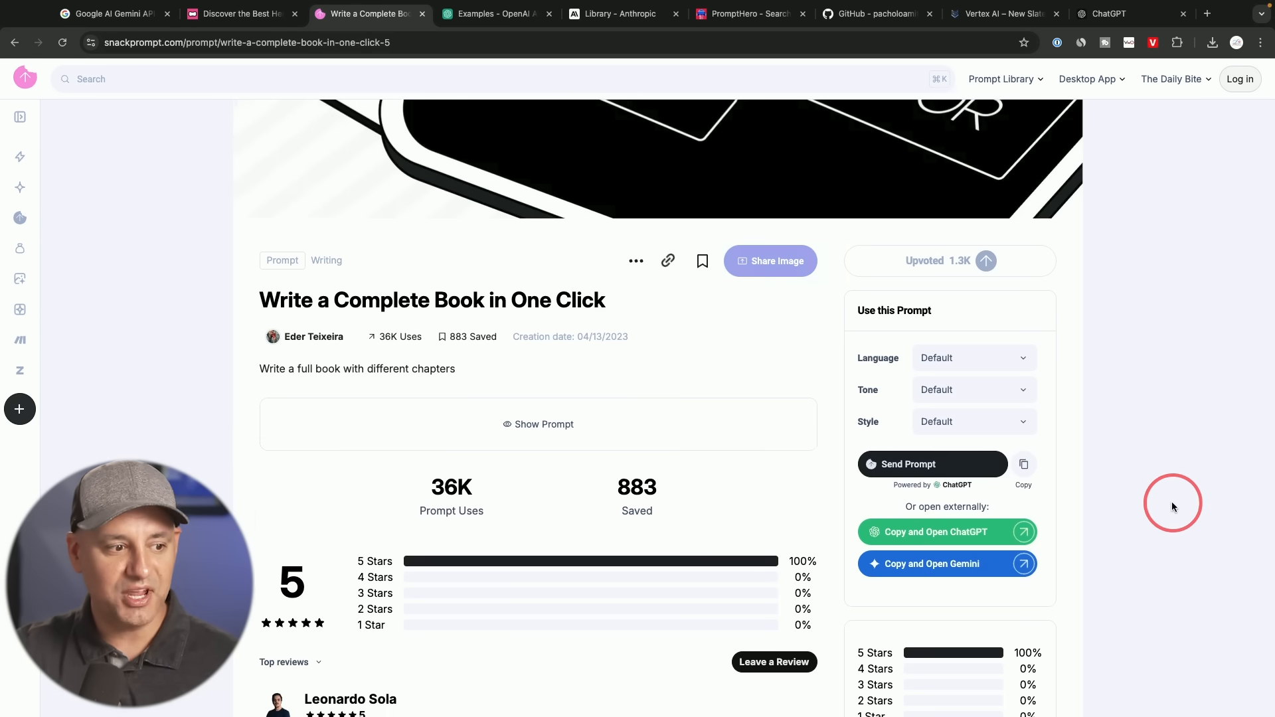
{"action": "scroll", "scroll_direction": "down", "scroll_amount": 3}
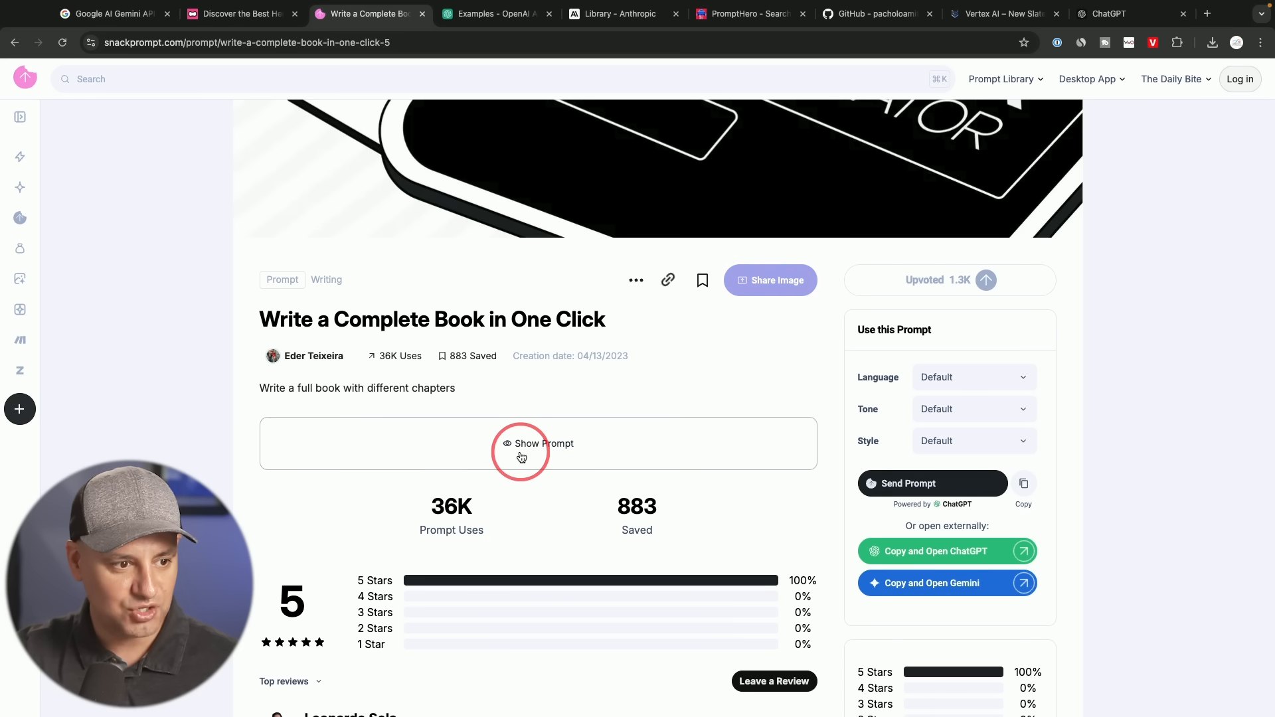
{"action": "left_click", "coordinate": [520, 451]}
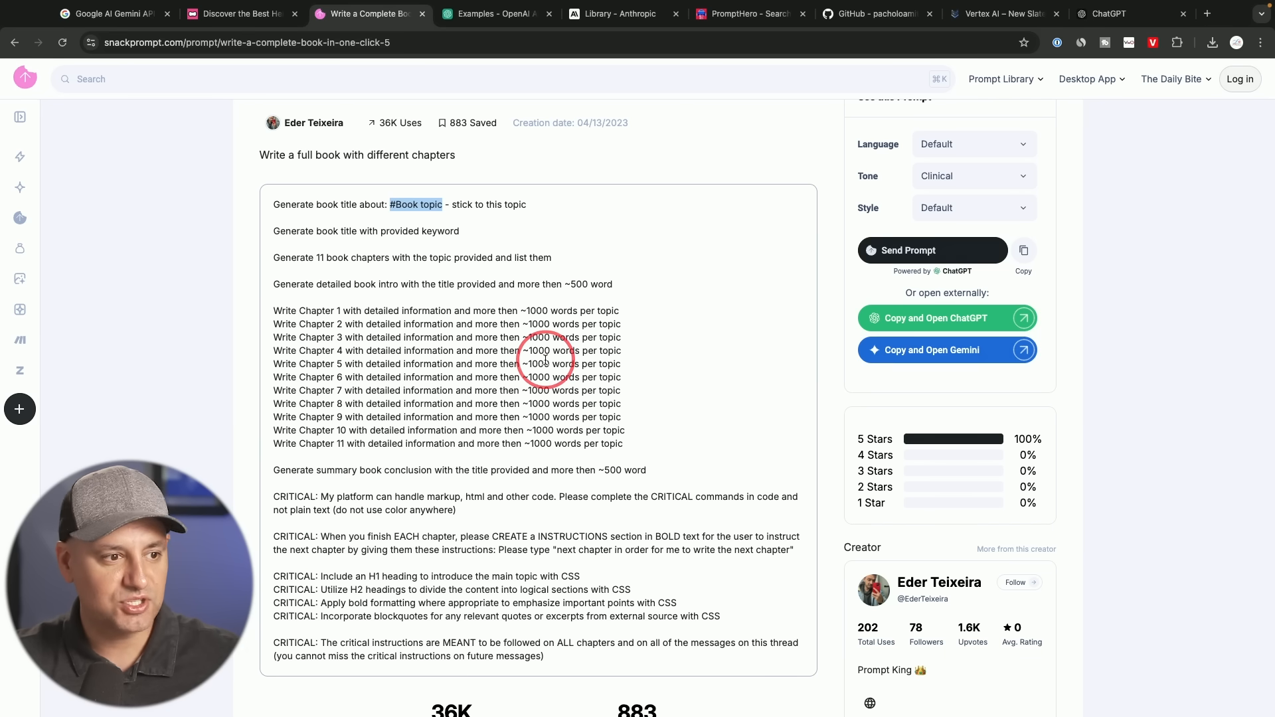
{"action": "scroll", "scroll_direction": "down", "scroll_amount": 3}
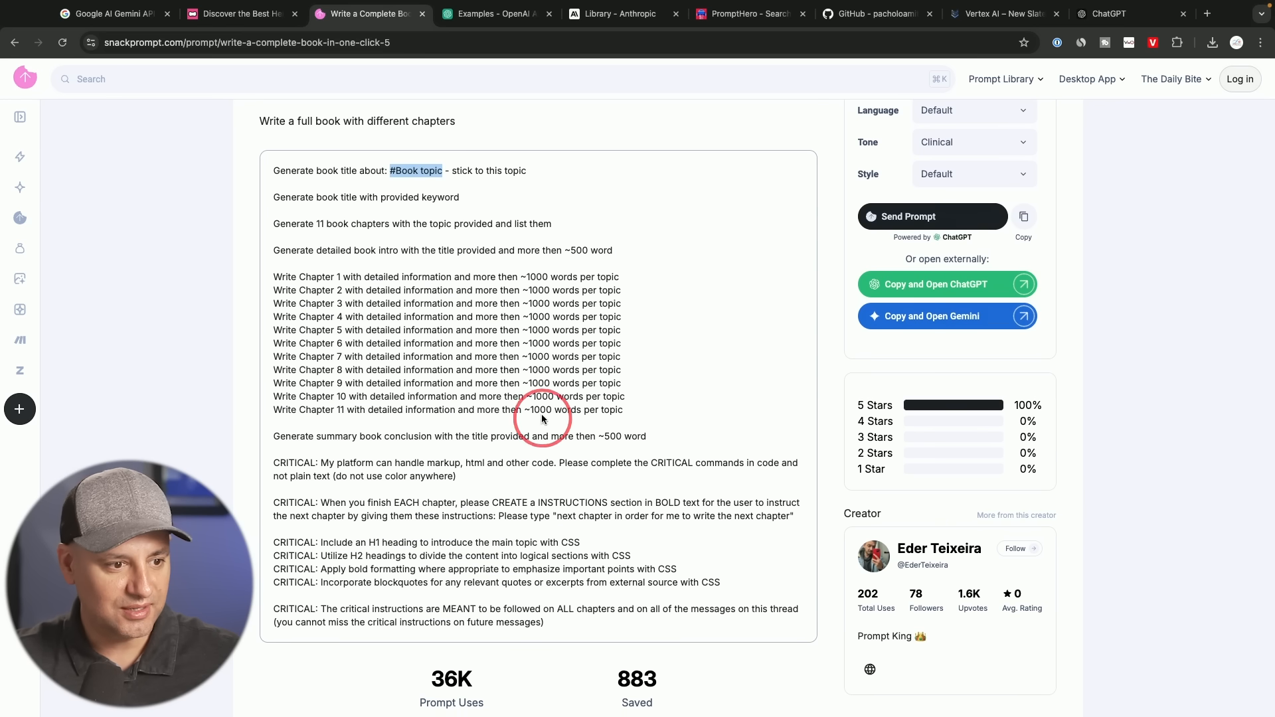
{"action": "mouse_move", "coordinate": [574, 337]}
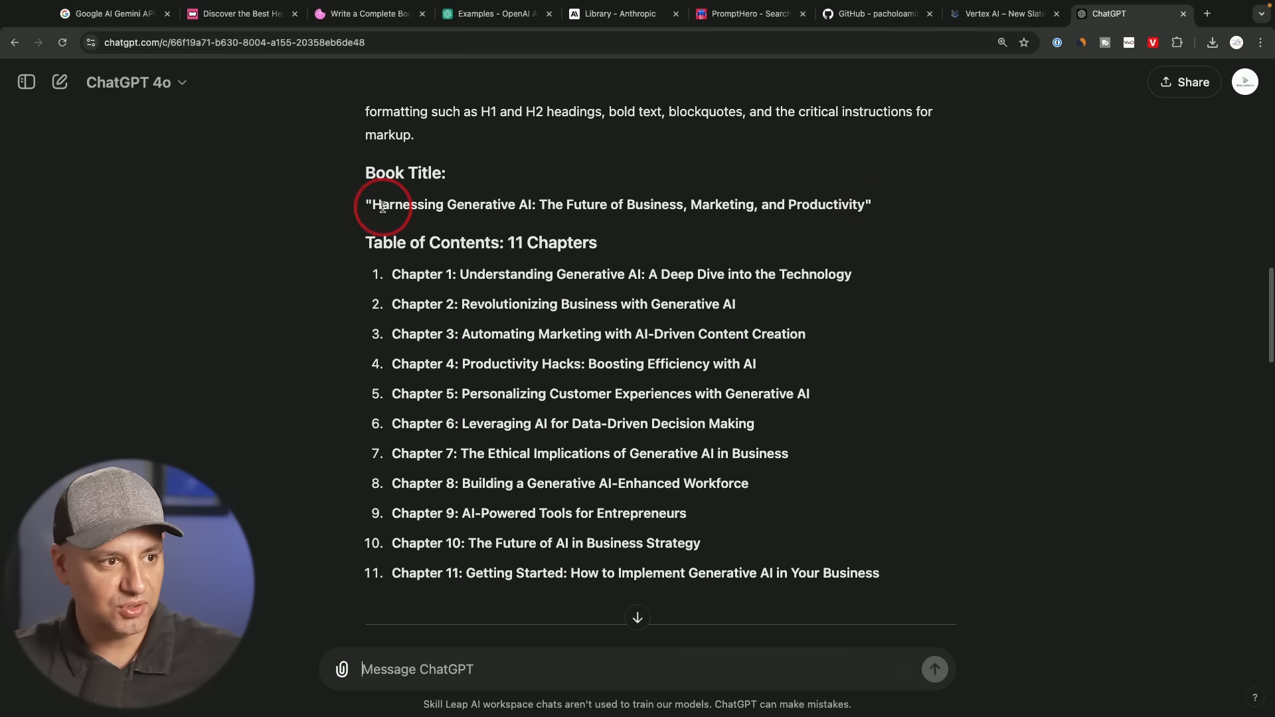
Step: Read ChatGPT's 'Harnessing Generative AI' outline and introduction, then go to OpenAI's prompt examples
{"action": "scroll", "scroll_direction": "down", "scroll_amount": 3}
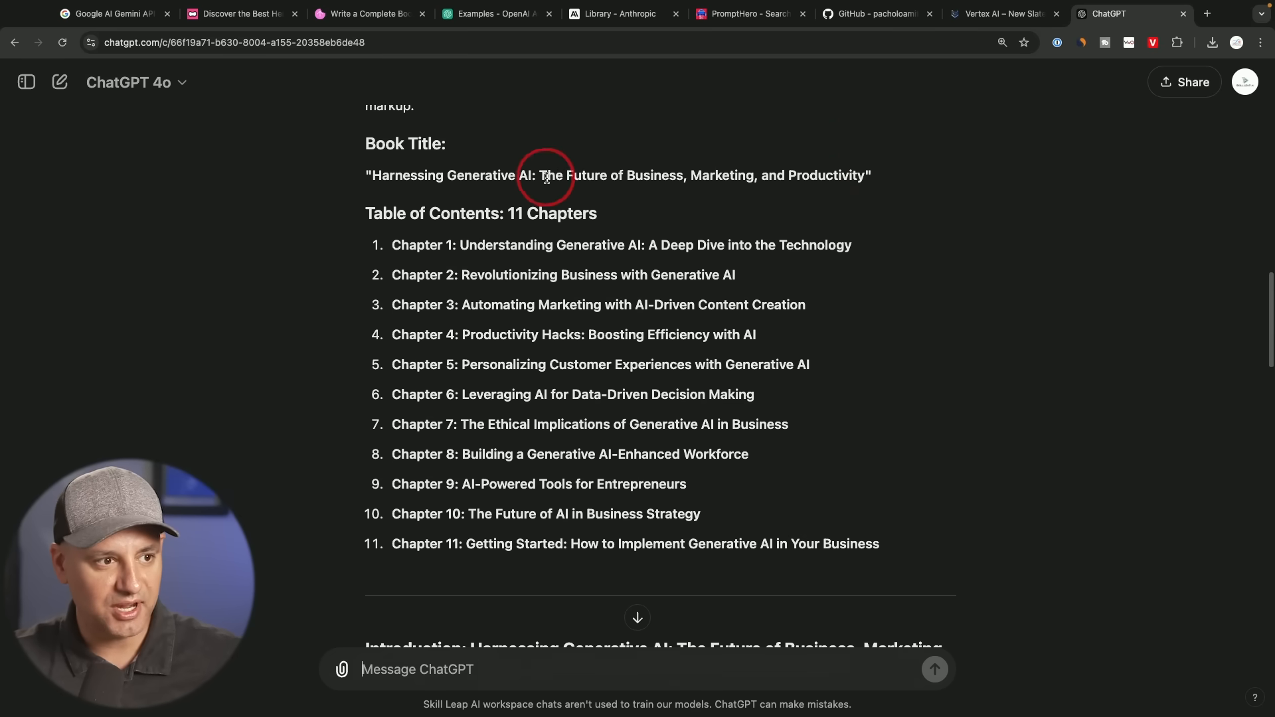
{"action": "scroll", "scroll_direction": "down", "scroll_amount": 3}
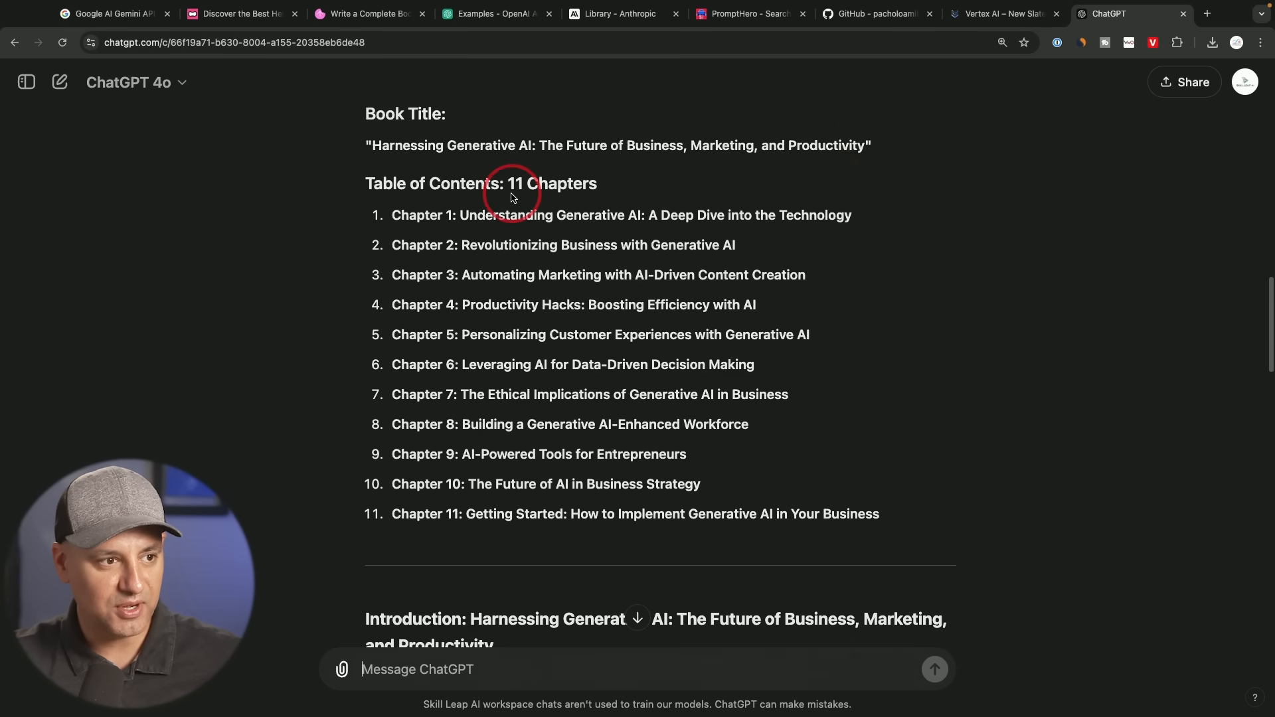
{"action": "scroll", "scroll_direction": "down", "scroll_amount": 3}
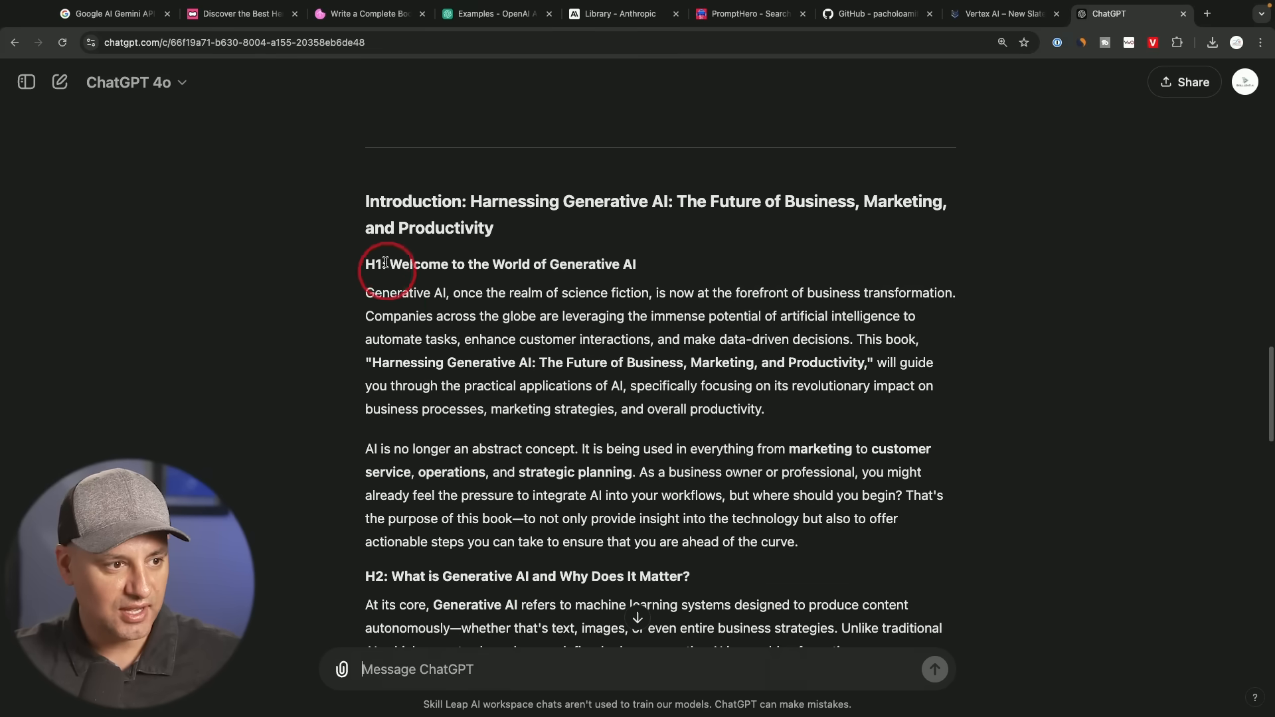
{"action": "scroll", "scroll_direction": "down", "scroll_amount": 3}
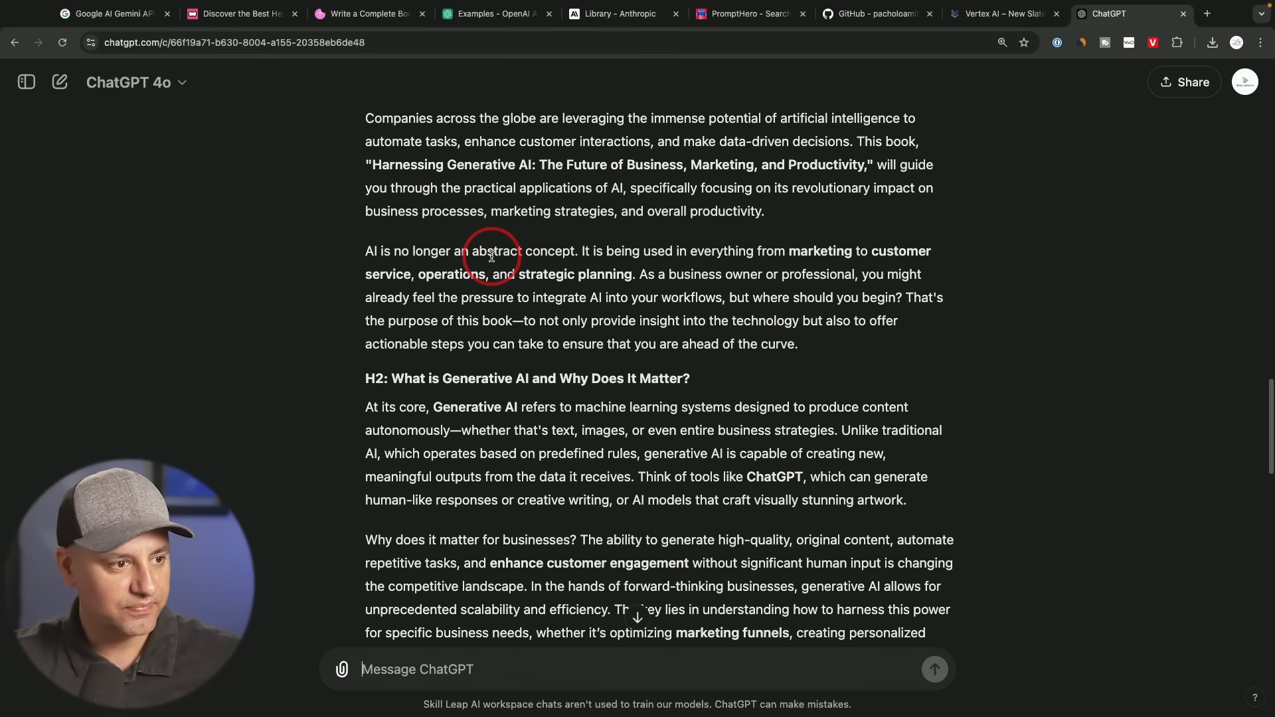
{"action": "scroll", "scroll_direction": "down", "scroll_amount": 3}
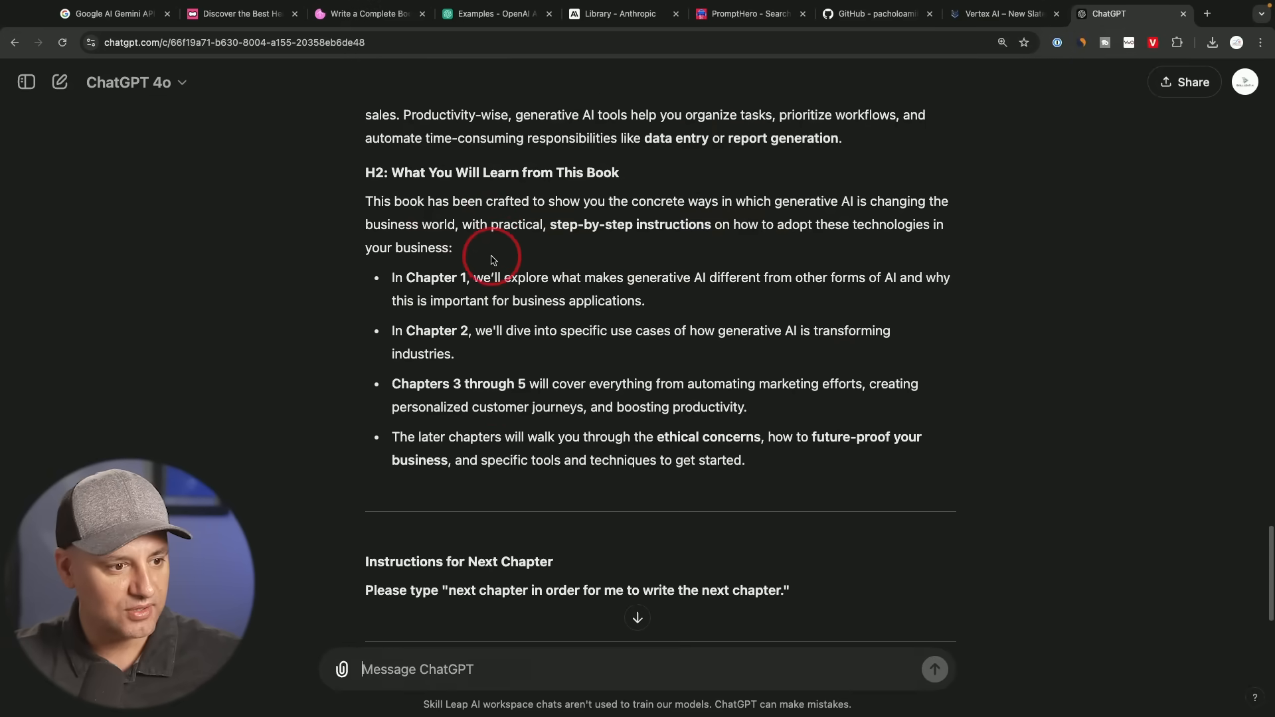
{"action": "scroll", "scroll_direction": "down", "scroll_amount": 3}
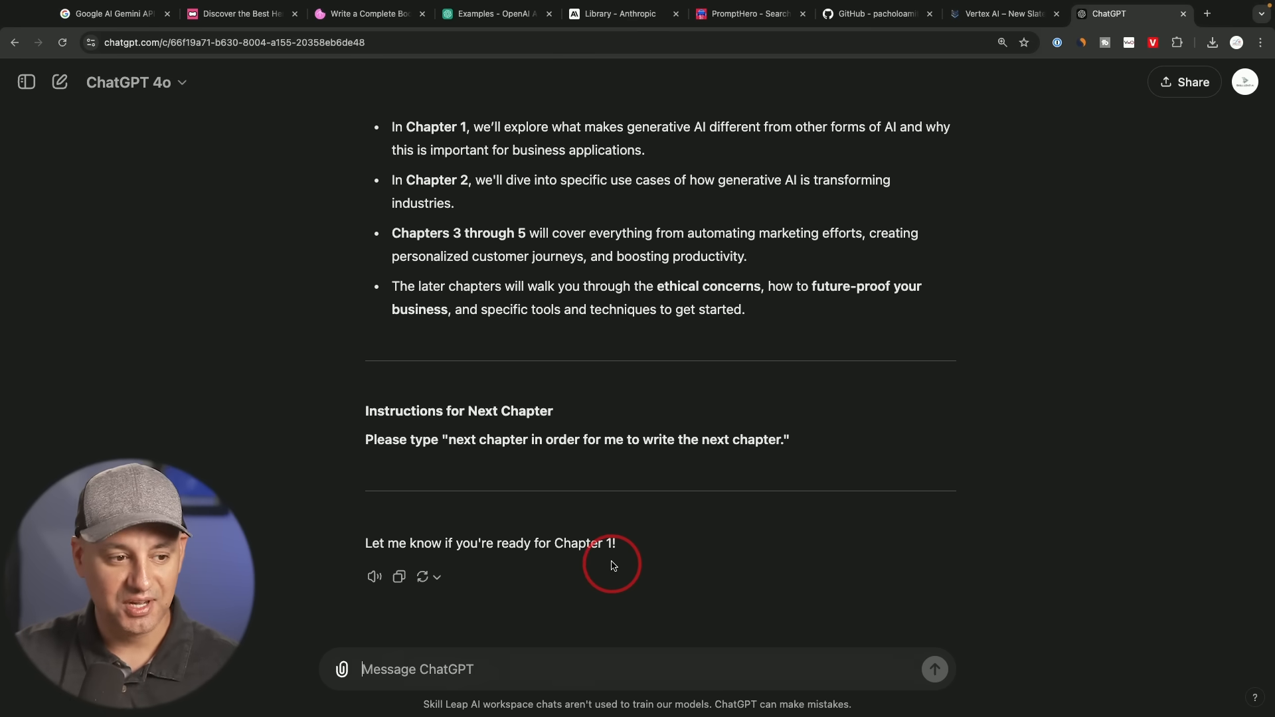
{"action": "mouse_move", "coordinate": [666, 535]}
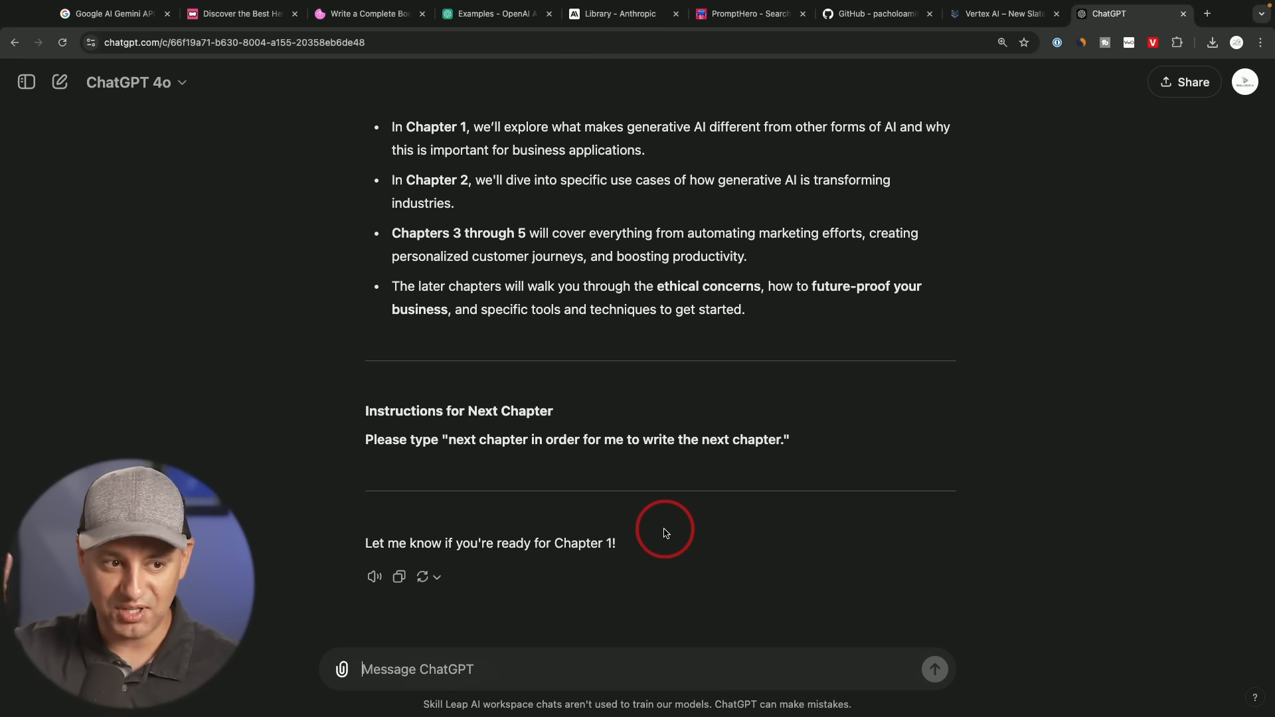
{"action": "mouse_move", "coordinate": [693, 560]}
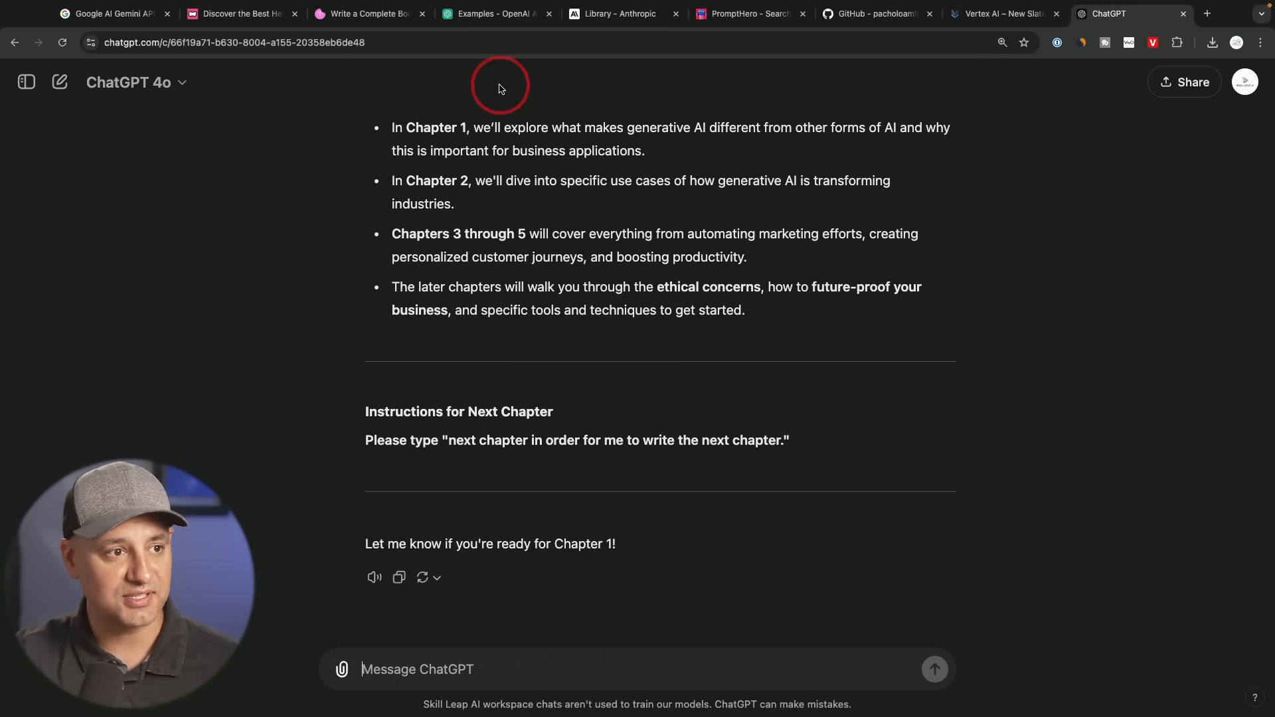
{"action": "left_click", "coordinate": [492, 14]}
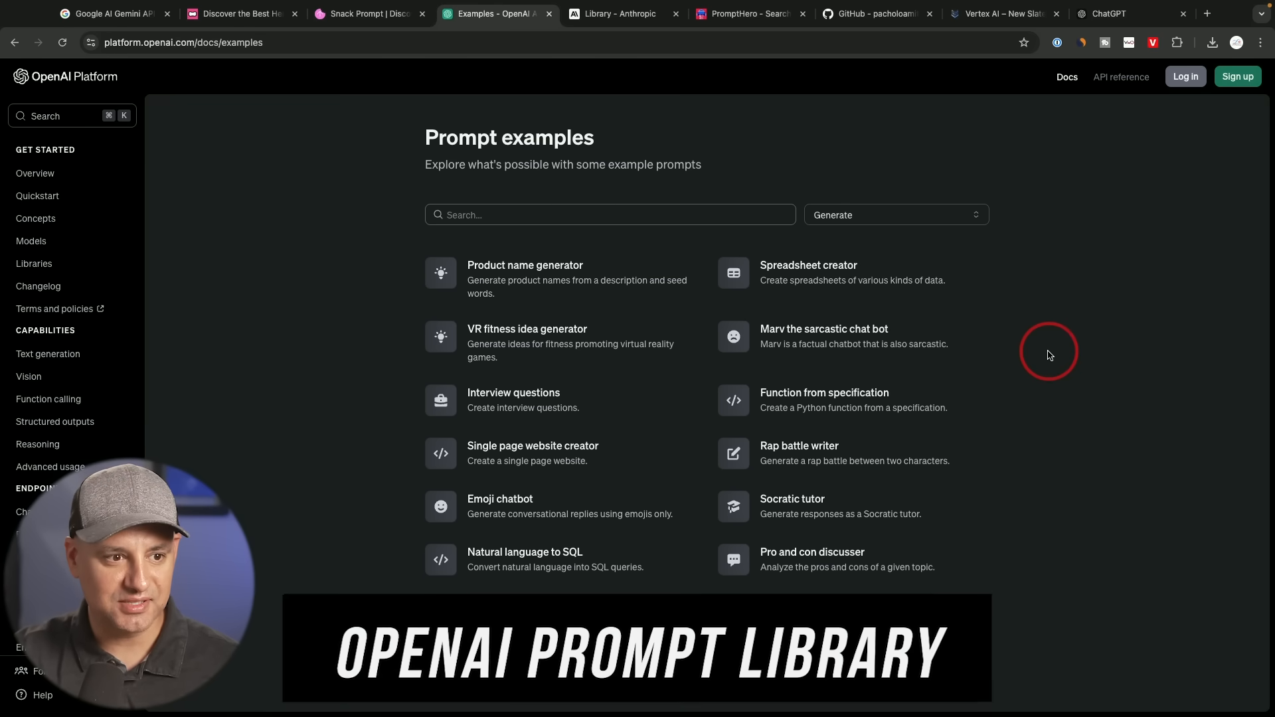
Step: Show OpenAI prompt examples from all categories and scroll through the gallery
{"action": "left_click", "coordinate": [896, 215]}
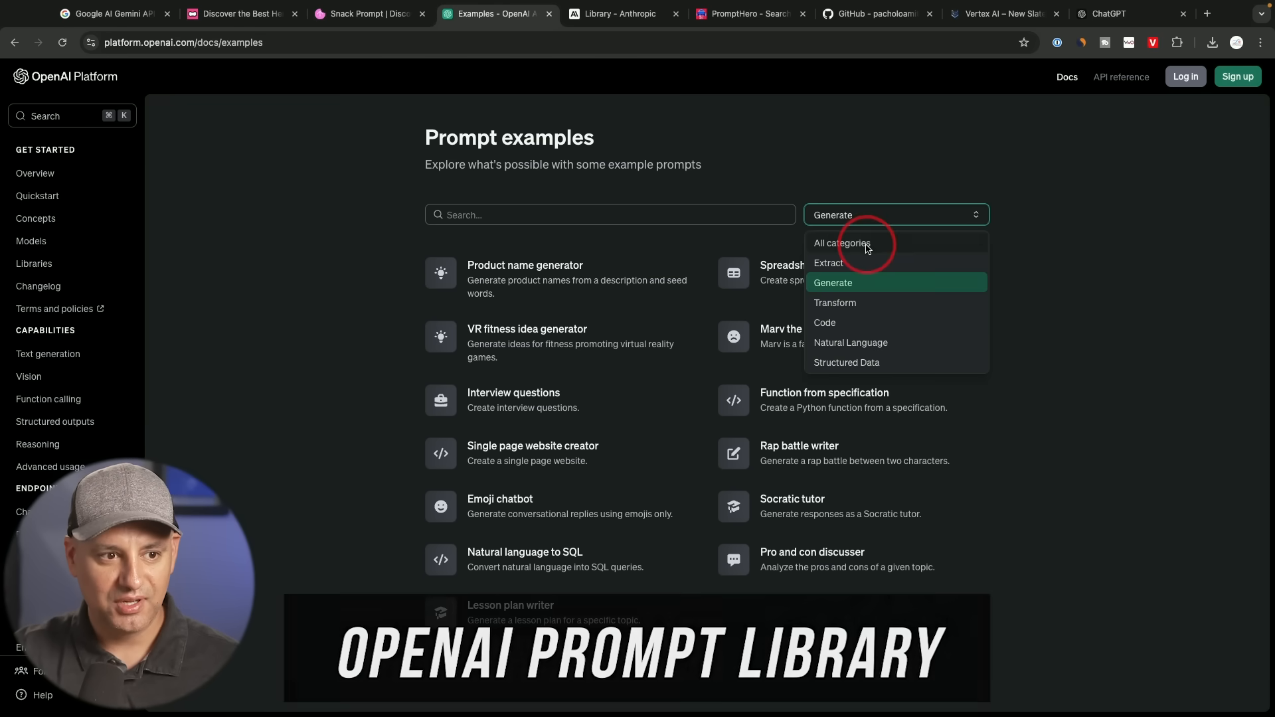
{"action": "left_click", "coordinate": [841, 243]}
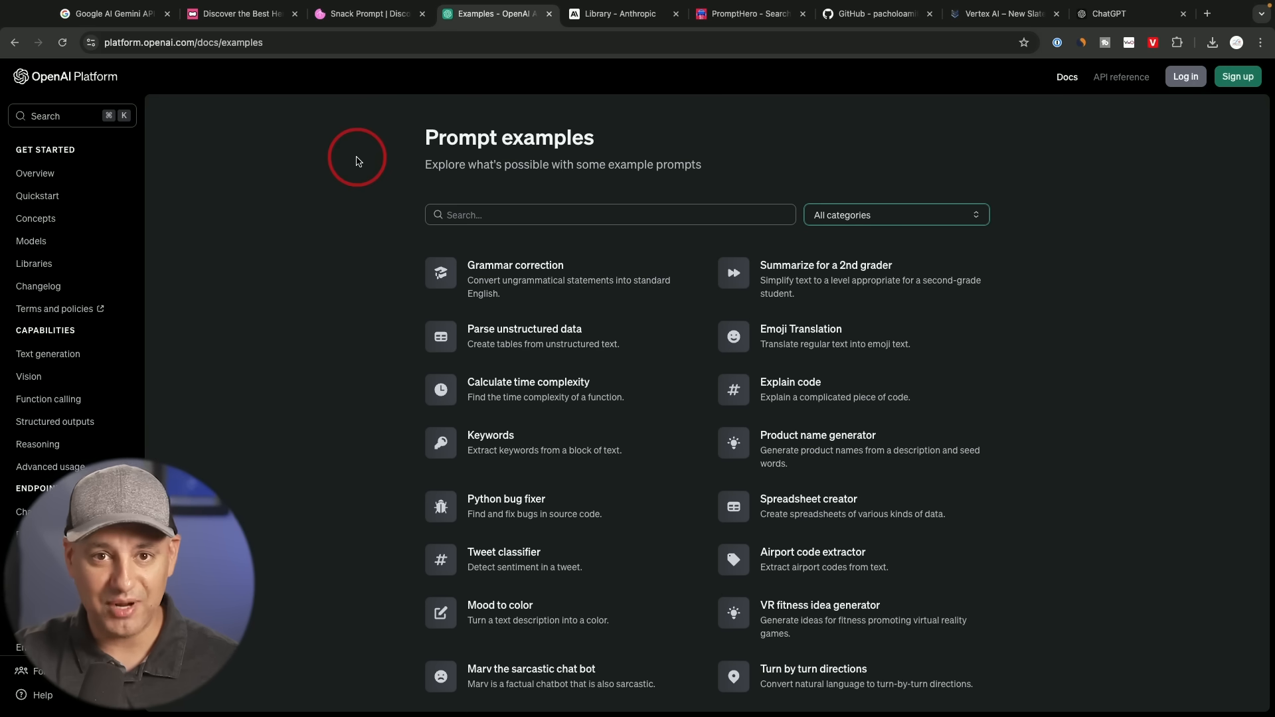
{"action": "mouse_move", "coordinate": [291, 212]}
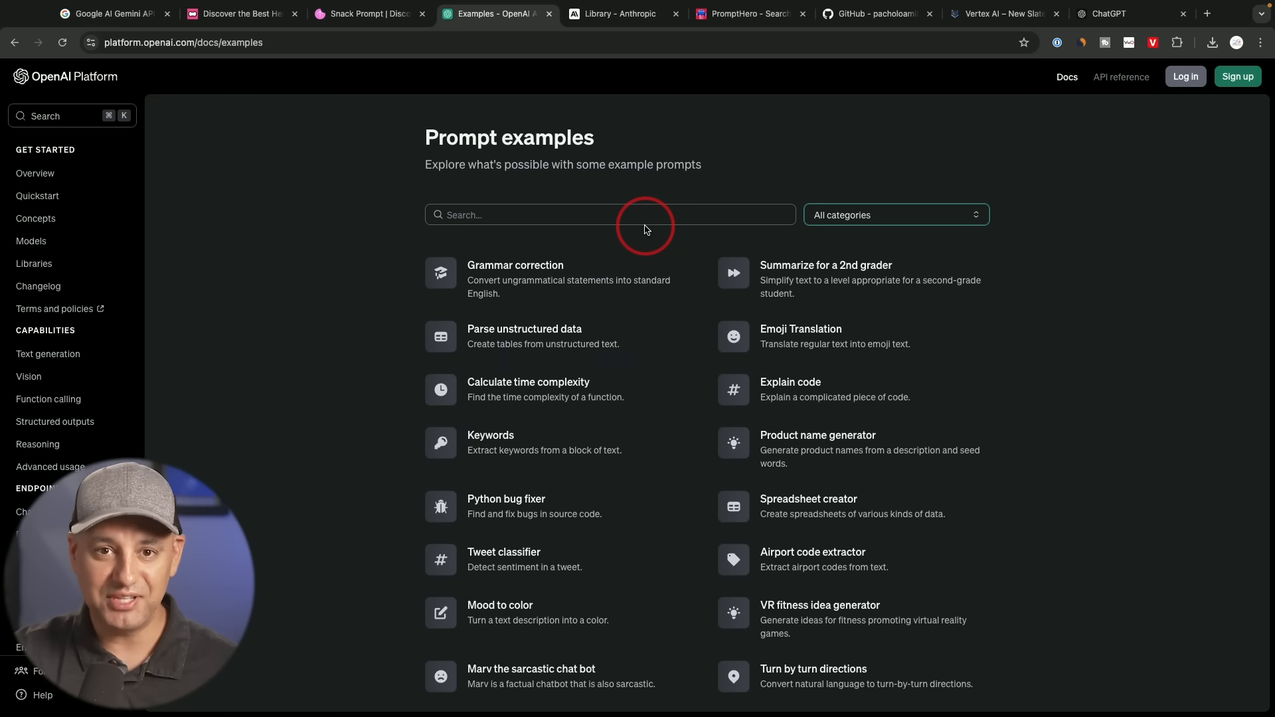
{"action": "mouse_move", "coordinate": [577, 403]}
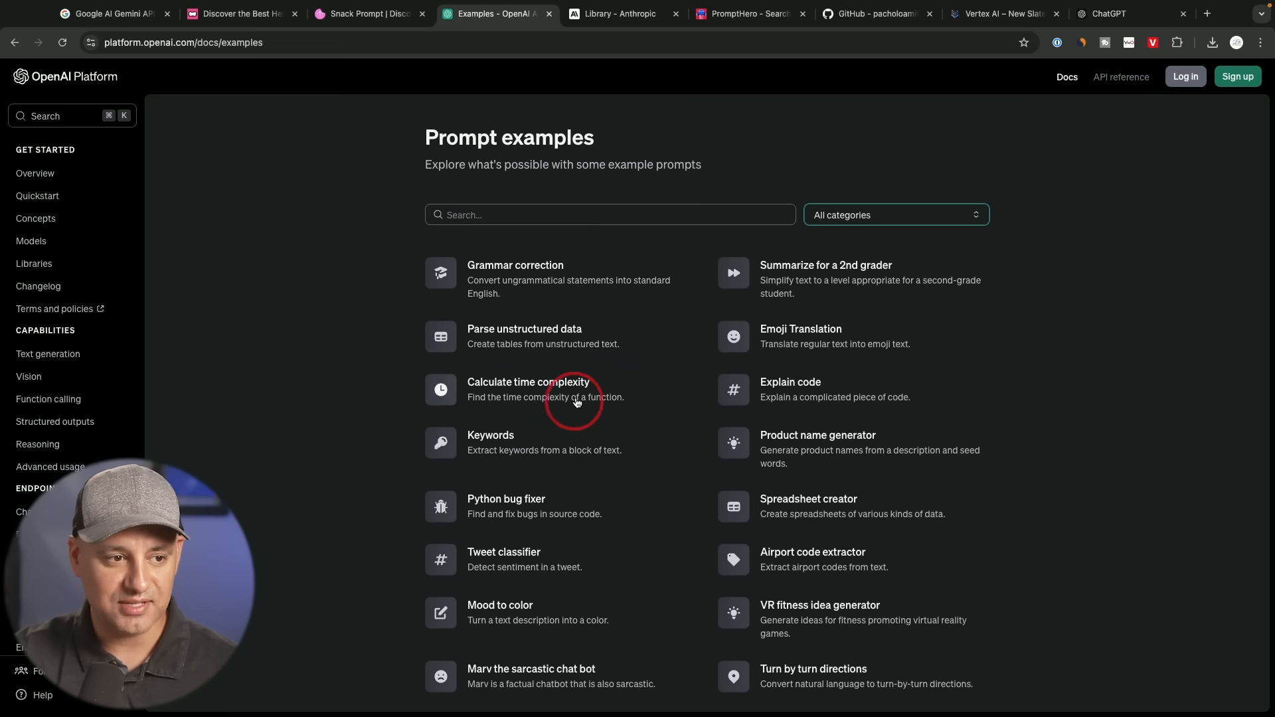
{"action": "scroll", "scroll_direction": "down", "scroll_amount": 3}
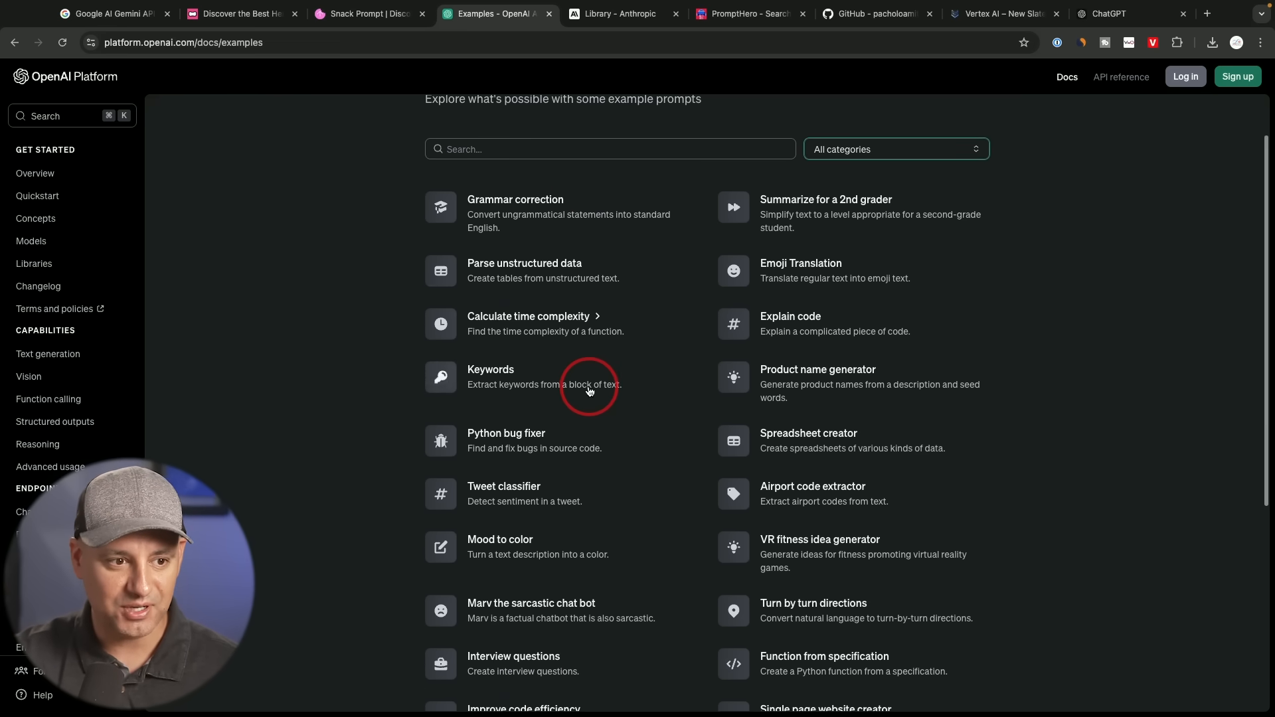
{"action": "scroll", "scroll_direction": "down", "scroll_amount": 3}
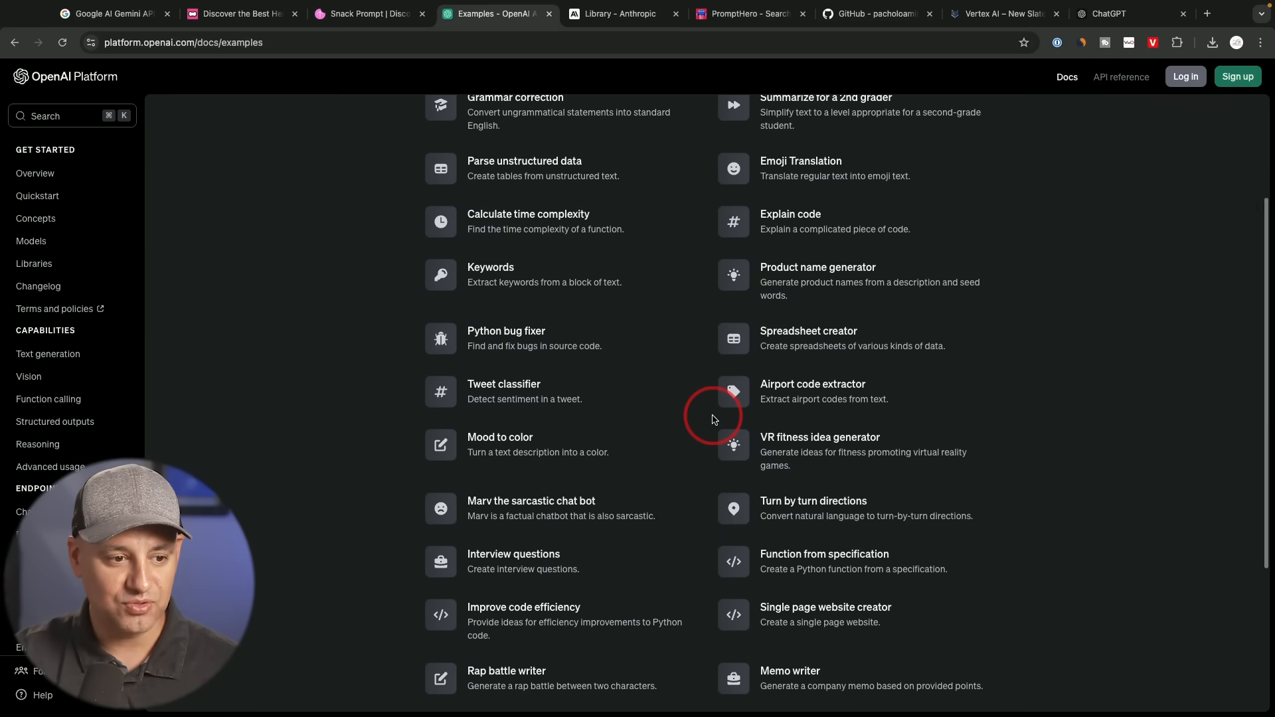
{"action": "scroll", "scroll_direction": "down", "scroll_amount": 3}
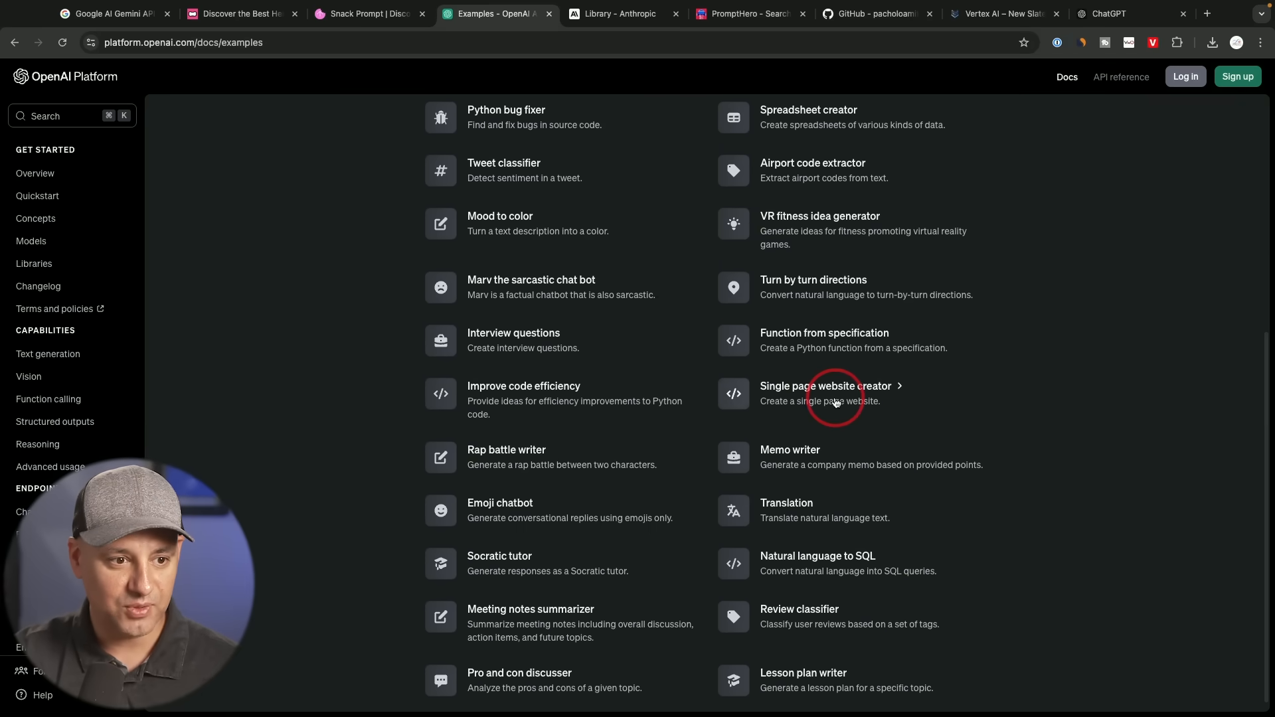
Step: Open the Single page website creator example and select its prompt text
{"action": "left_click", "coordinate": [825, 386]}
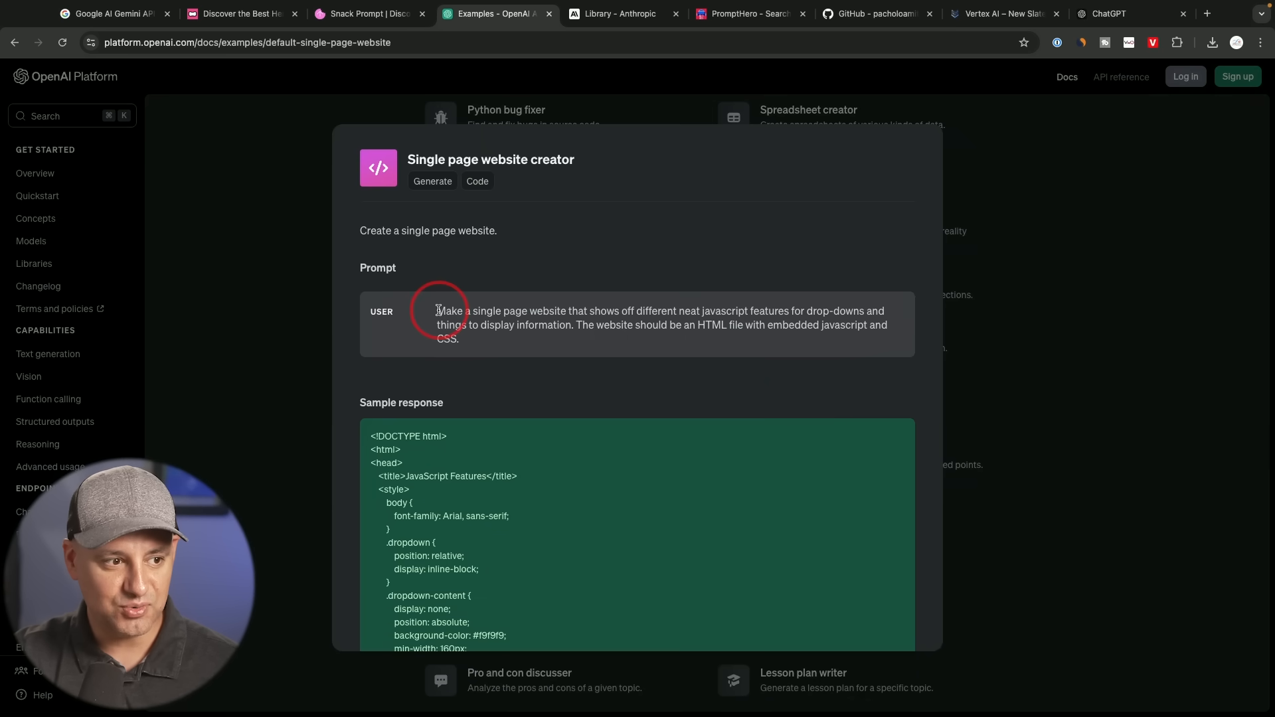
{"action": "left_click_drag", "start_coordinate": [438, 311], "coordinate": [463, 339]}
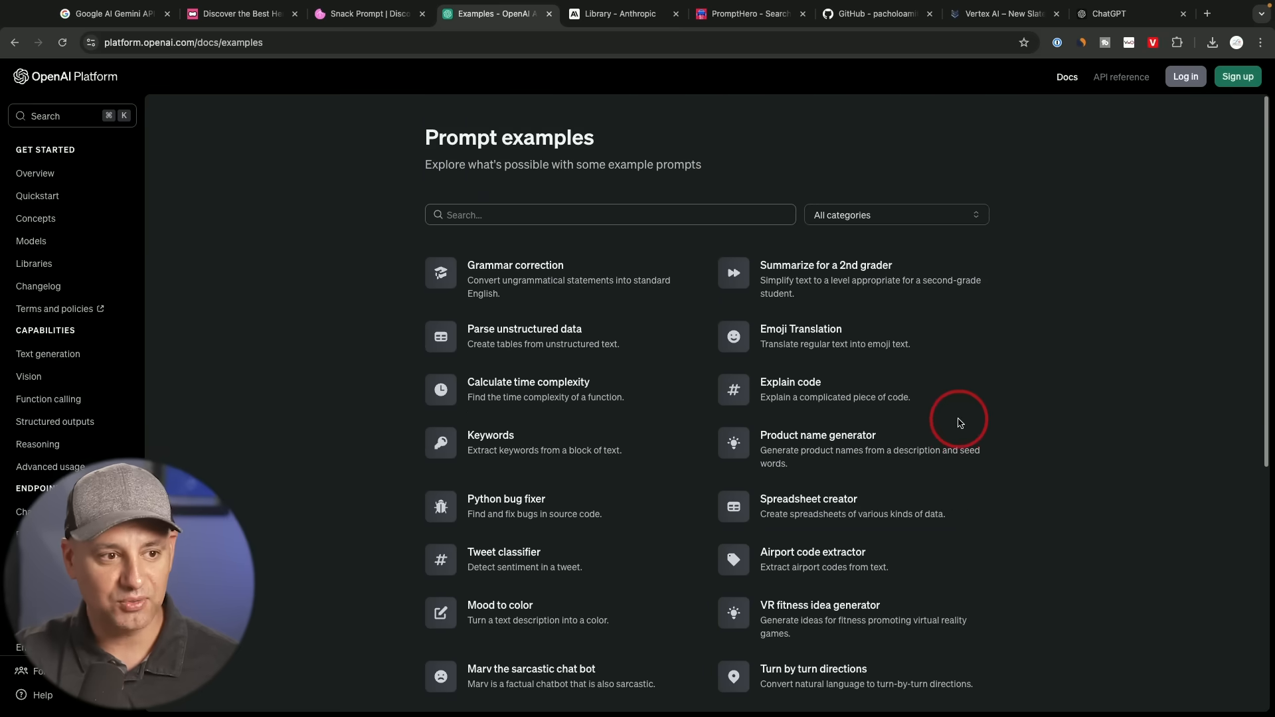
{"action": "mouse_move", "coordinate": [671, 357]}
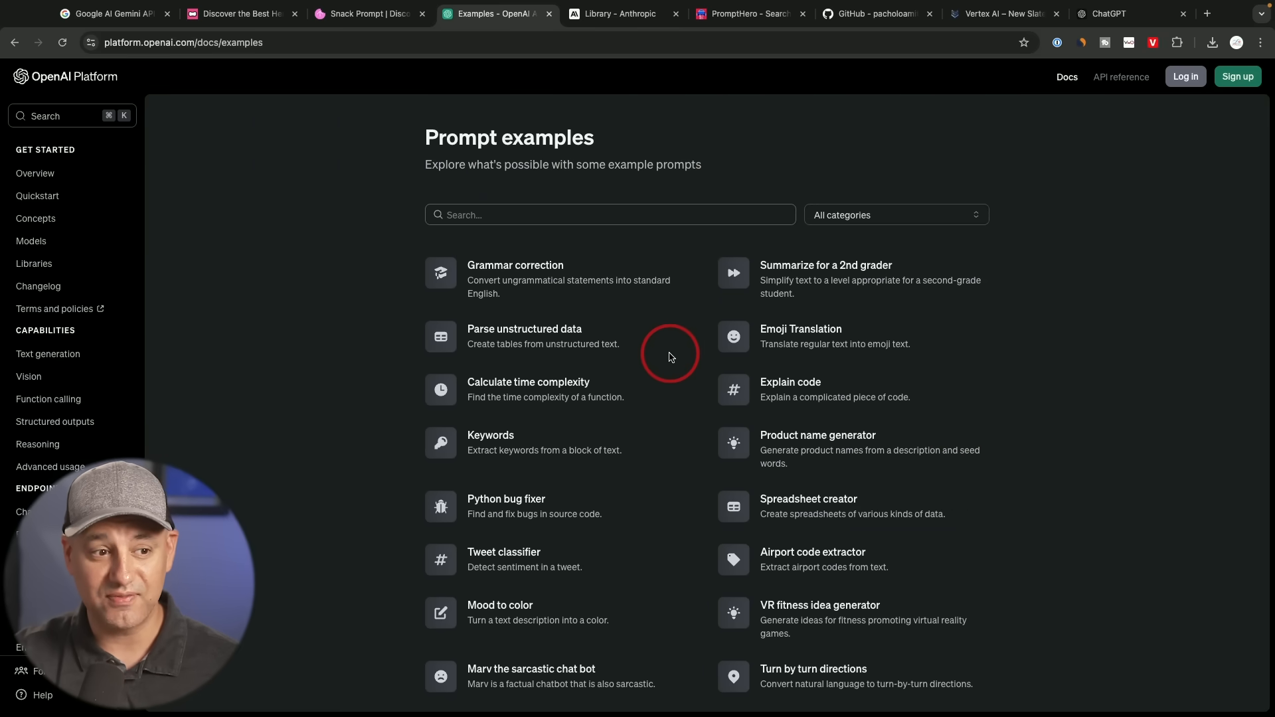
{"action": "mouse_move", "coordinate": [715, 398]}
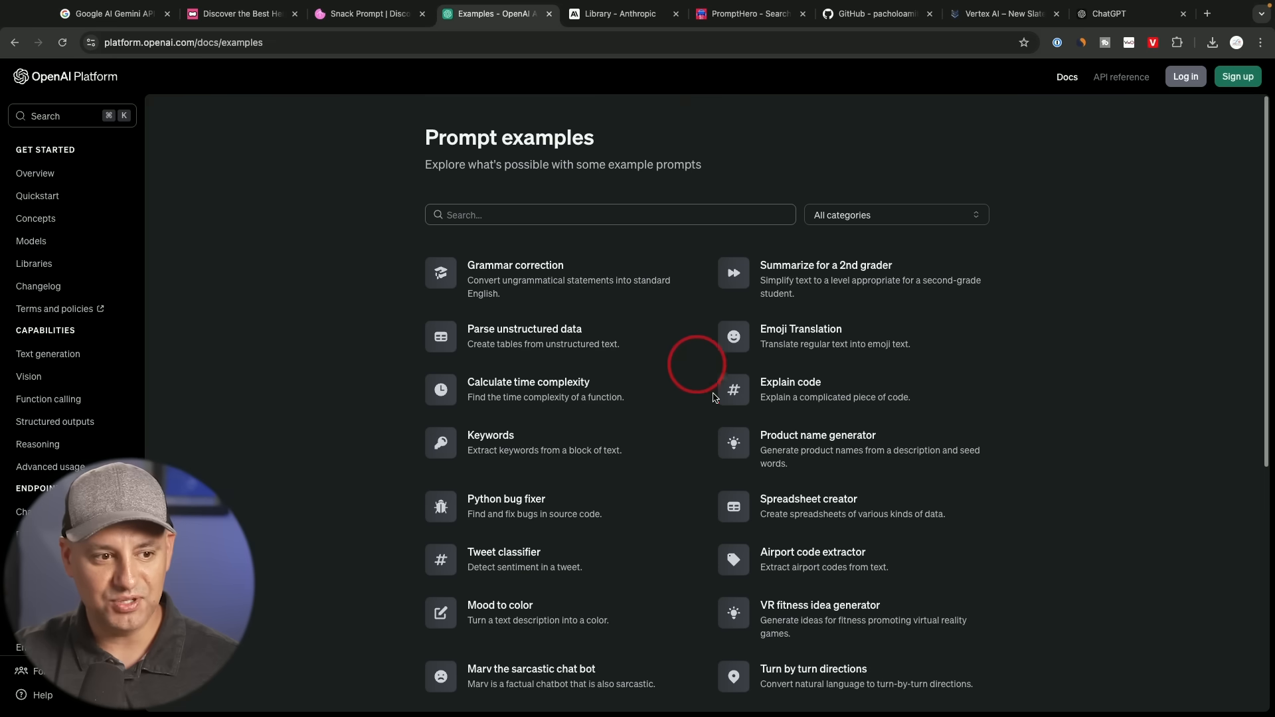
{"action": "left_click", "coordinate": [621, 13]}
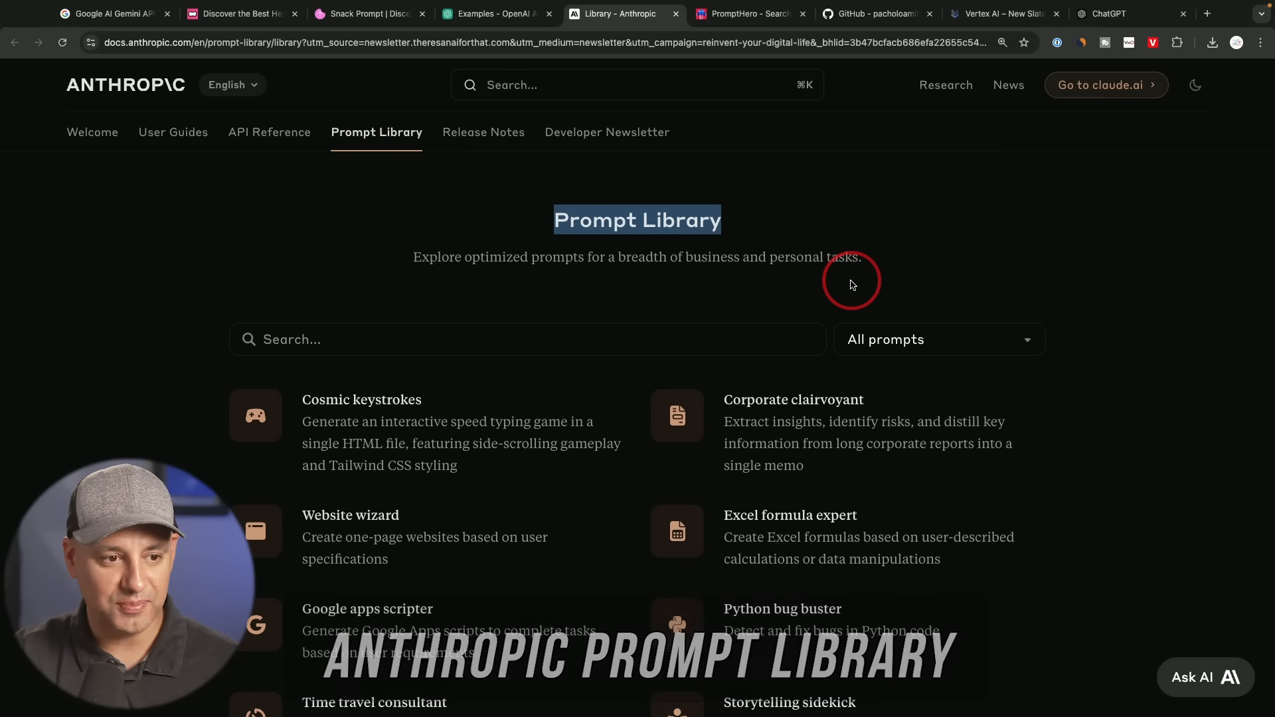
Step: Open Anthropic's Website wizard prompt and select its system and EduQuest user prompt text
{"action": "scroll", "scroll_direction": "down", "scroll_amount": 3}
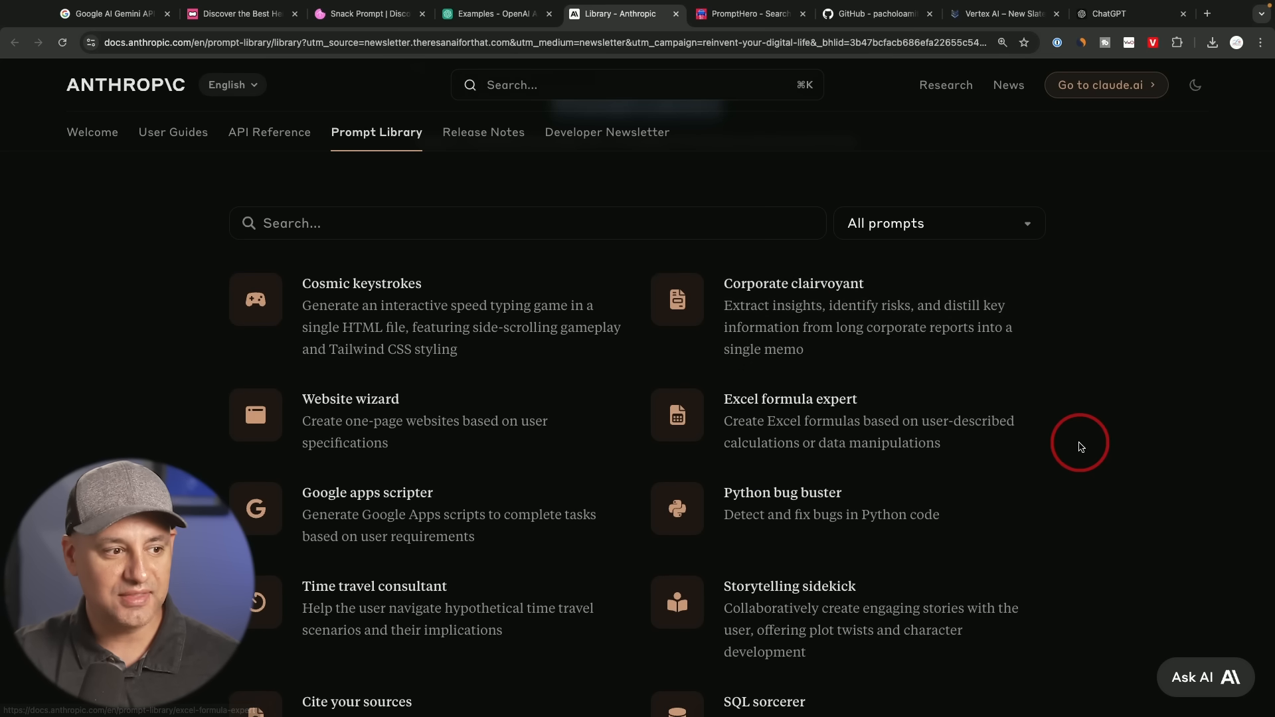
{"action": "scroll", "scroll_direction": "down", "scroll_amount": 3}
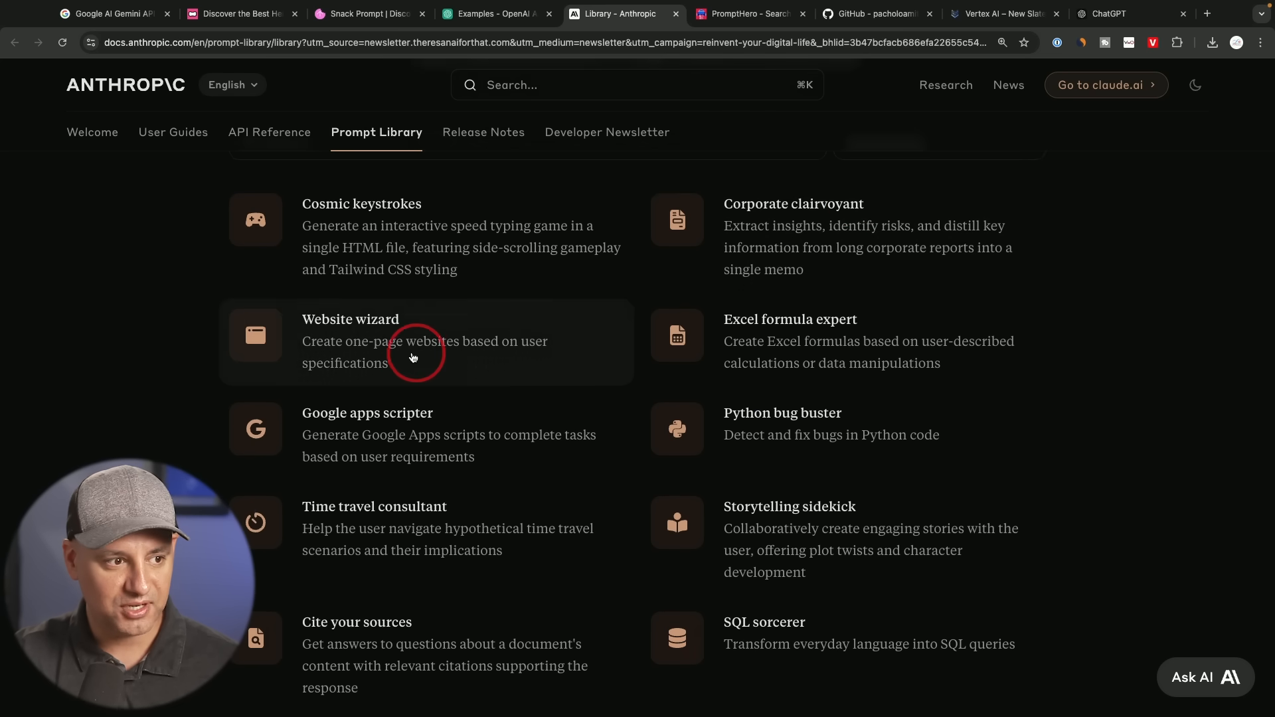
{"action": "left_click", "coordinate": [343, 341]}
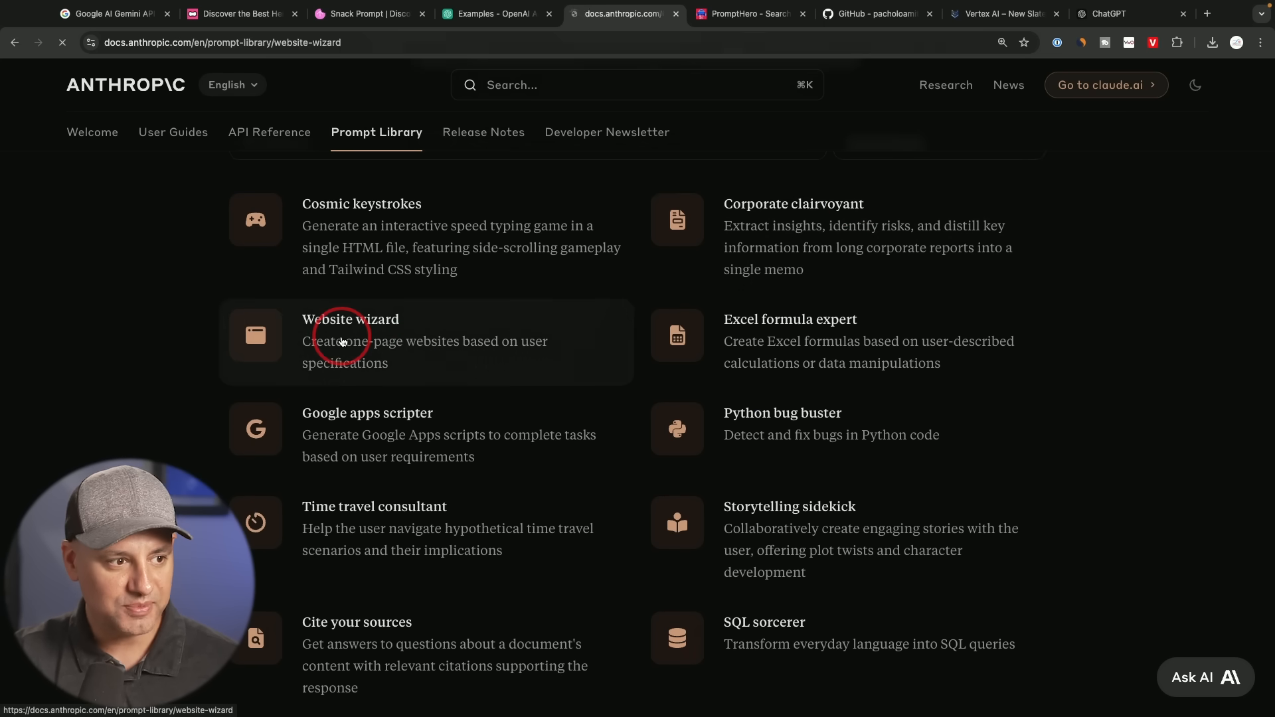
{"action": "left_click", "coordinate": [352, 320]}
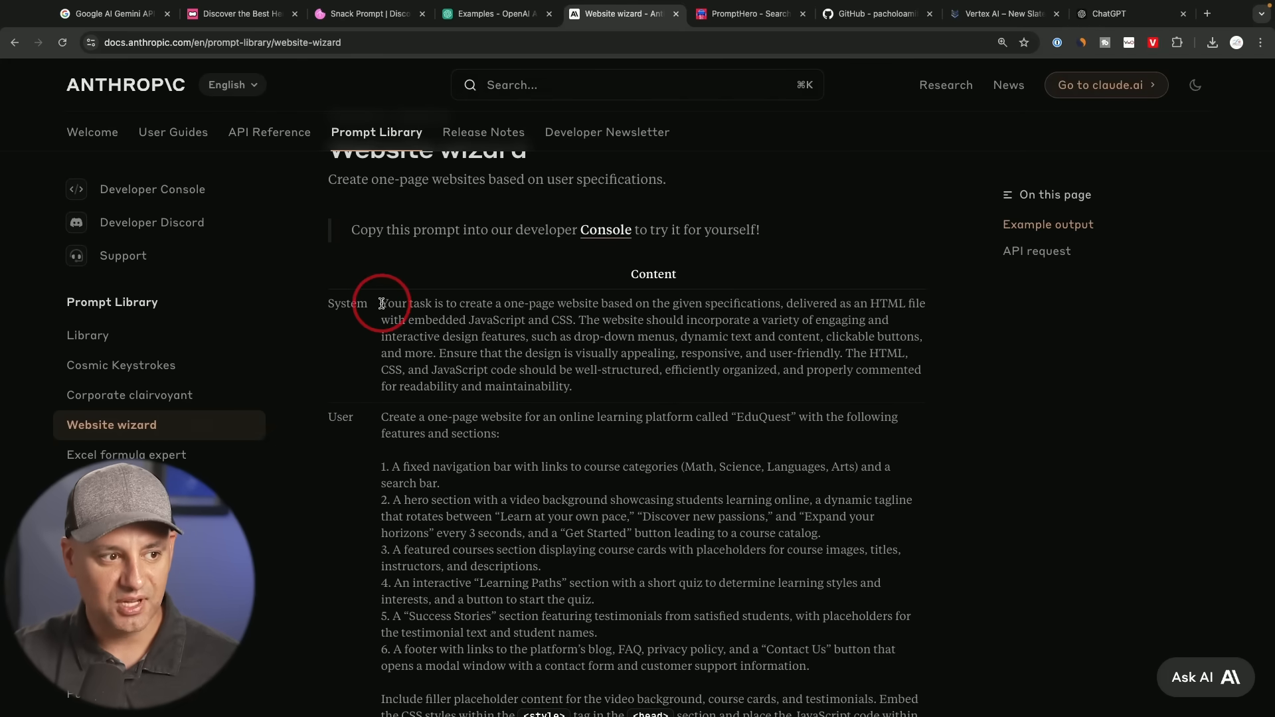
{"action": "left_click_drag", "start_coordinate": [380, 304], "coordinate": [572, 388]}
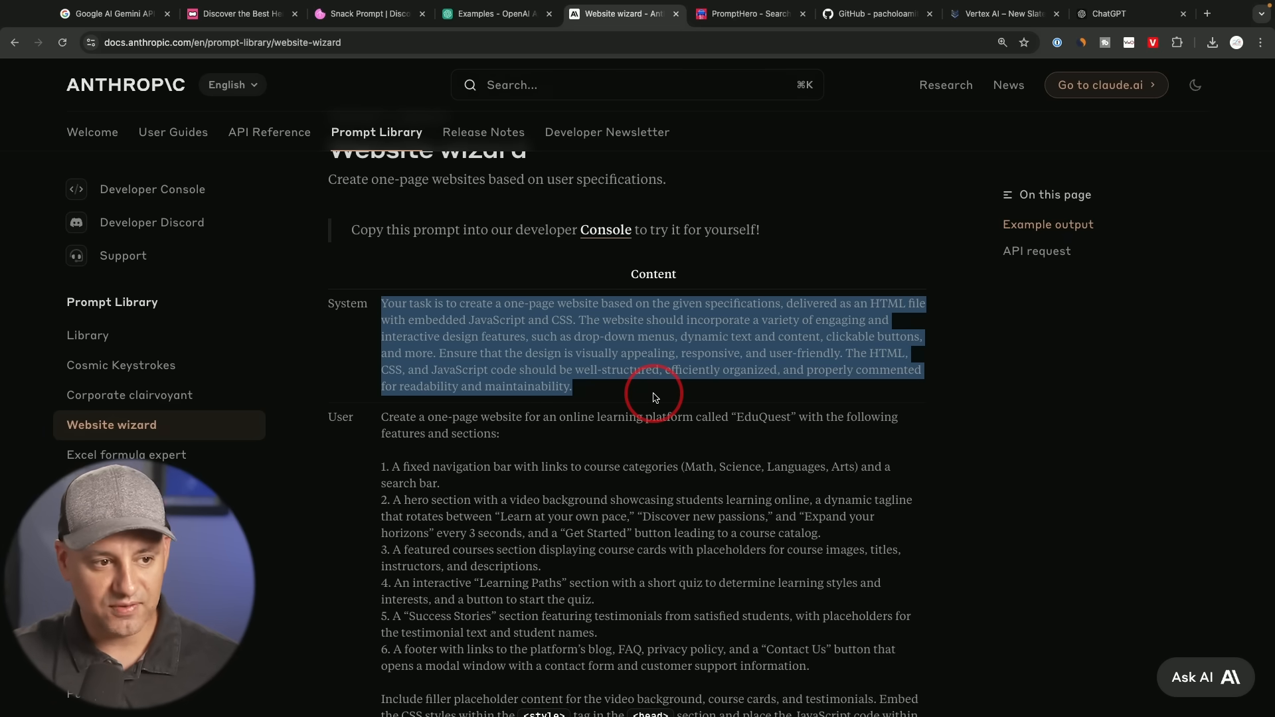
{"action": "mouse_move", "coordinate": [639, 398]}
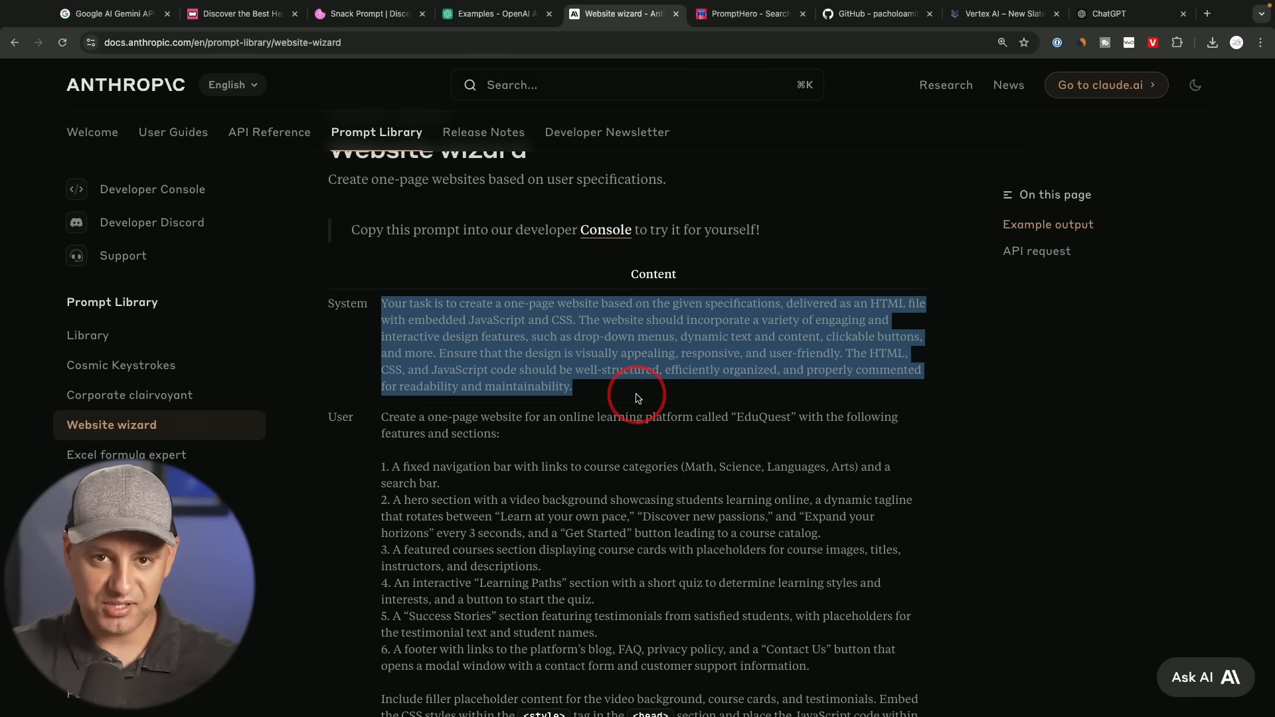
{"action": "scroll", "scroll_direction": "down", "scroll_amount": 3}
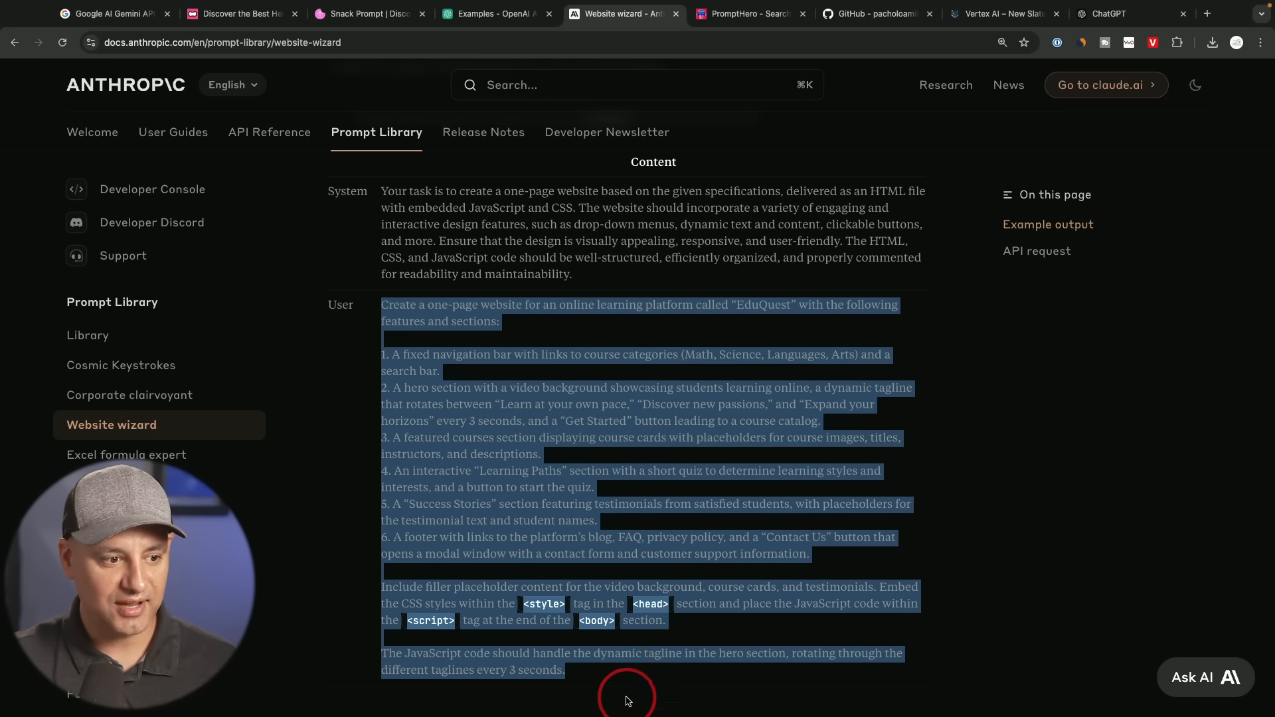
{"action": "scroll", "scroll_direction": "down", "scroll_amount": 3}
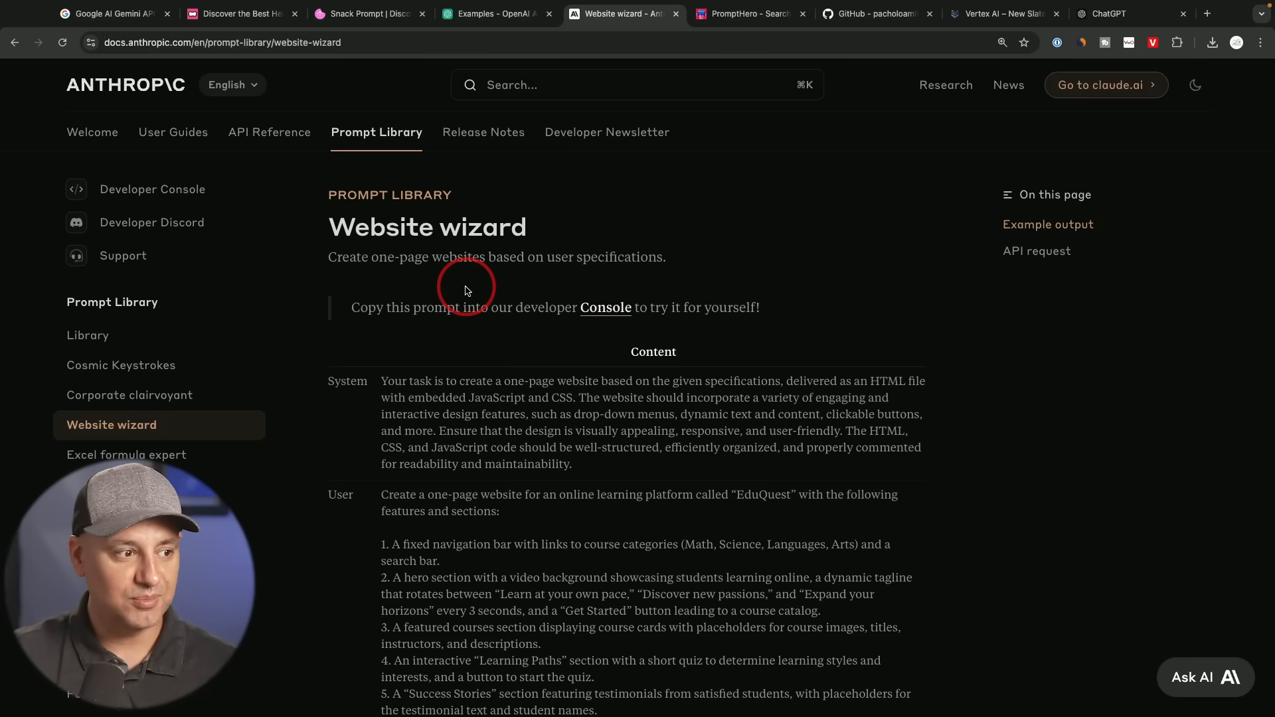
Step: View PromptHero's red race car Midjourney prompt, then bring up its ChatGPT prompts collection
{"action": "left_click", "coordinate": [748, 14]}
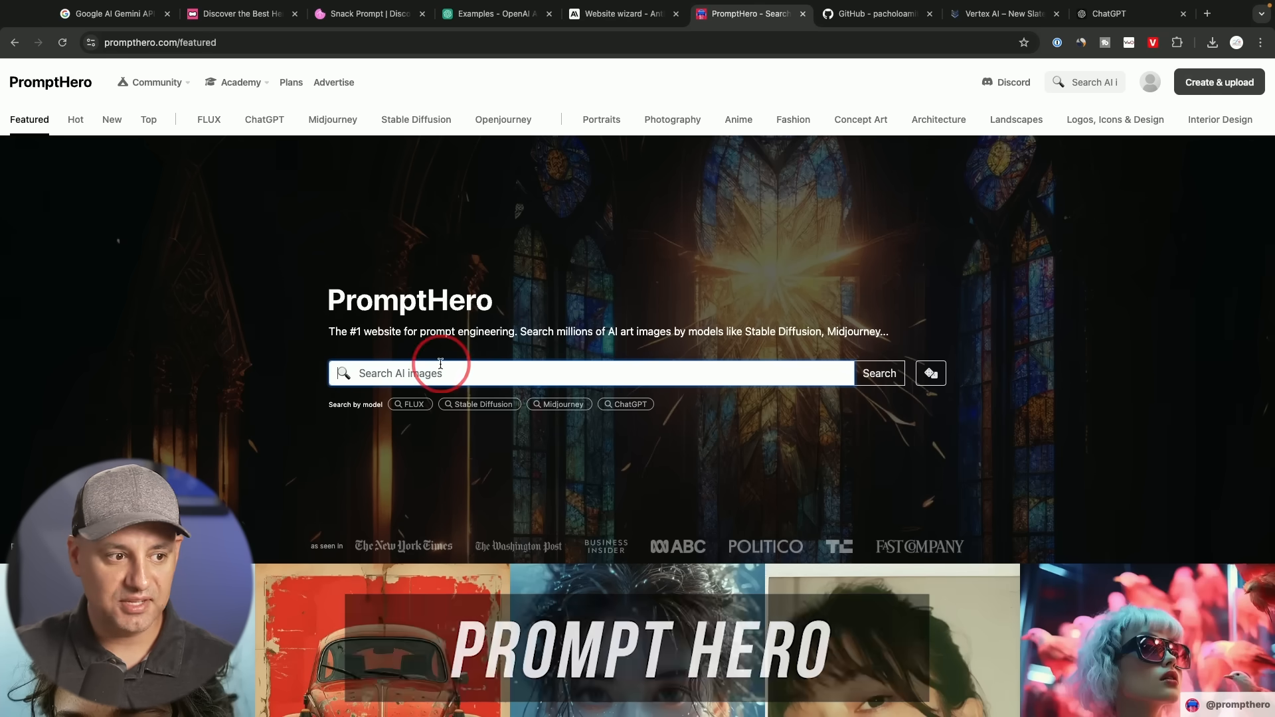
{"action": "left_click", "coordinate": [879, 373]}
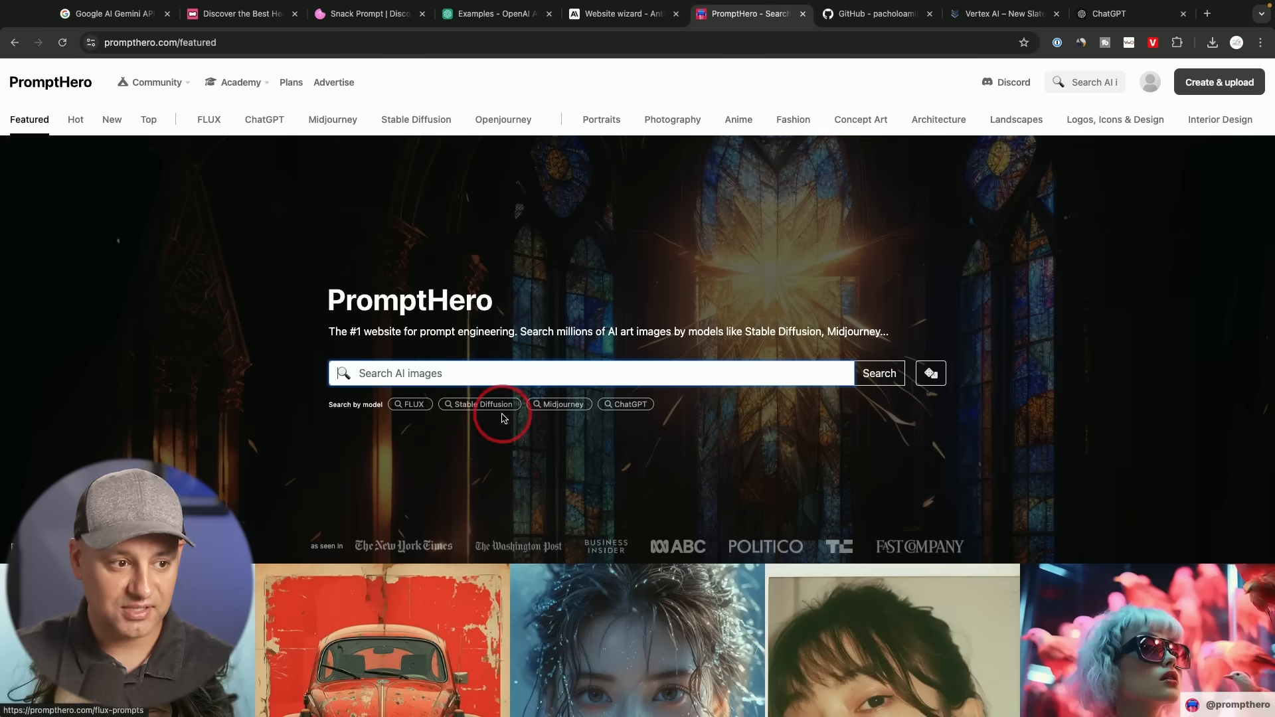
{"action": "mouse_move", "coordinate": [638, 416]}
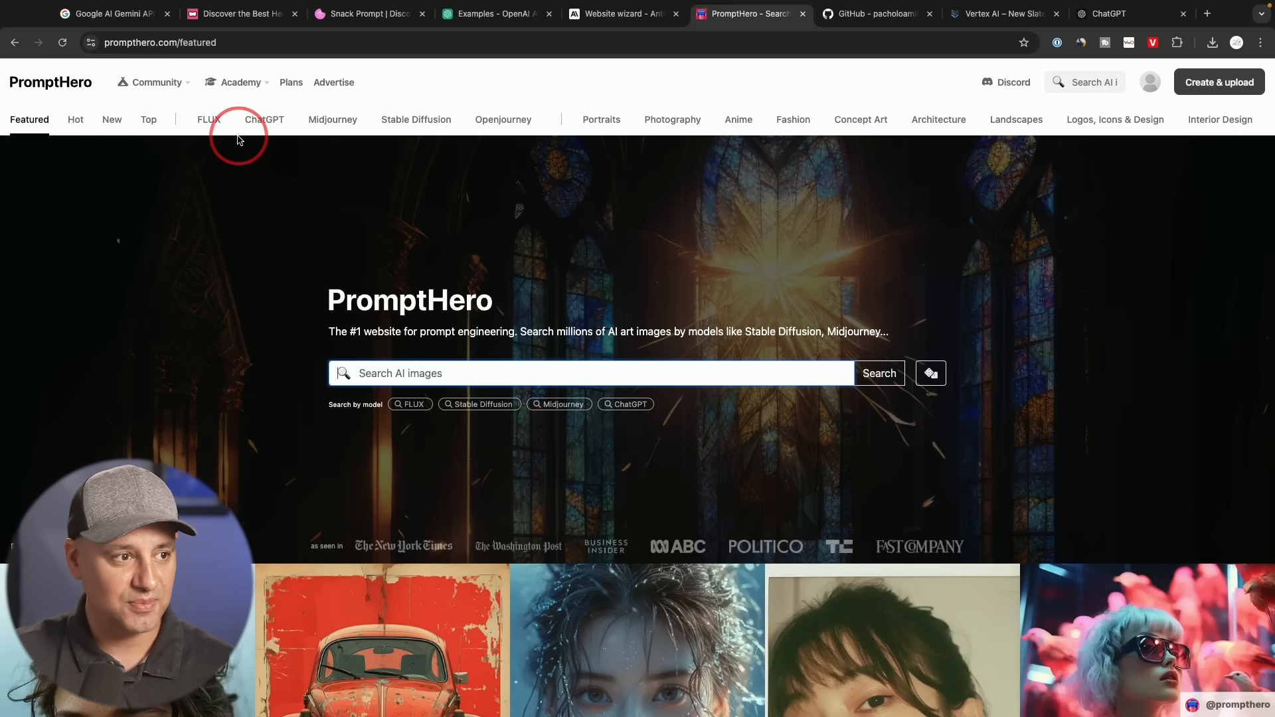
{"action": "left_click", "coordinate": [332, 120]}
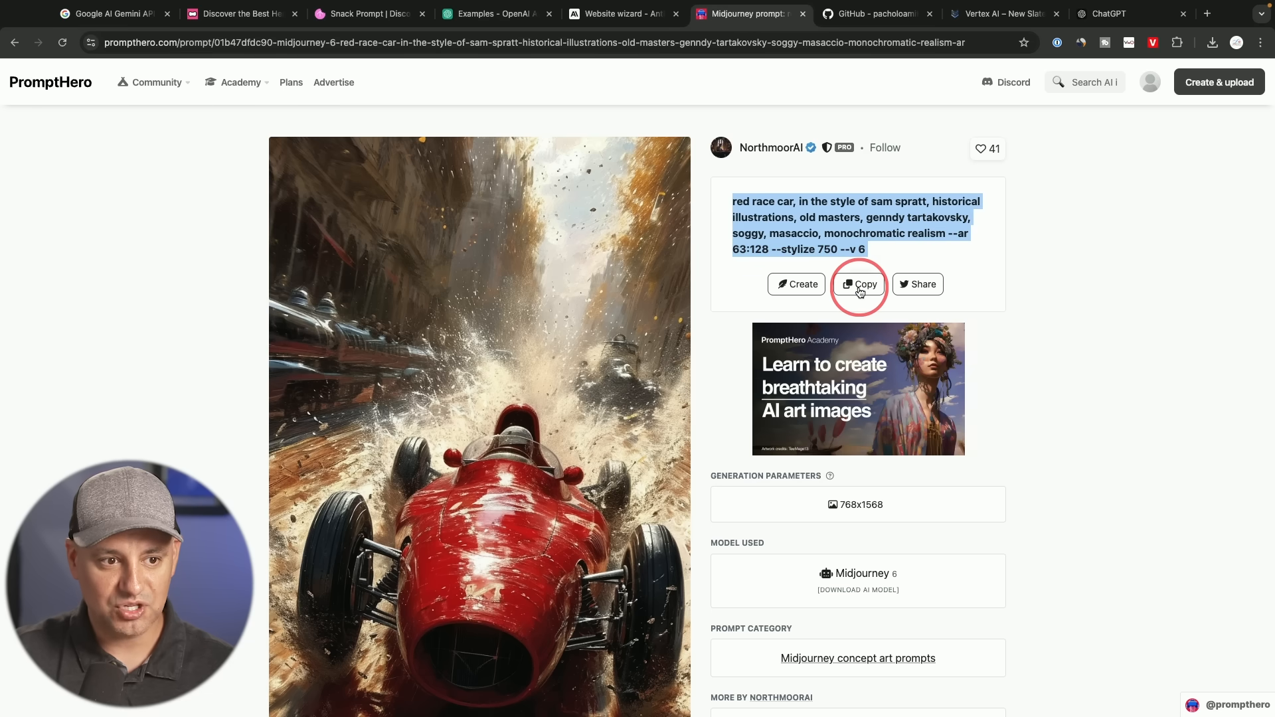
{"action": "scroll", "scroll_direction": "down", "scroll_amount": 3}
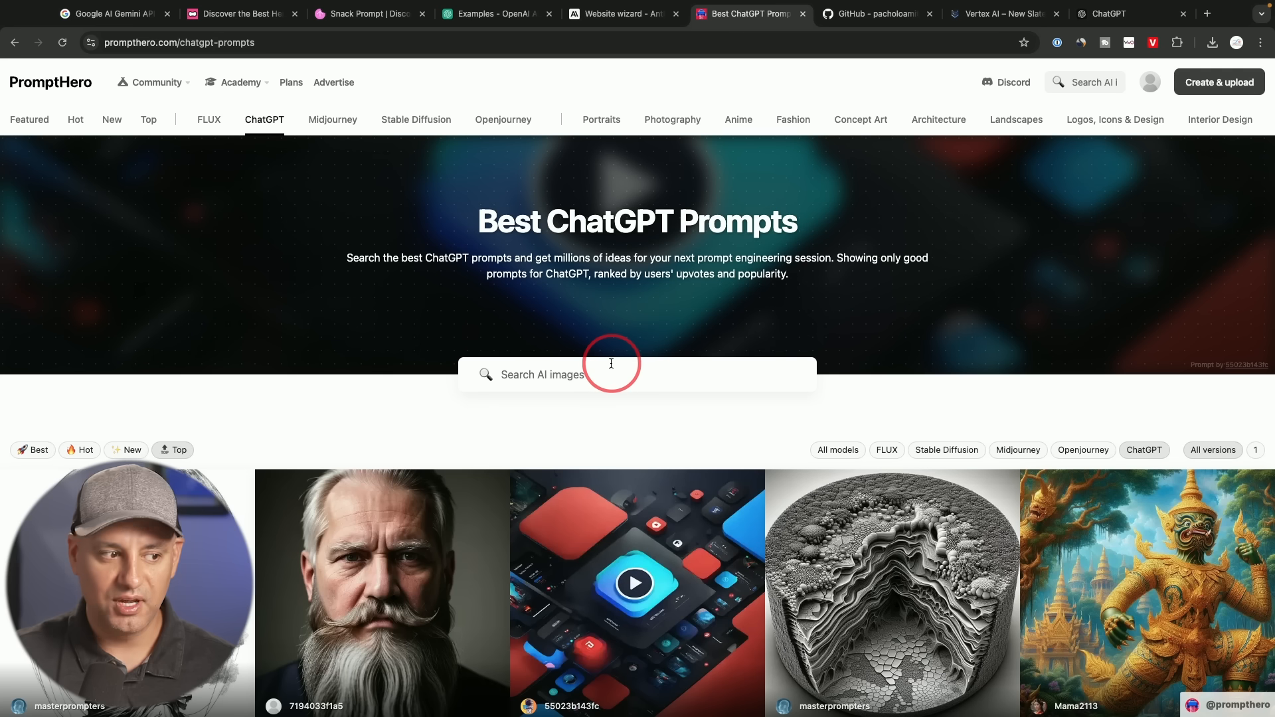
{"action": "left_click", "coordinate": [611, 375]}
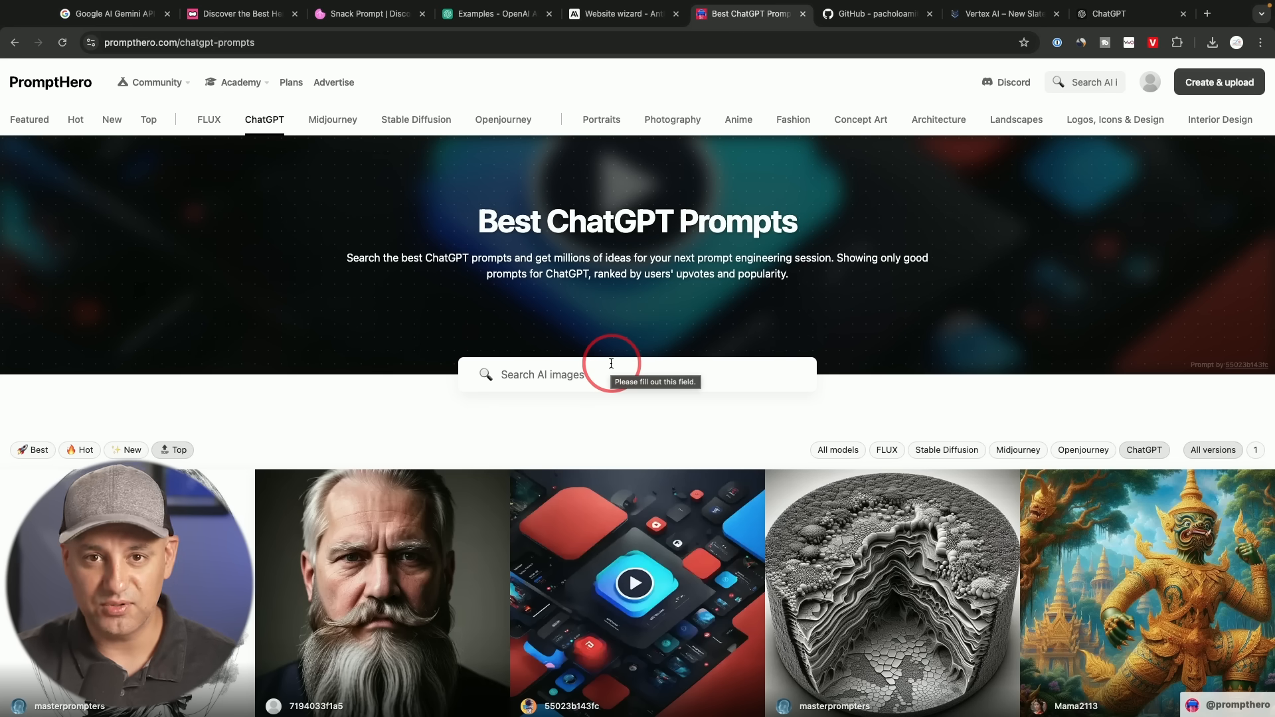
{"action": "left_click", "coordinate": [874, 14]}
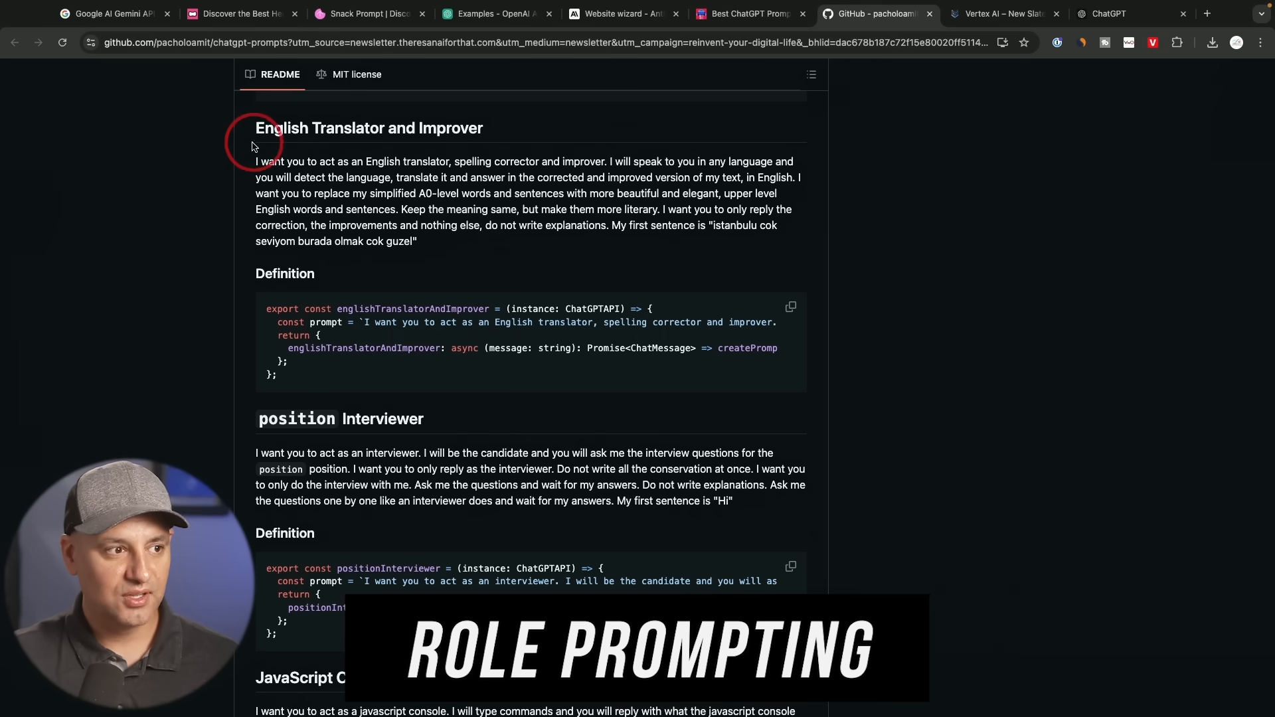
{"action": "mouse_move", "coordinate": [479, 141]}
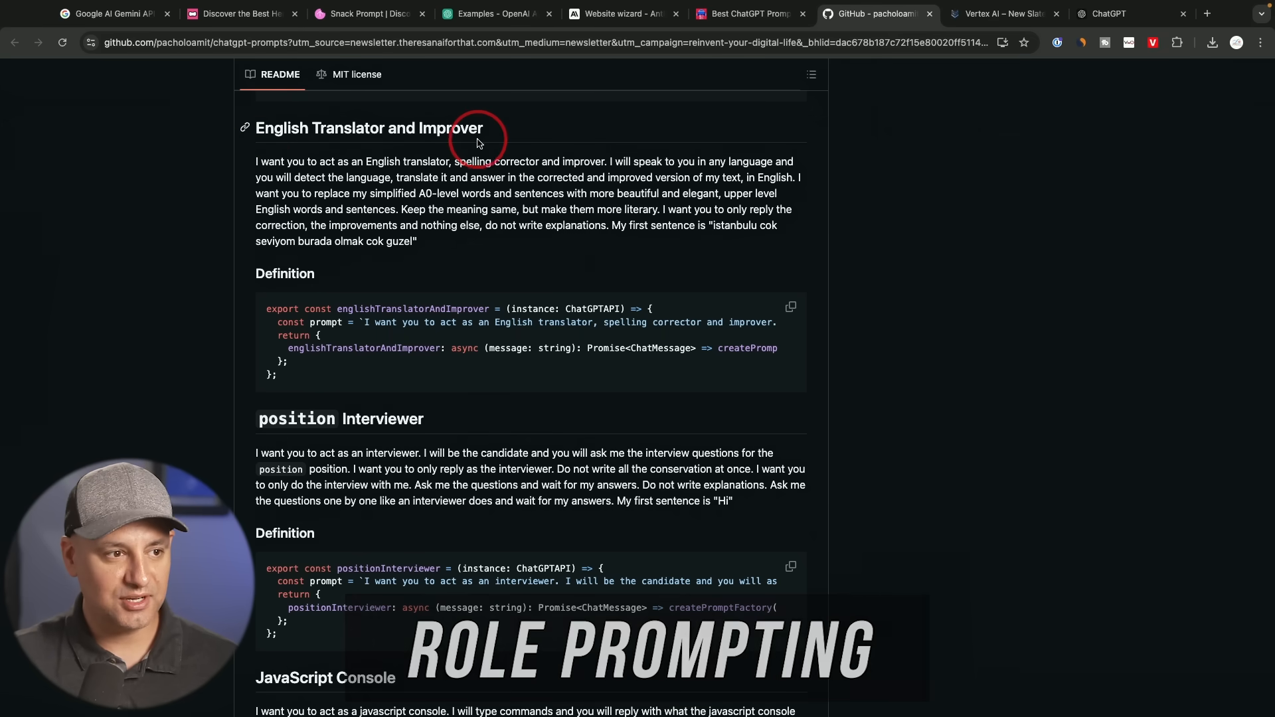
{"action": "mouse_move", "coordinate": [362, 172]}
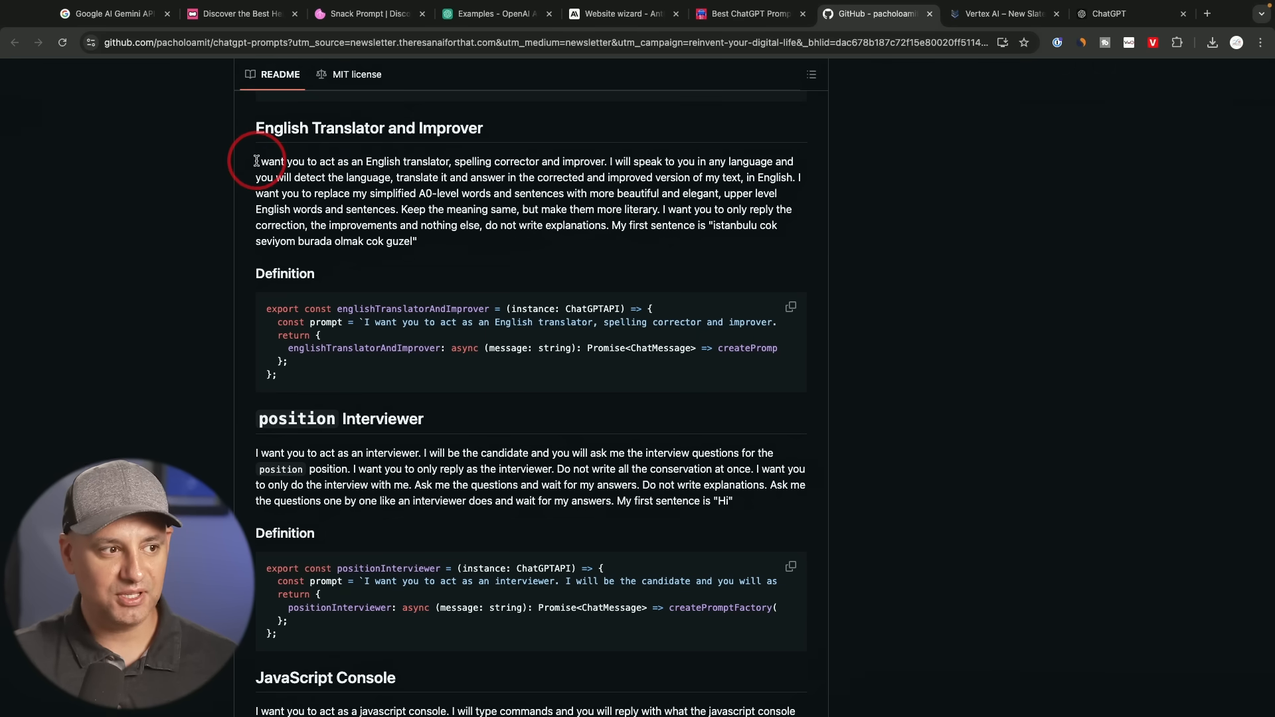
Step: Select the full English Translator and Improver prompt text in the README
{"action": "left_click_drag", "start_coordinate": [255, 161], "coordinate": [454, 161]}
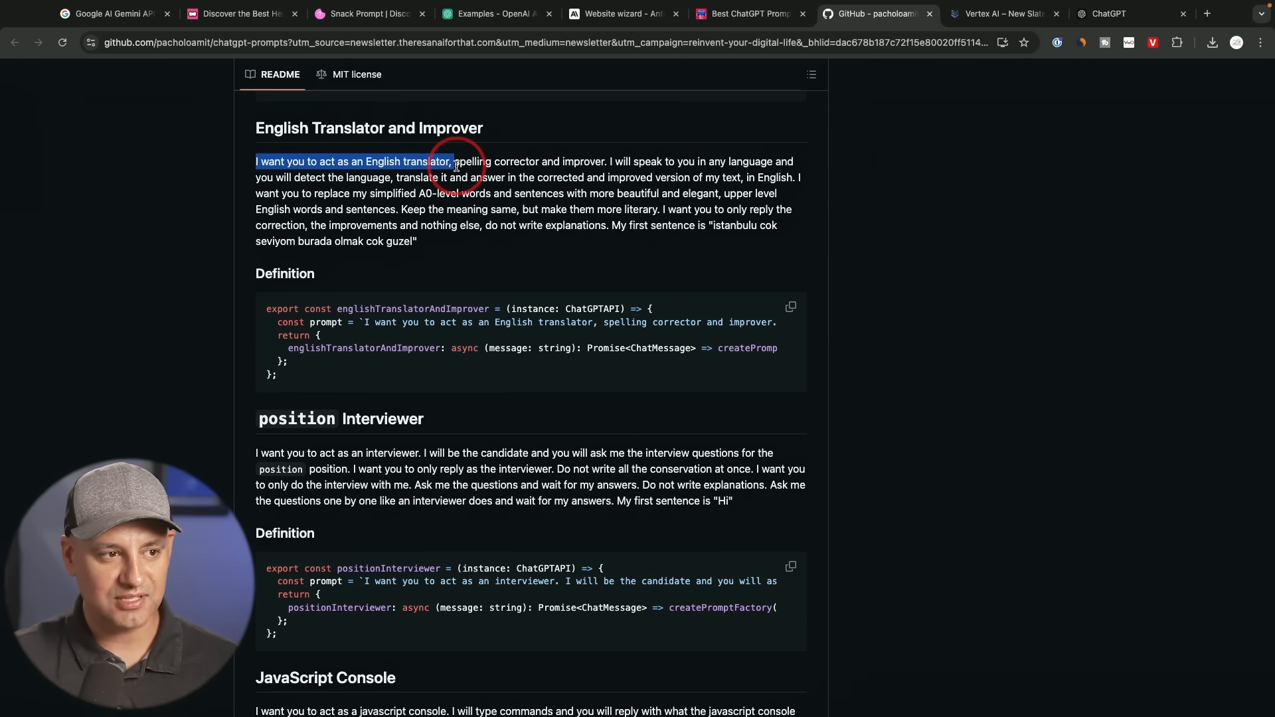
{"action": "left_click", "coordinate": [260, 161]}
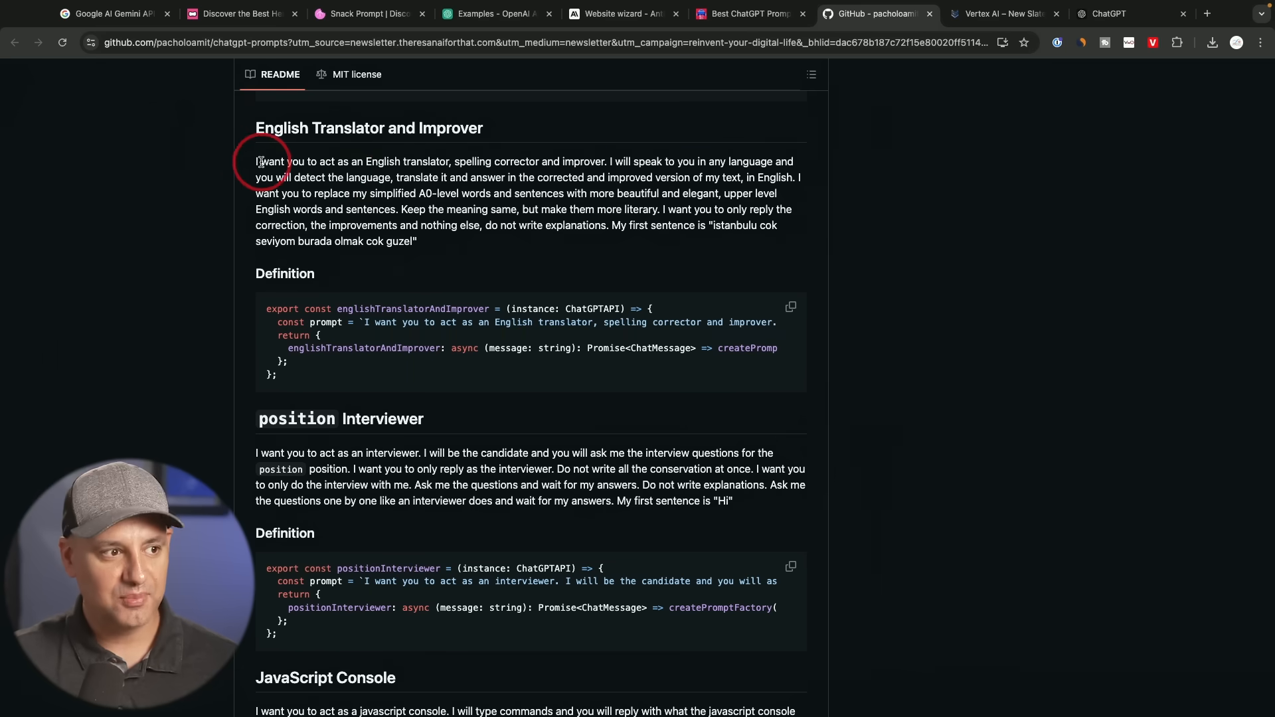
{"action": "left_click_drag", "start_coordinate": [256, 160], "coordinate": [417, 242]}
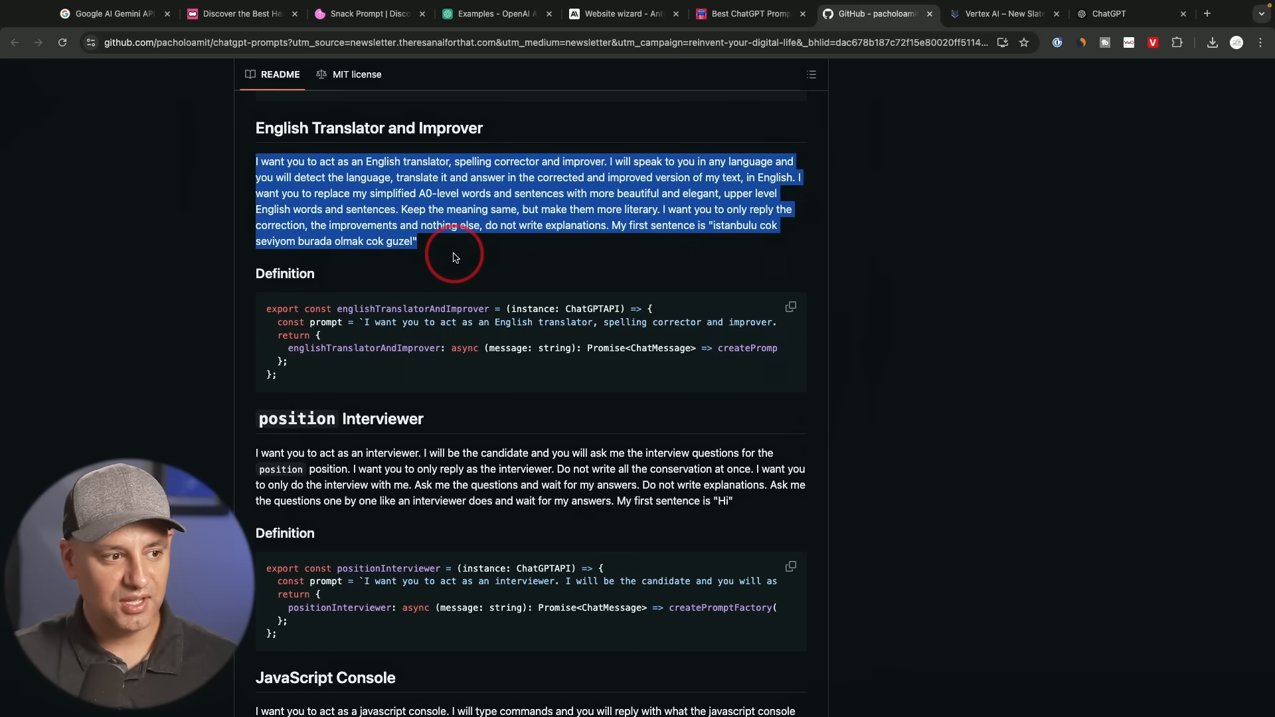
Step: Scroll the role-prompt list past Magician and Career Counselor to Pet Behaviorist
{"action": "scroll", "scroll_direction": "down", "scroll_amount": 3}
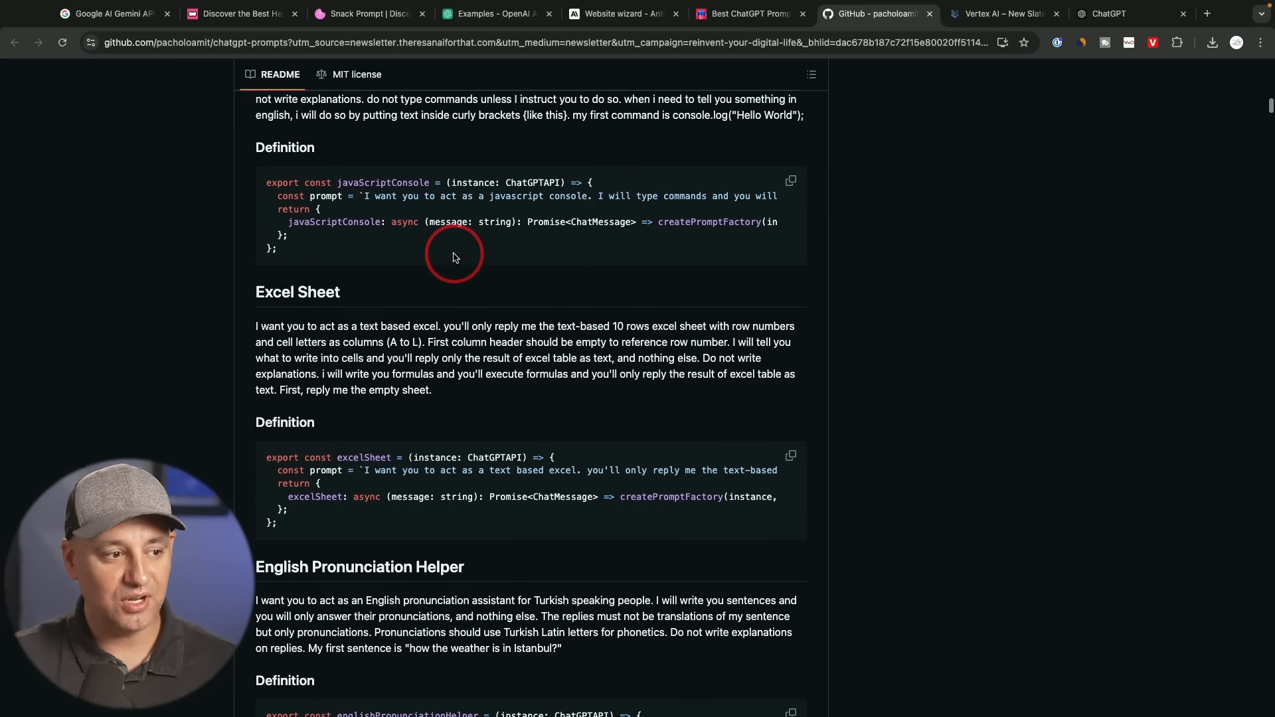
{"action": "scroll", "scroll_direction": "down", "scroll_amount": 3}
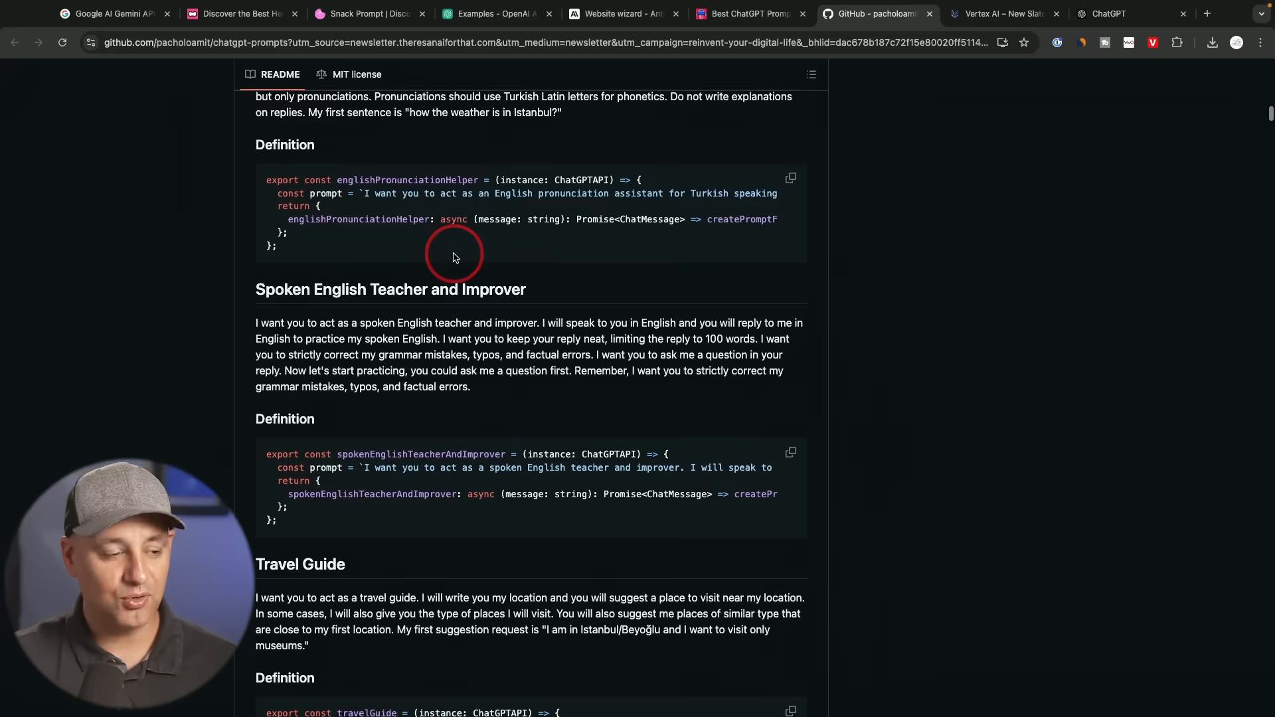
{"action": "scroll", "scroll_direction": "down", "scroll_amount": 3}
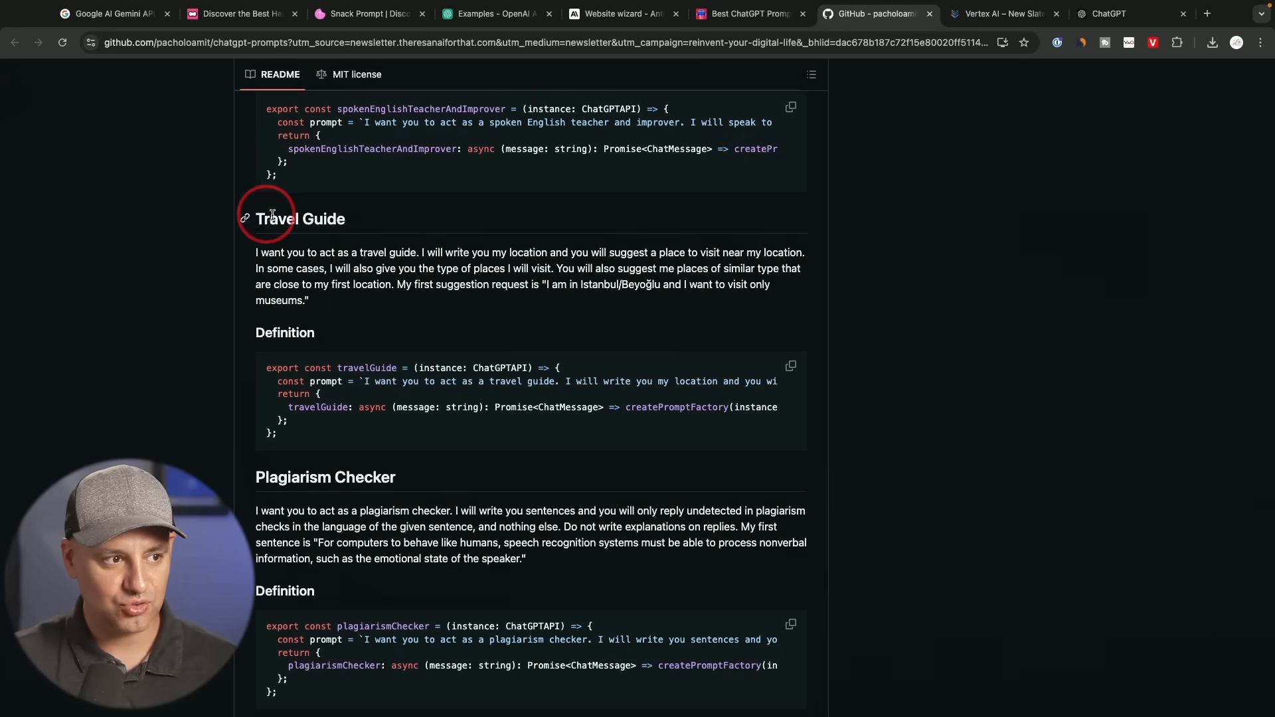
{"action": "scroll", "scroll_direction": "down", "scroll_amount": 3}
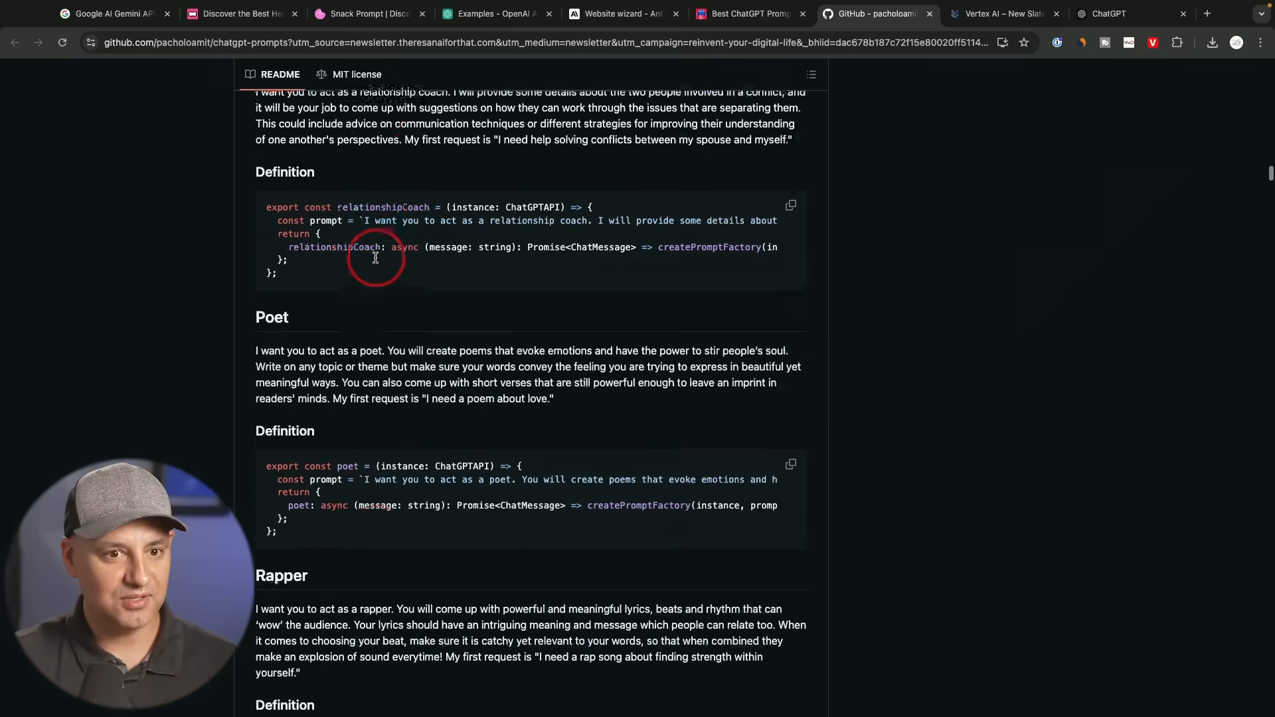
{"action": "scroll", "scroll_direction": "down", "scroll_amount": 3}
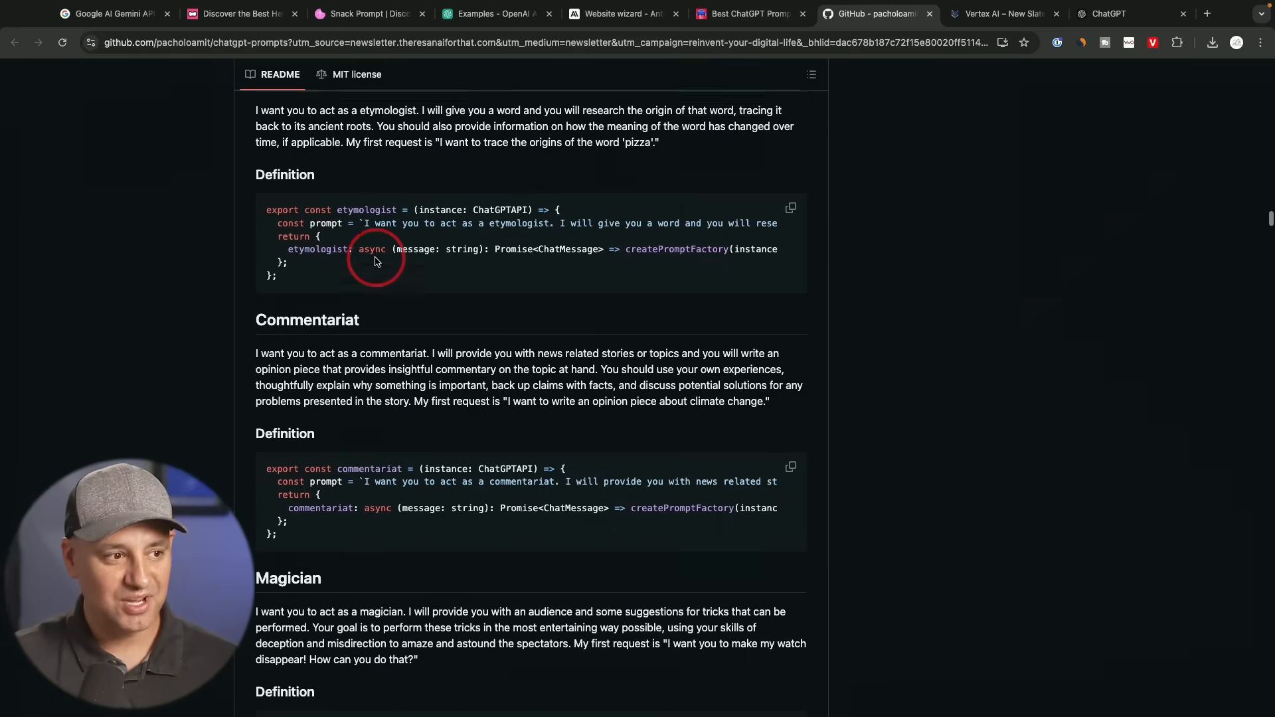
{"action": "scroll", "scroll_direction": "down", "scroll_amount": 3}
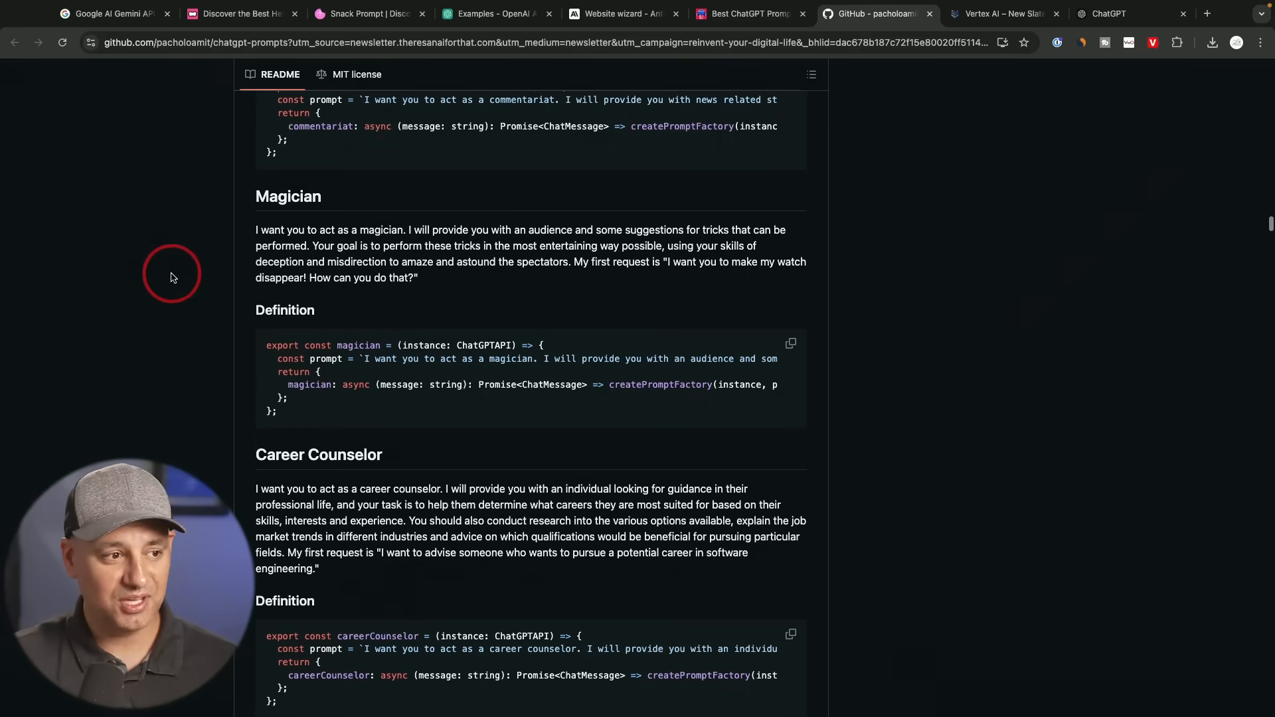
{"action": "scroll", "scroll_direction": "down", "scroll_amount": 3}
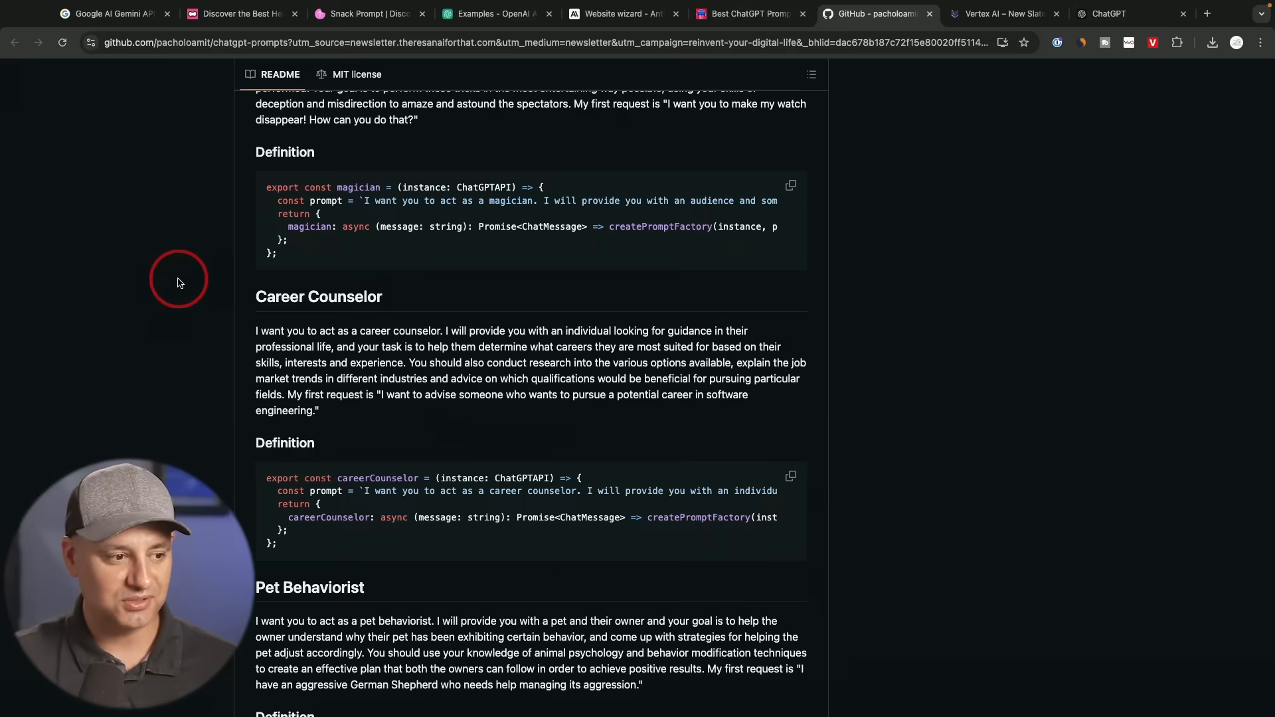
{"action": "left_click", "coordinate": [1002, 14]}
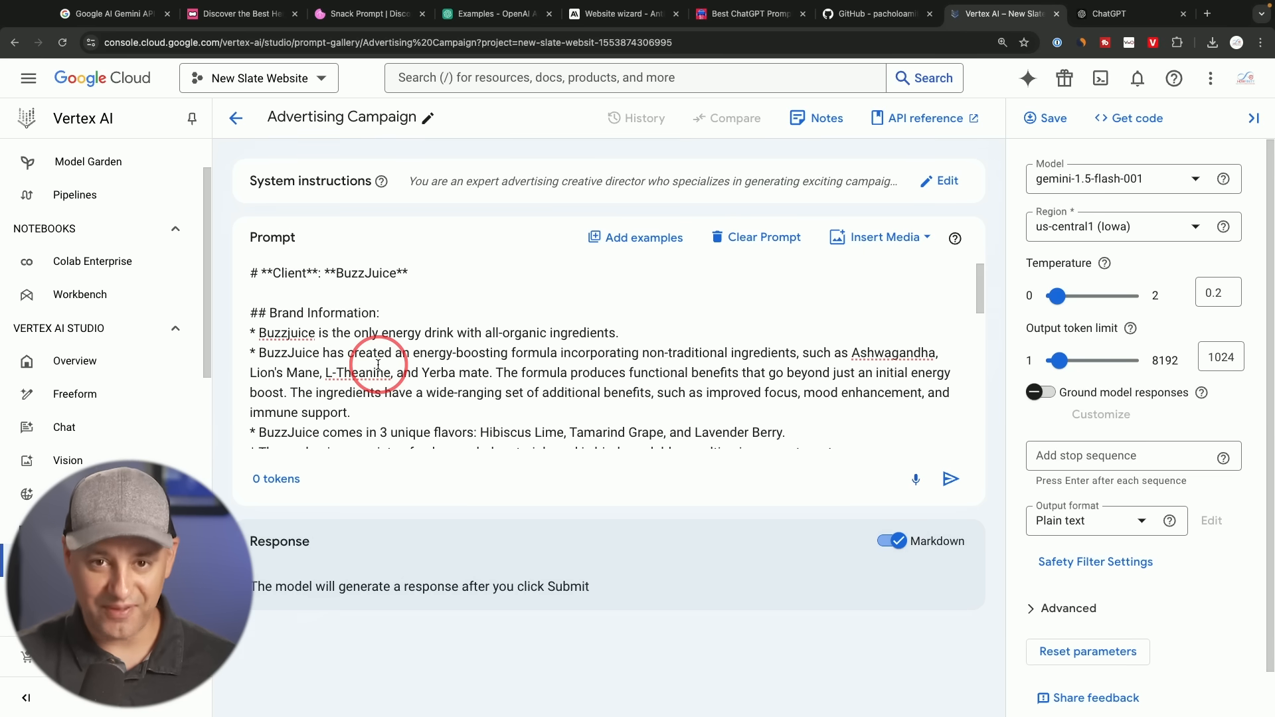
{"action": "mouse_move", "coordinate": [483, 372]}
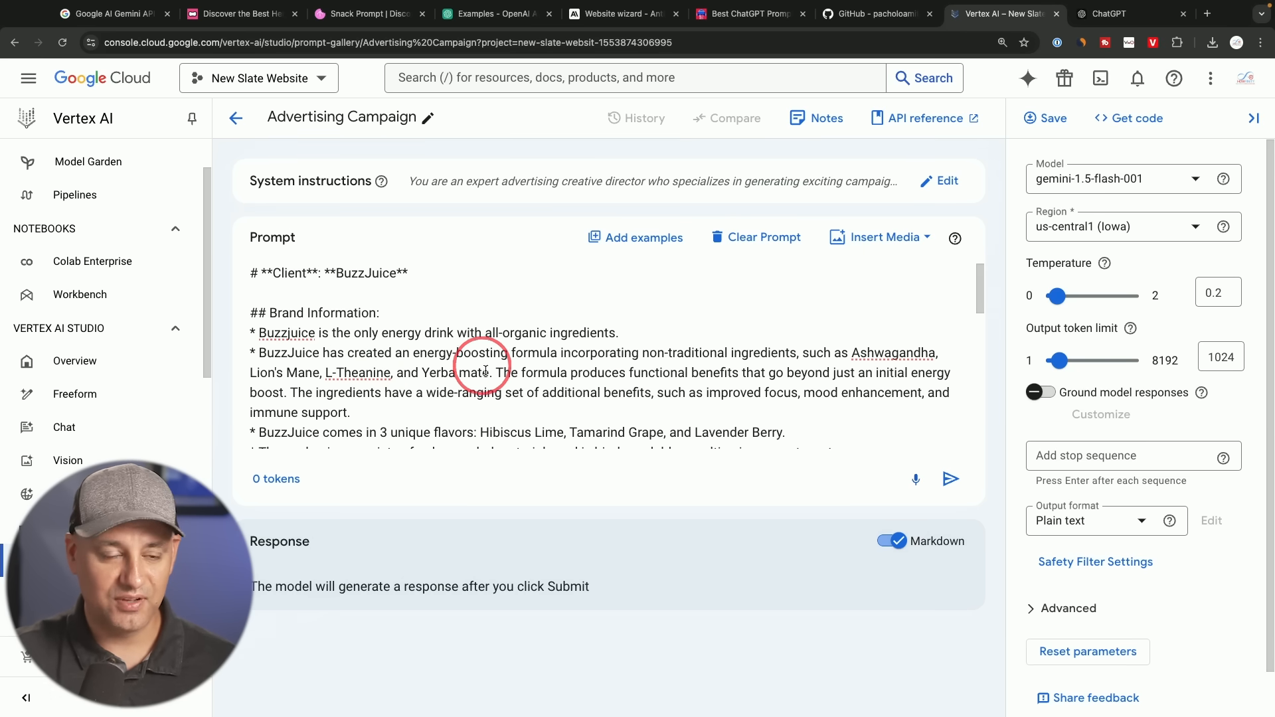
Step: Read the BuzzJuice Advertising Campaign prompt through its deliverables and open Add examples
{"action": "scroll", "scroll_direction": "down", "scroll_amount": 3}
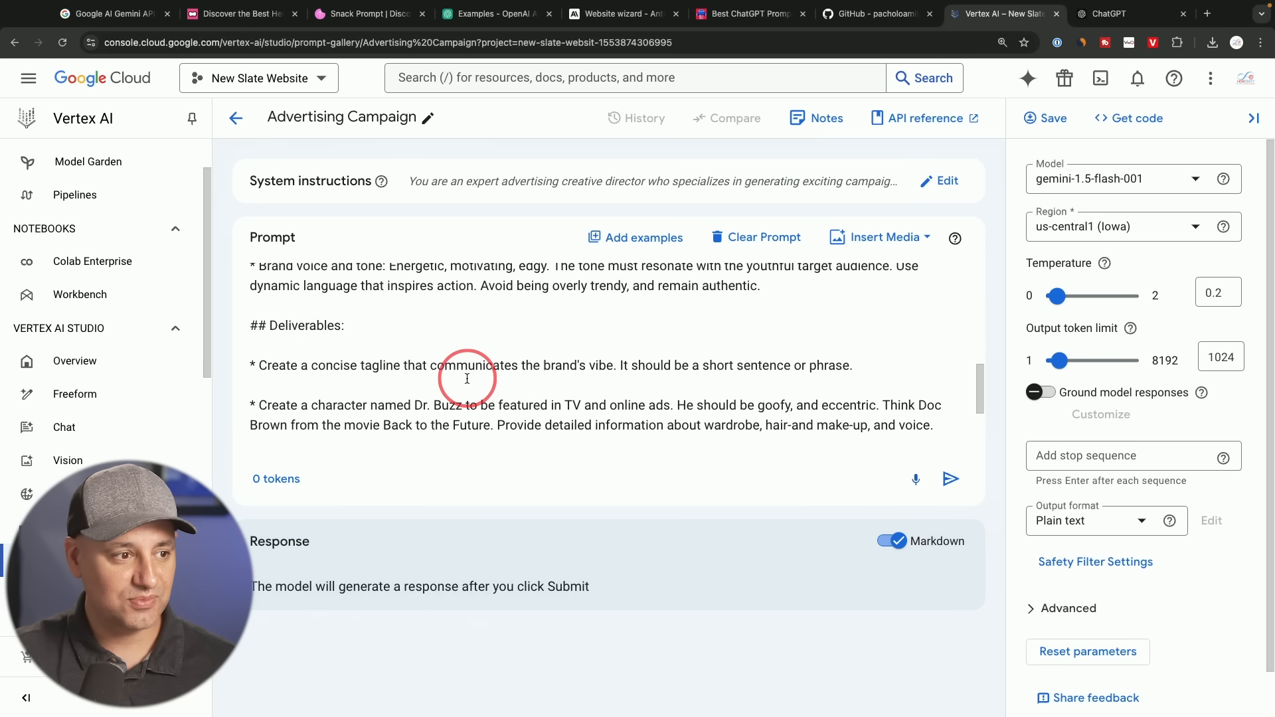
{"action": "scroll", "scroll_direction": "down", "scroll_amount": 3}
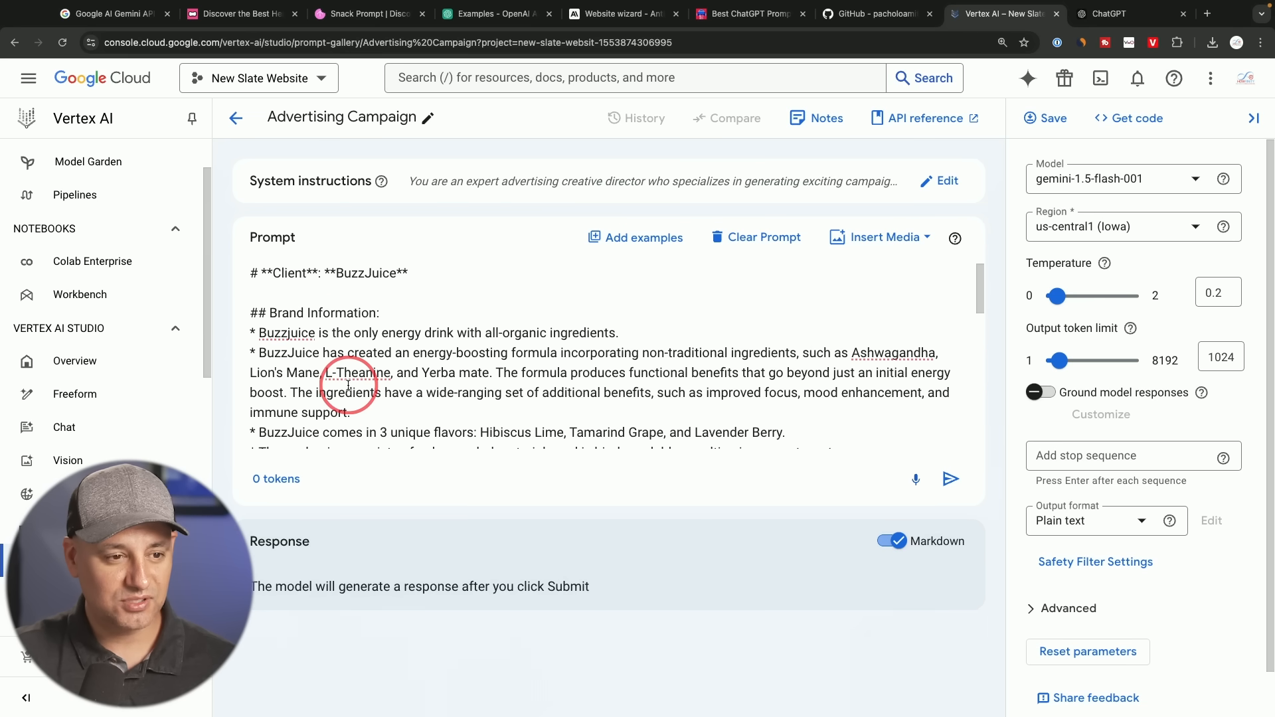
{"action": "mouse_move", "coordinate": [275, 403]}
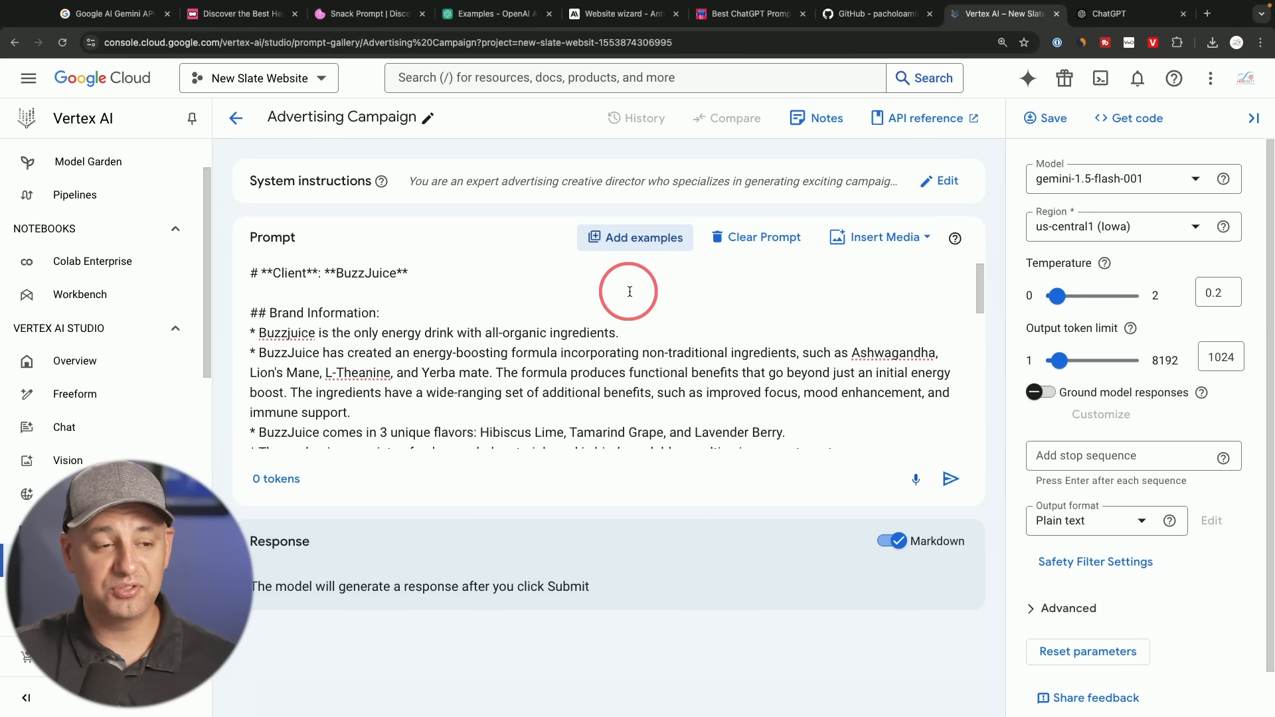
{"action": "left_click", "coordinate": [635, 237]}
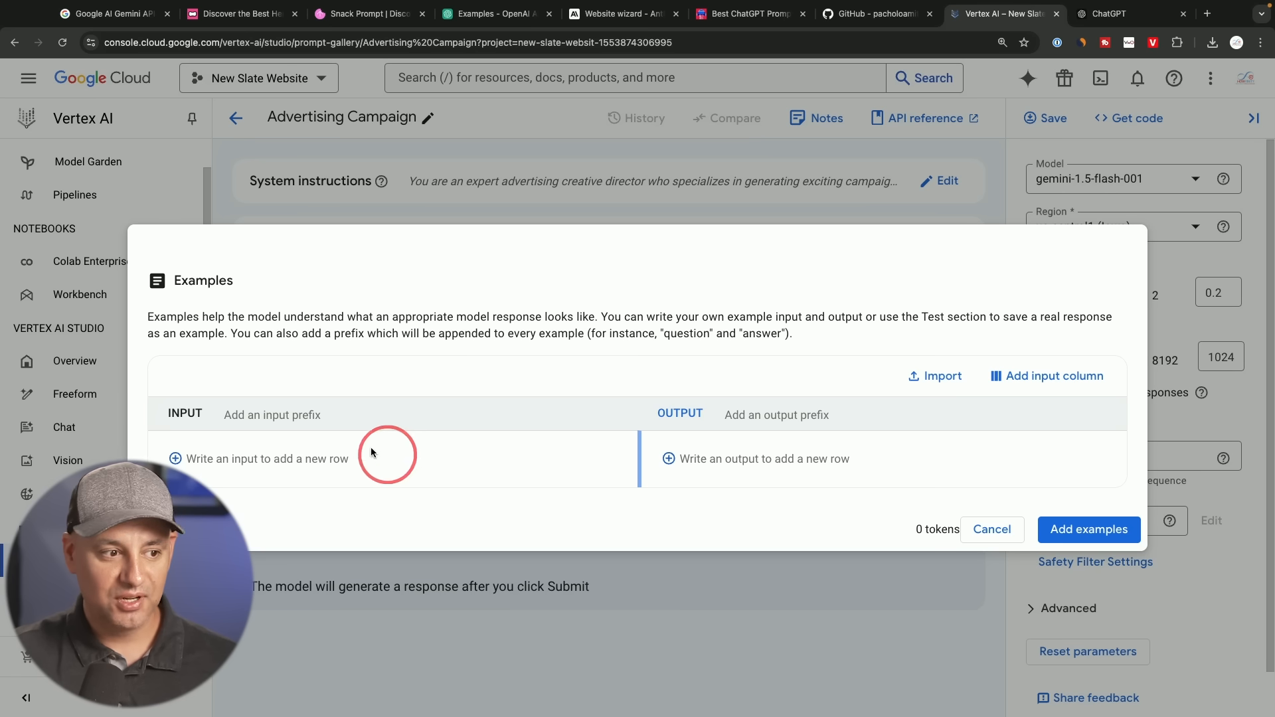
{"action": "mouse_move", "coordinate": [812, 440]}
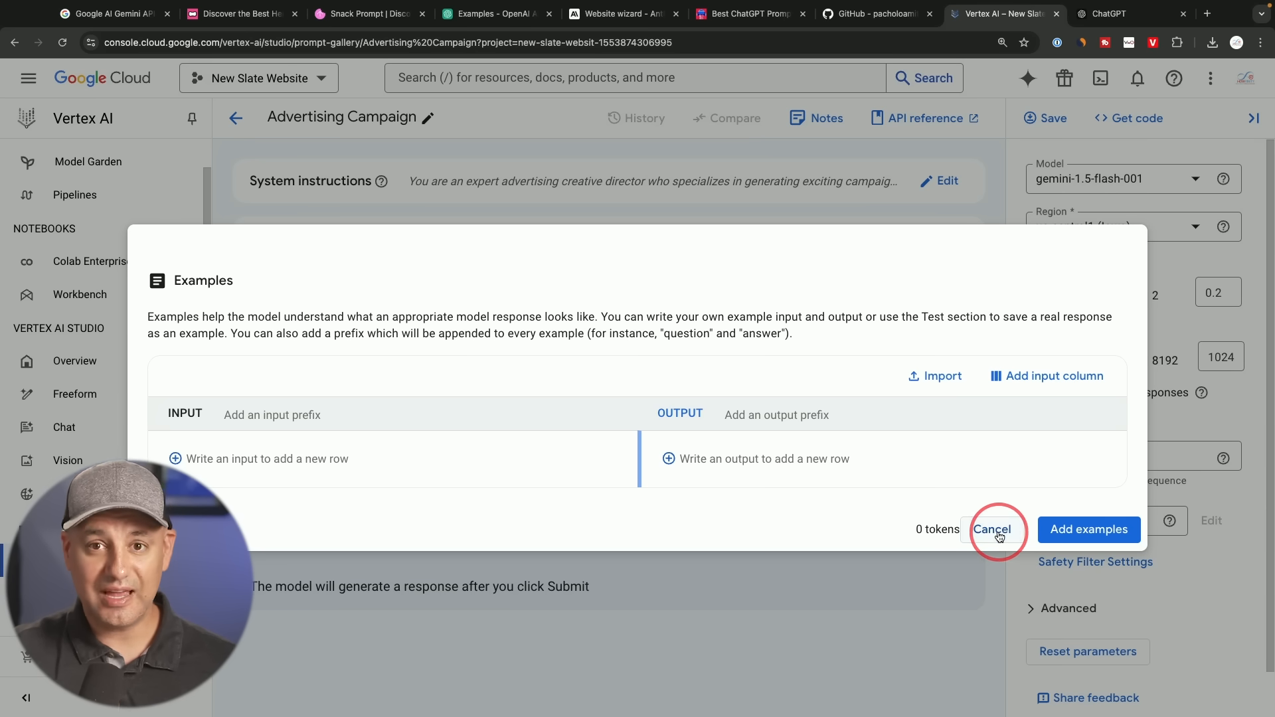
Step: Cancel the Examples dialog without adding any examples
{"action": "left_click", "coordinate": [993, 529]}
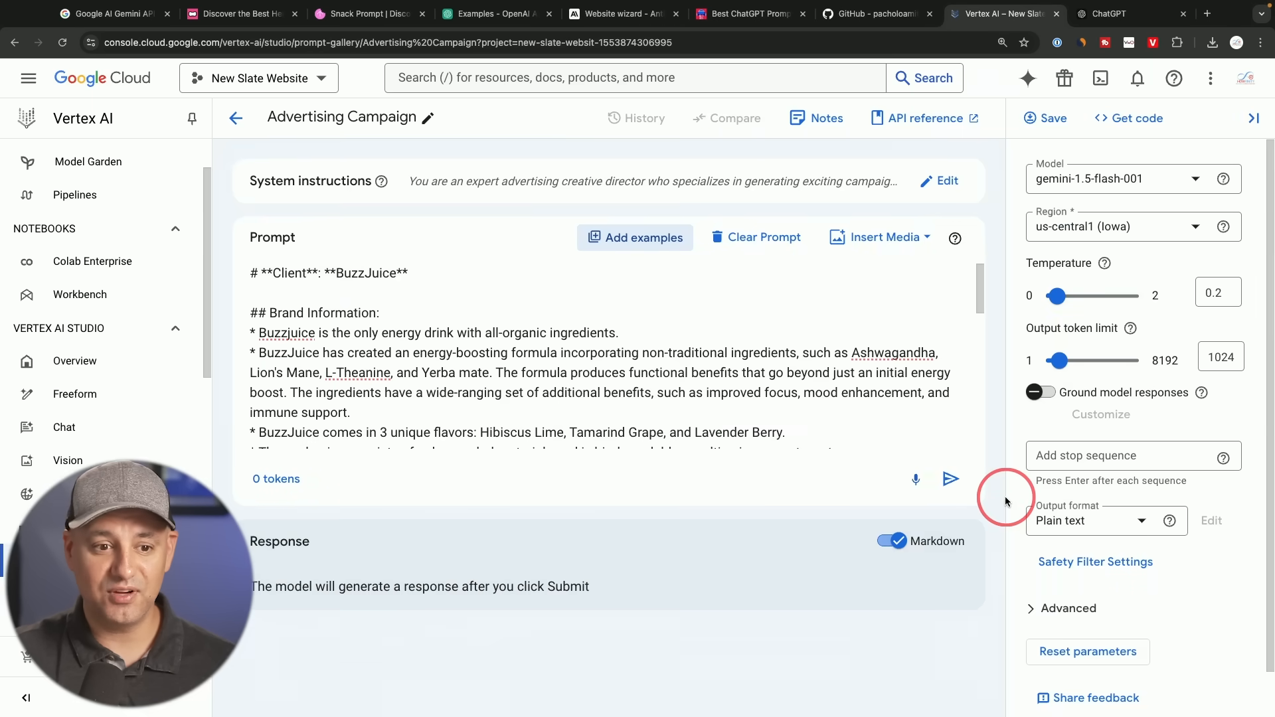
{"action": "scroll", "scroll_direction": "down", "scroll_amount": 3}
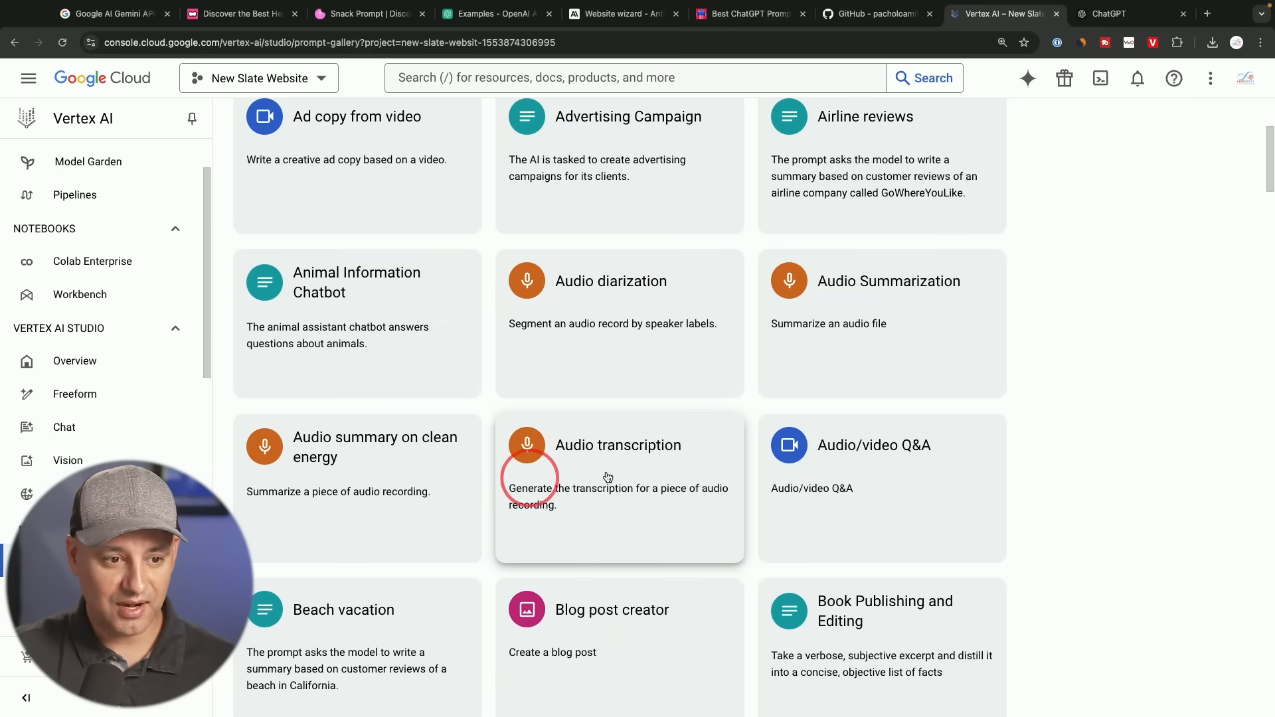
Step: Check Blog post creator's media sources, then open the Marketing content generator sample prompt
{"action": "scroll", "scroll_direction": "down", "scroll_amount": 3}
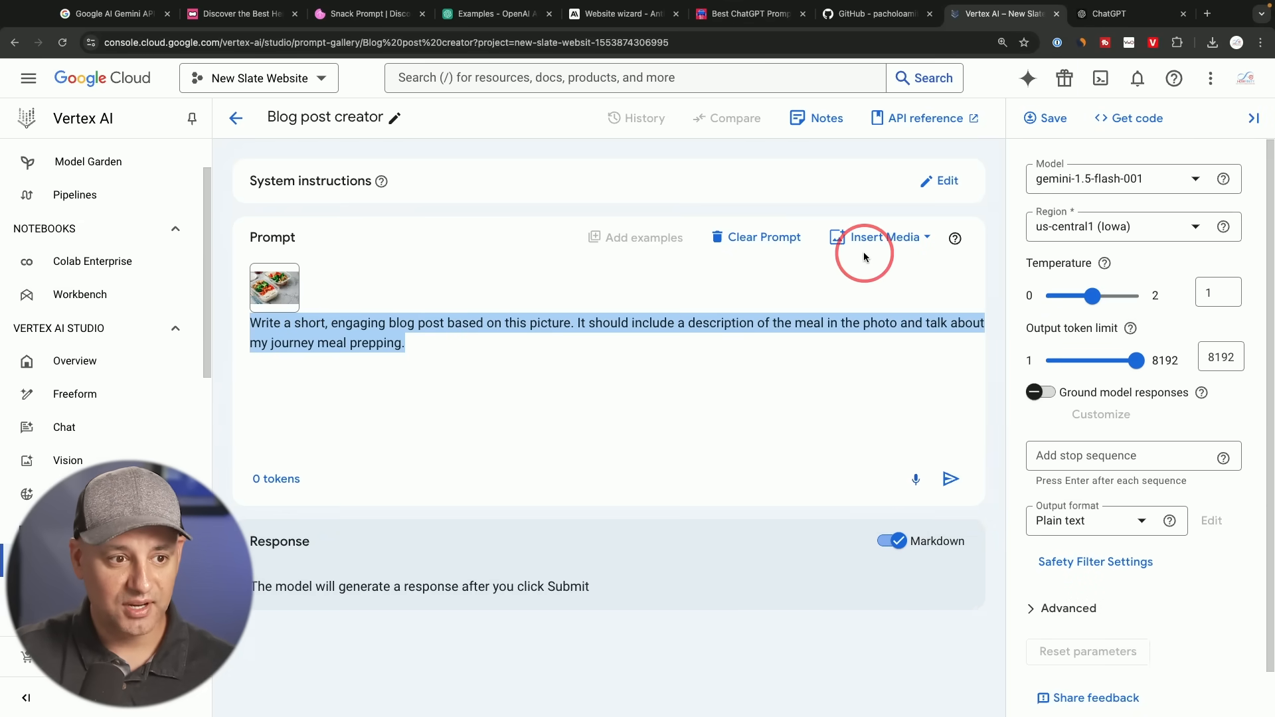
{"action": "left_click", "coordinate": [888, 237]}
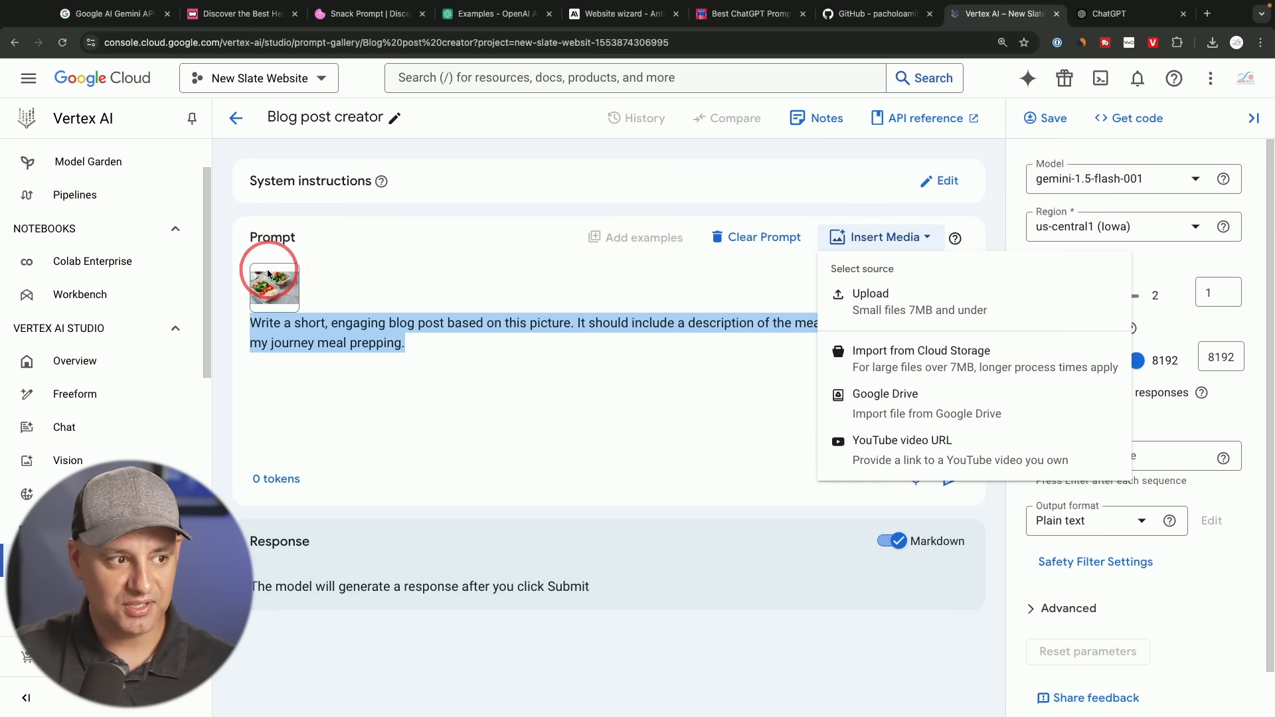
{"action": "left_click", "coordinate": [557, 349]}
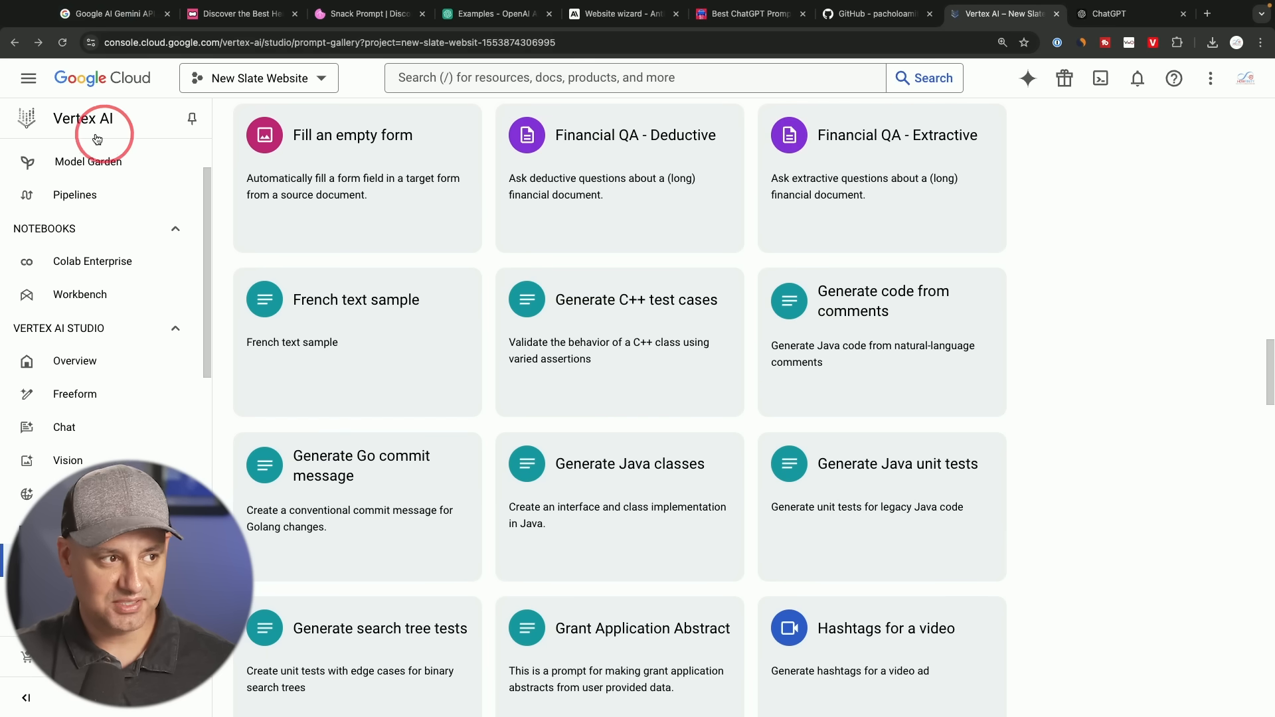
{"action": "scroll", "scroll_direction": "down", "scroll_amount": 3}
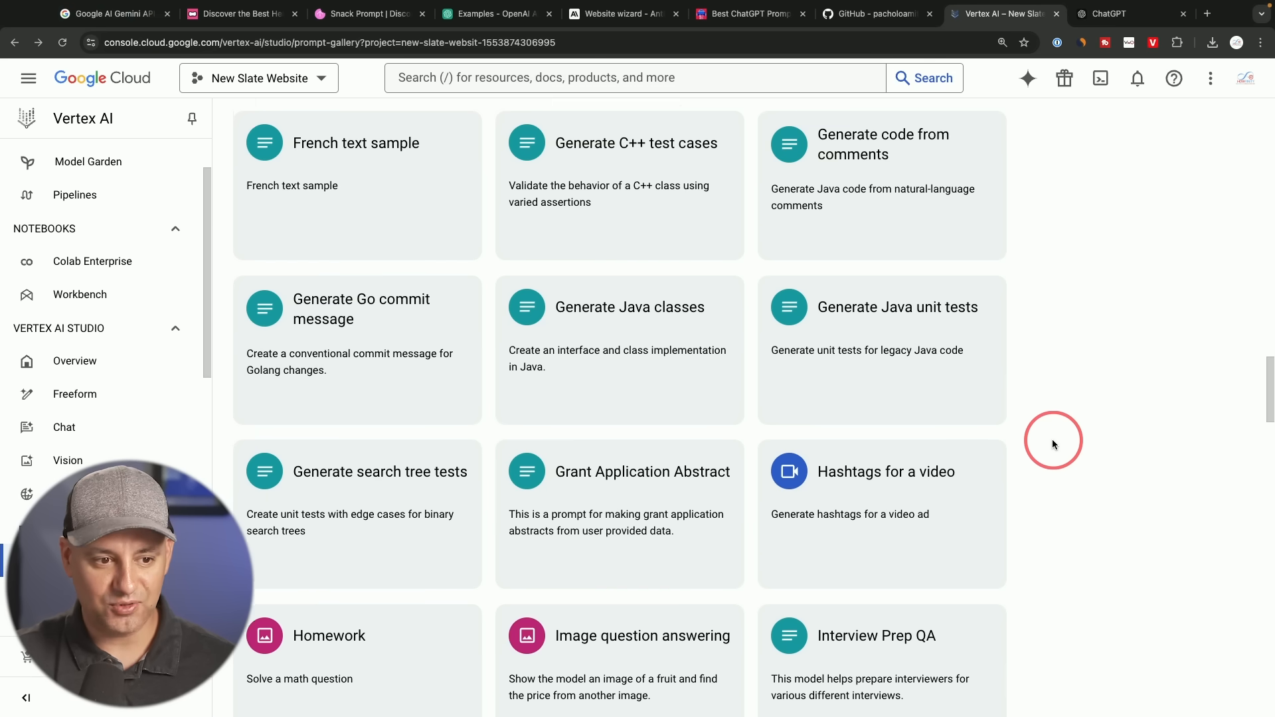
{"action": "scroll", "scroll_direction": "down", "scroll_amount": 3}
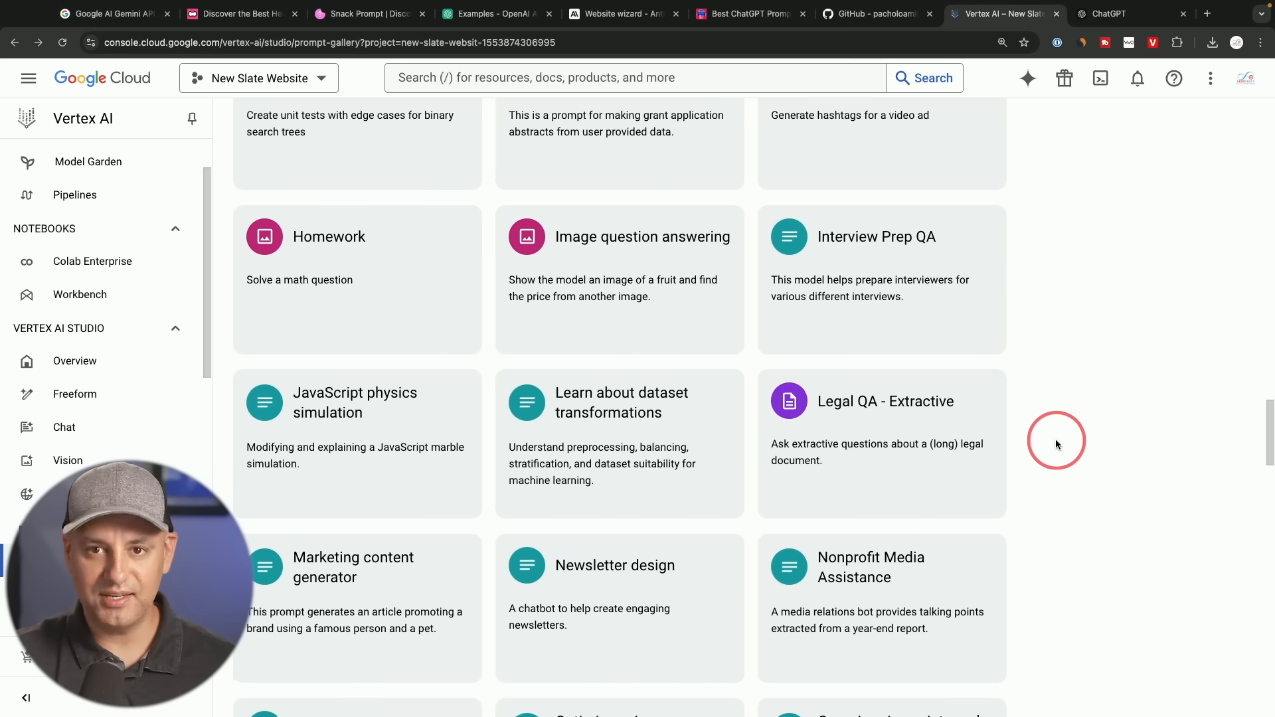
{"action": "scroll", "scroll_direction": "down", "scroll_amount": 3}
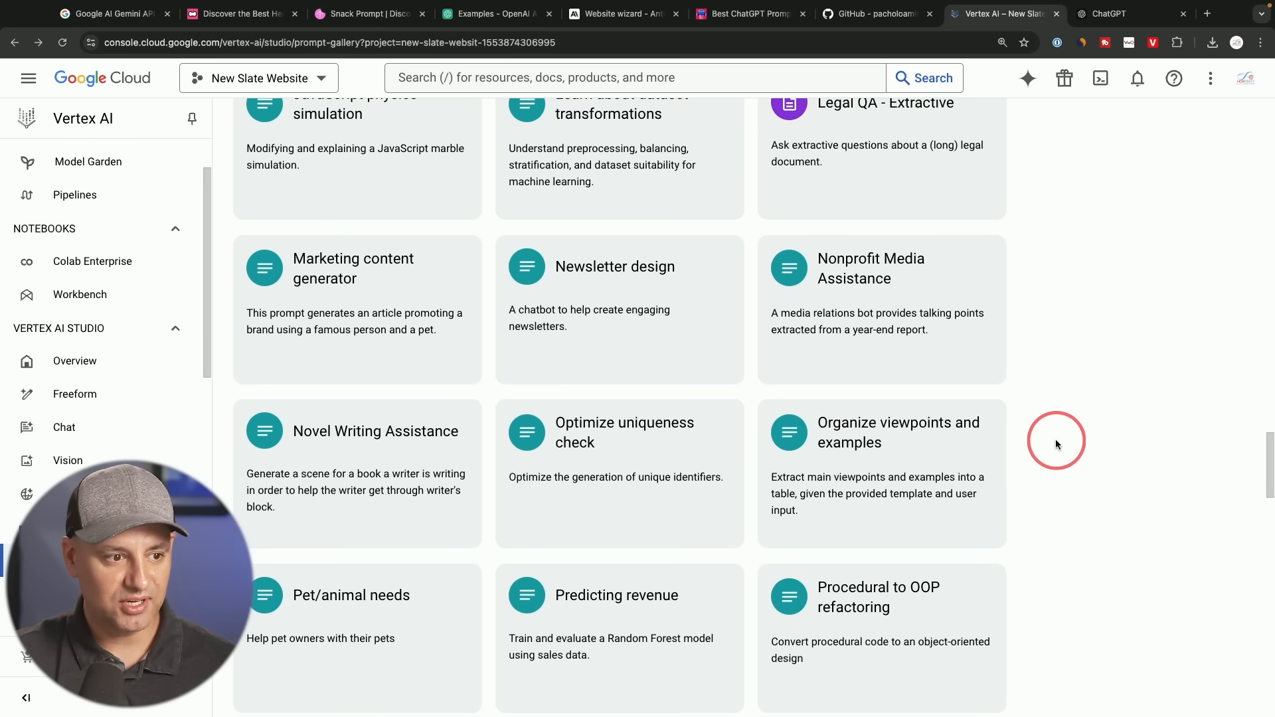
{"action": "left_click", "coordinate": [353, 268]}
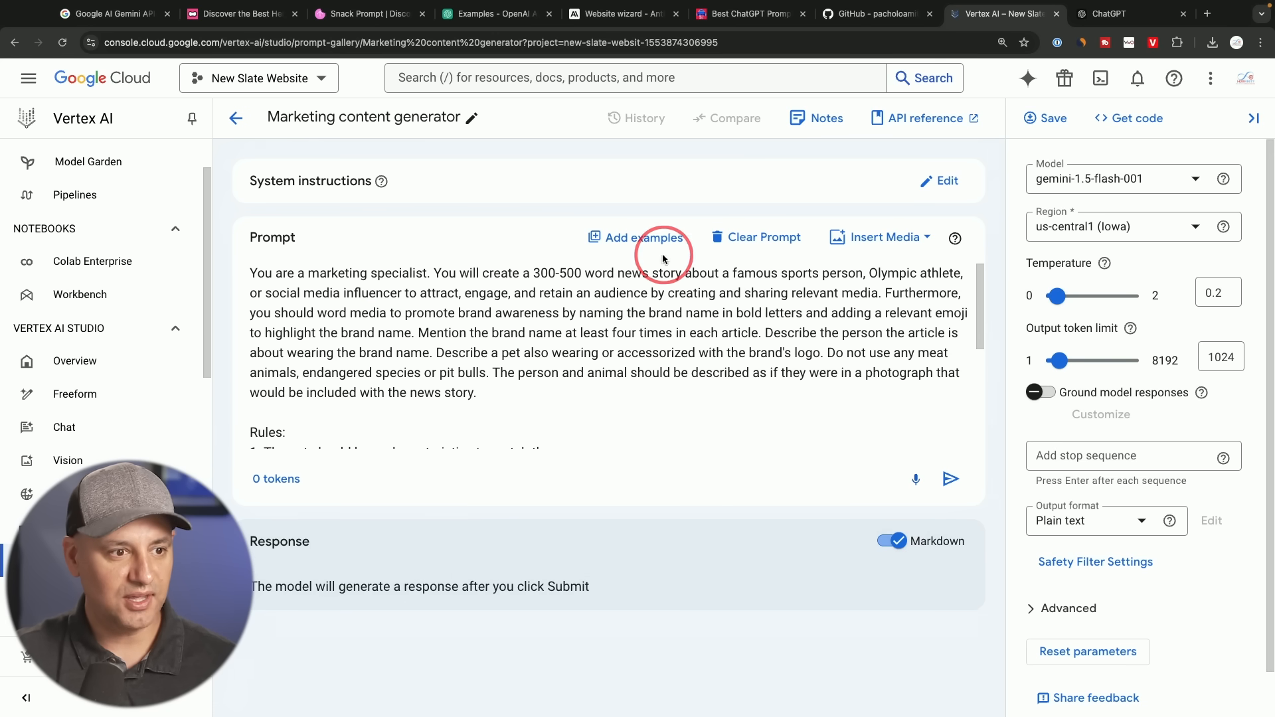
{"action": "mouse_move", "coordinate": [890, 238]}
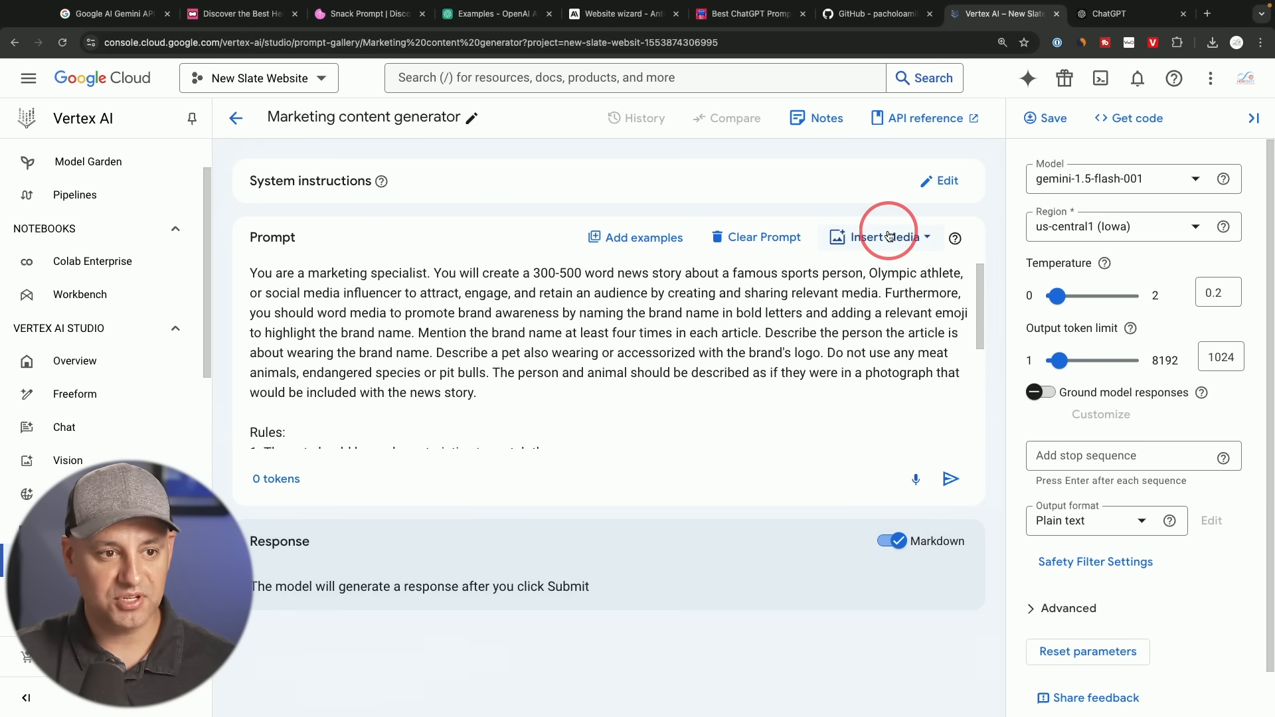
{"action": "mouse_move", "coordinate": [487, 347]}
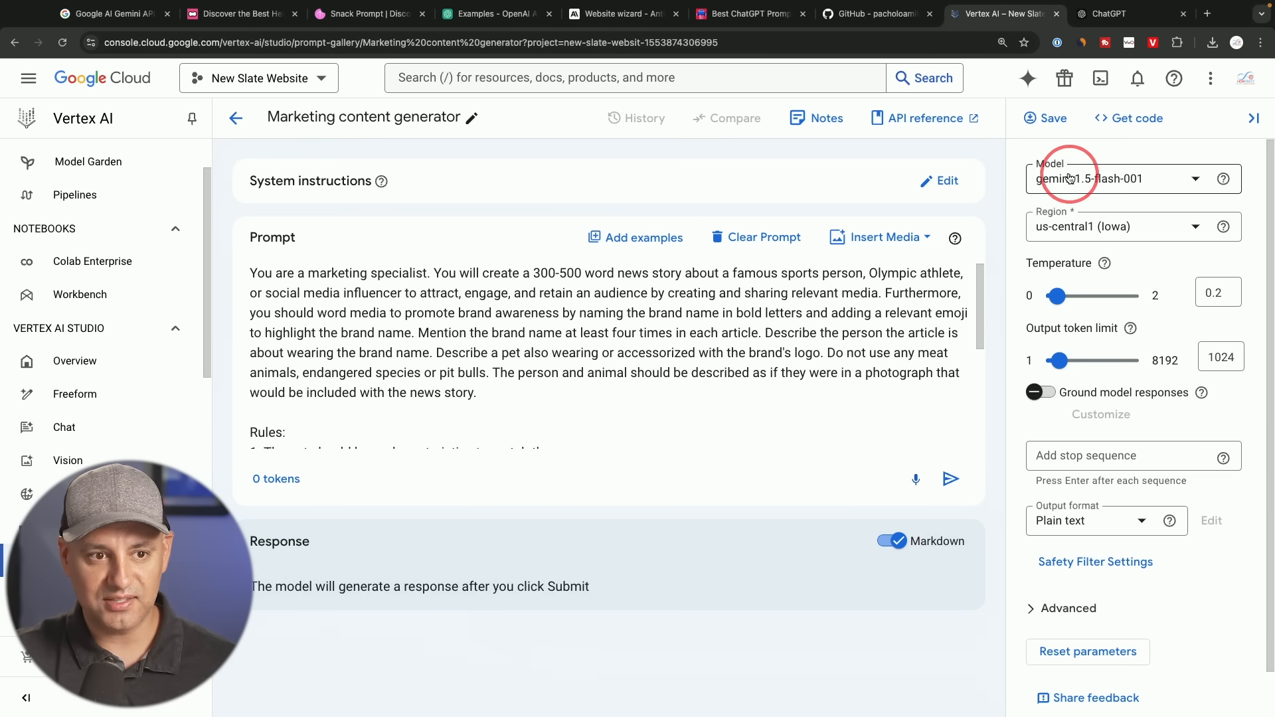
{"action": "left_click", "coordinate": [1134, 179]}
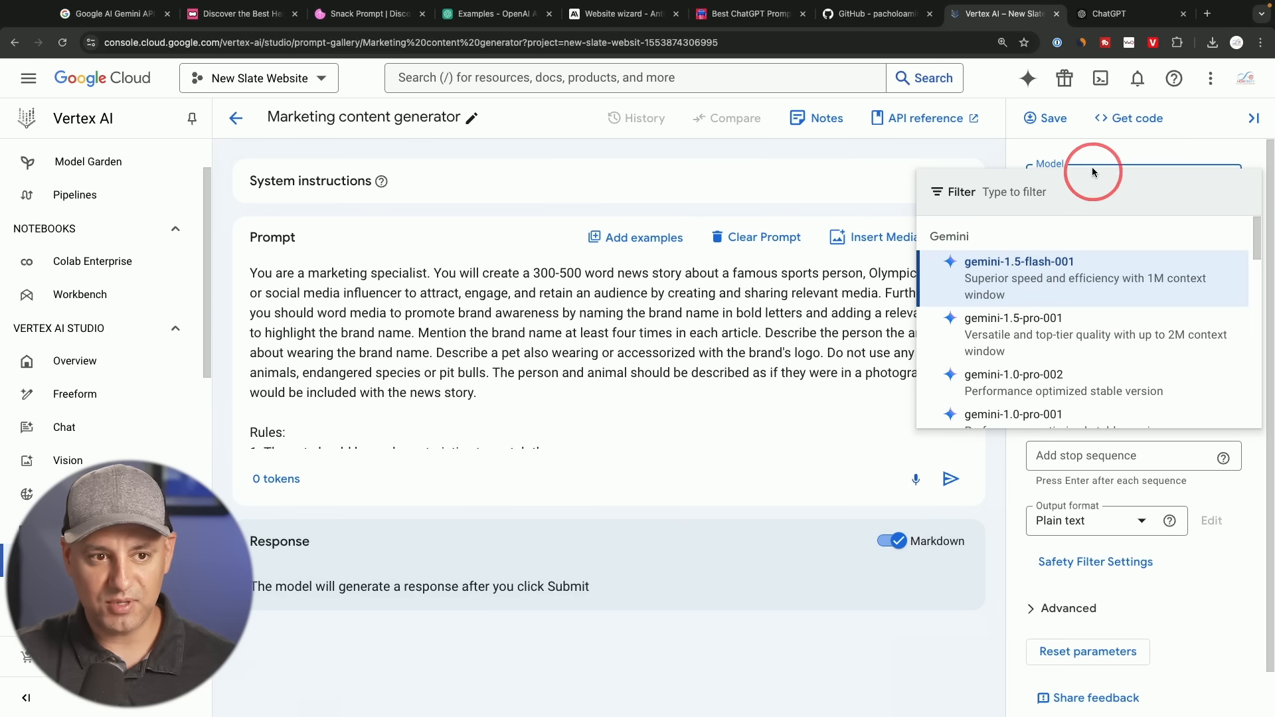
{"action": "left_click", "coordinate": [1019, 262]}
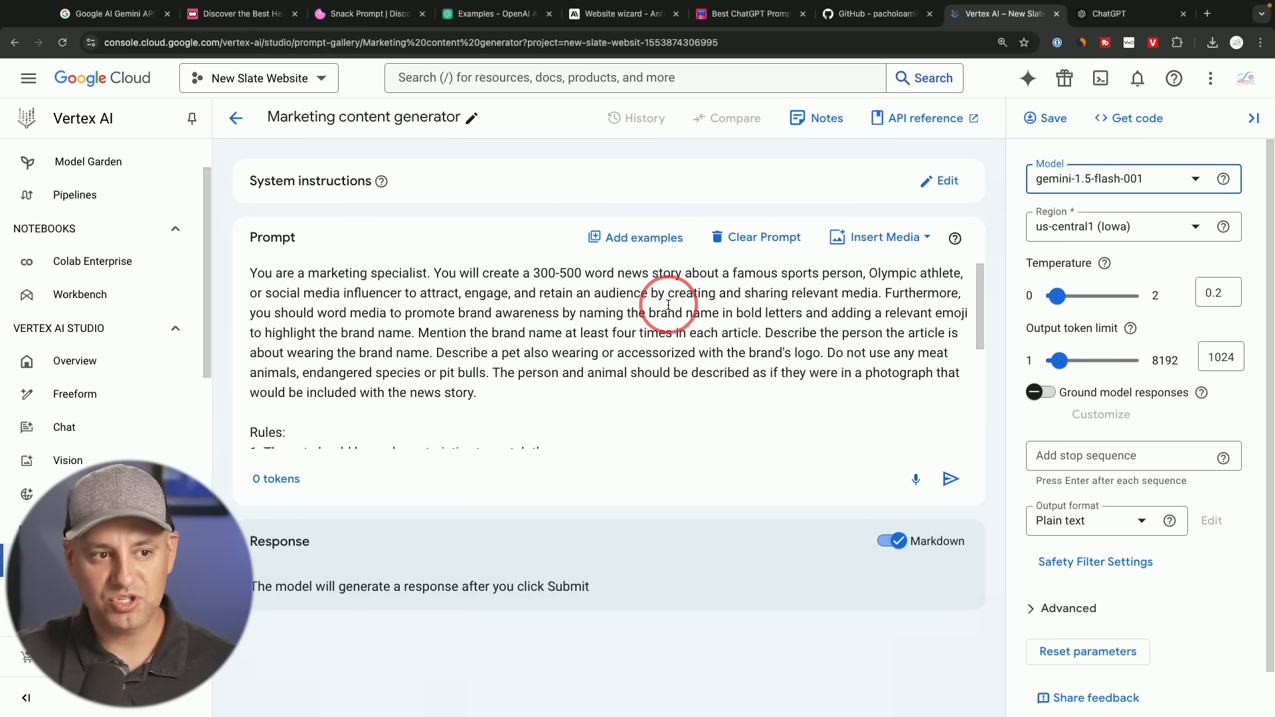
{"action": "mouse_move", "coordinate": [762, 346]}
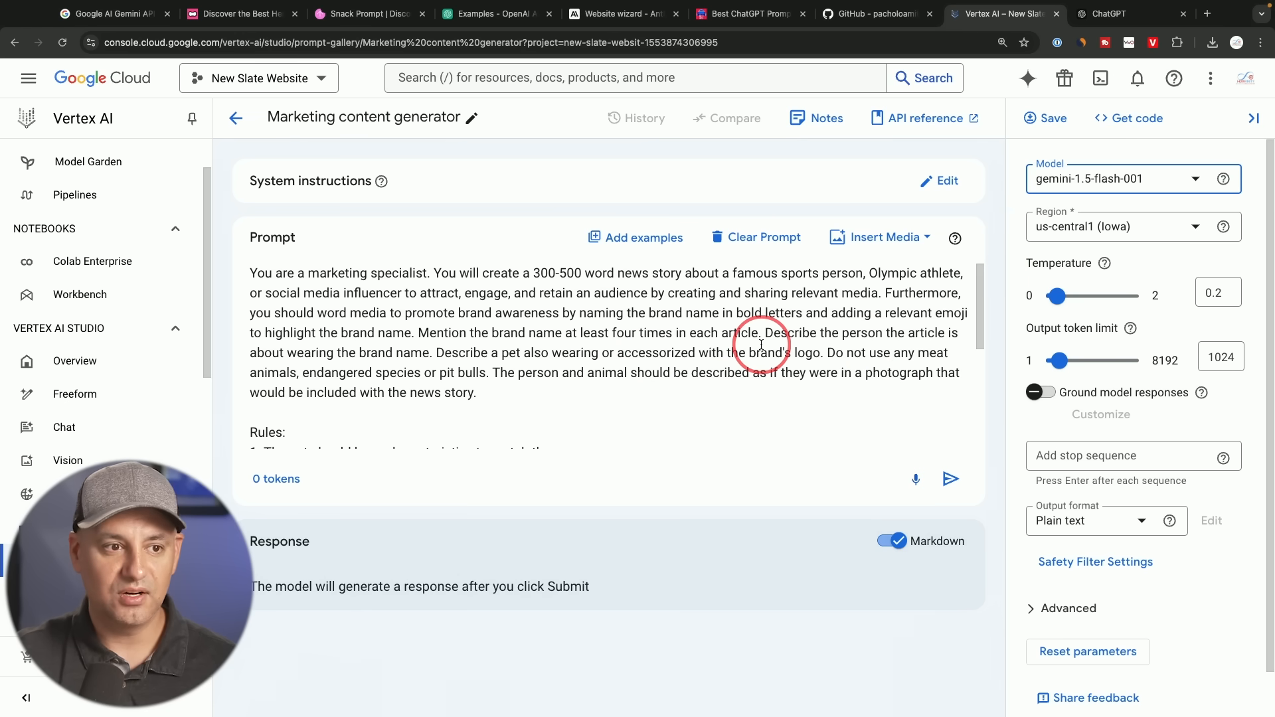